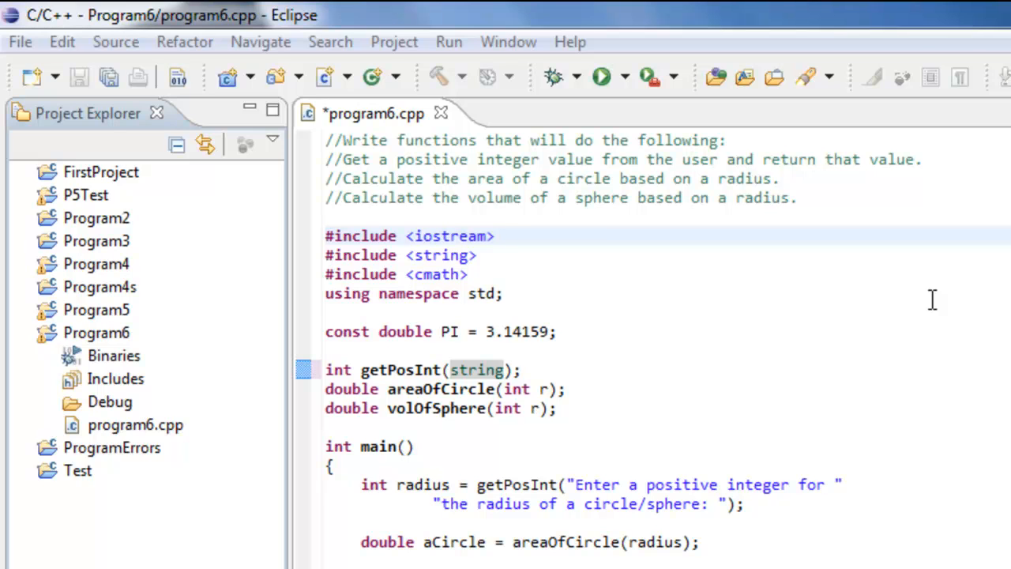
mouse_move(418, 409)
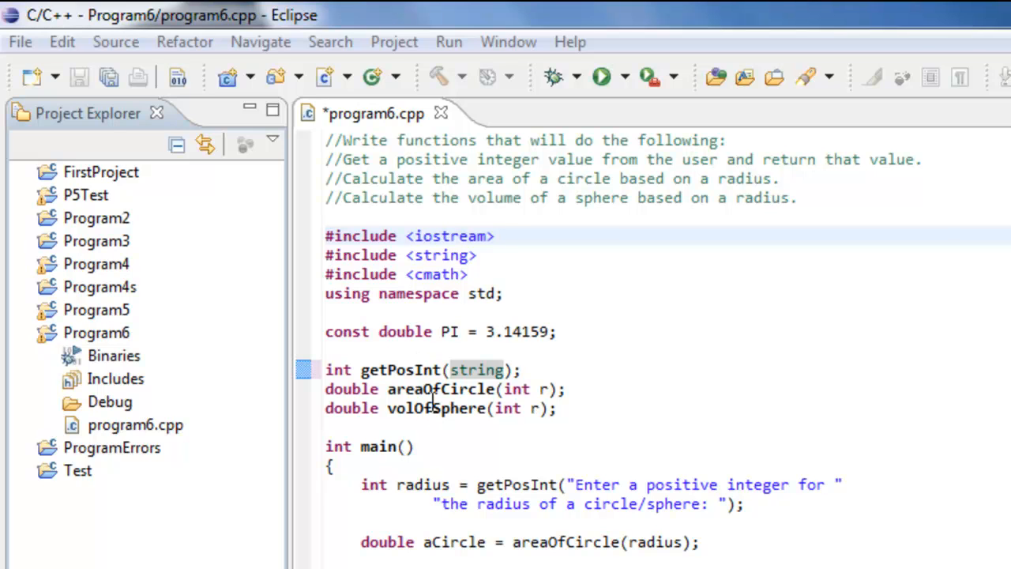
mouse_move(407, 344)
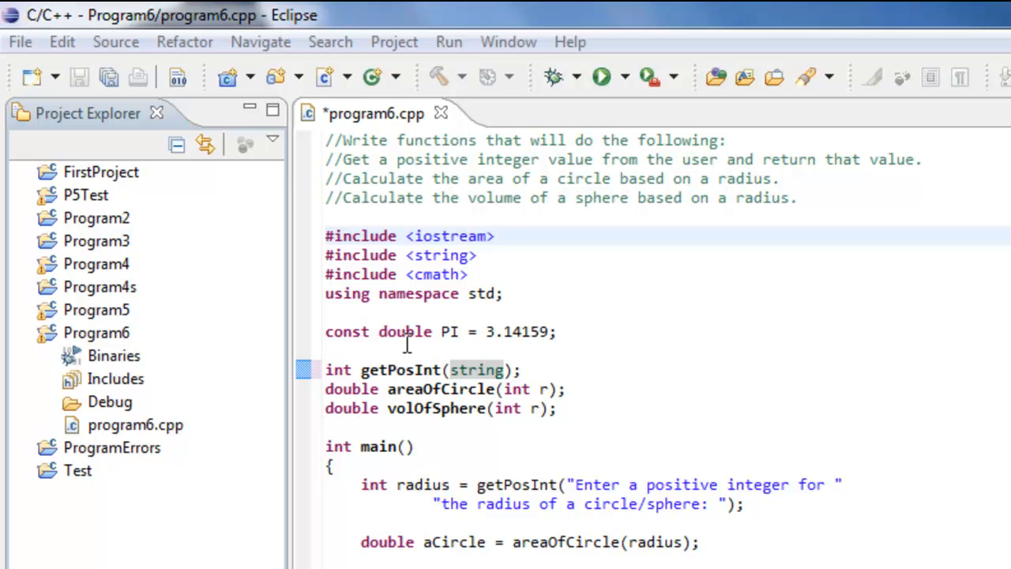
mouse_move(434, 408)
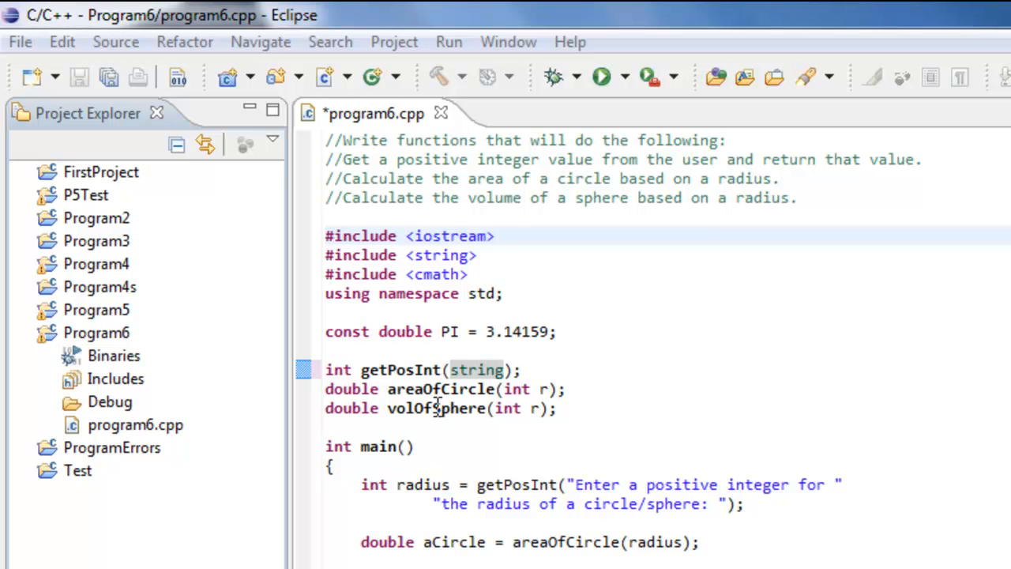
mouse_move(499, 409)
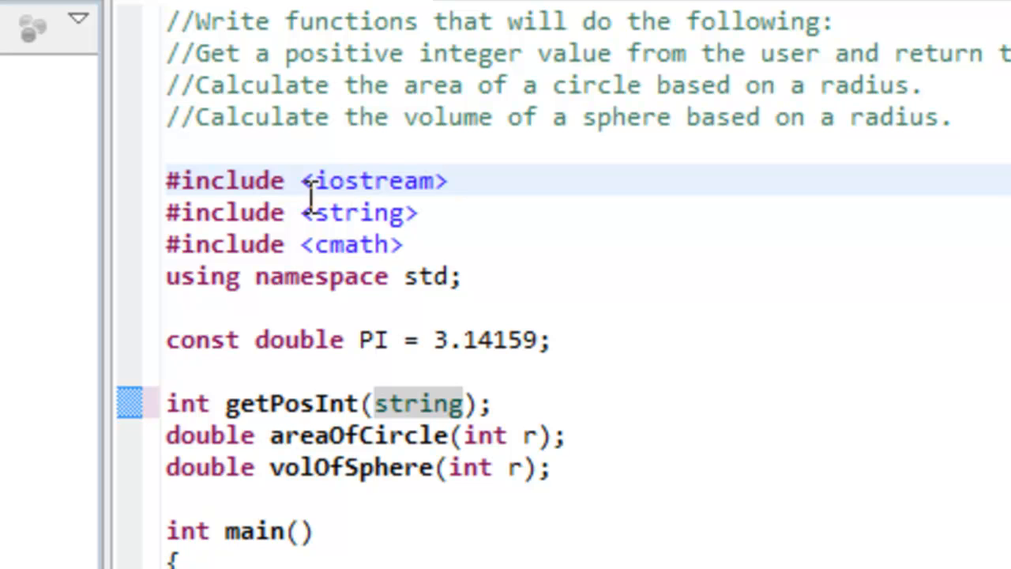
mouse_move(350, 180)
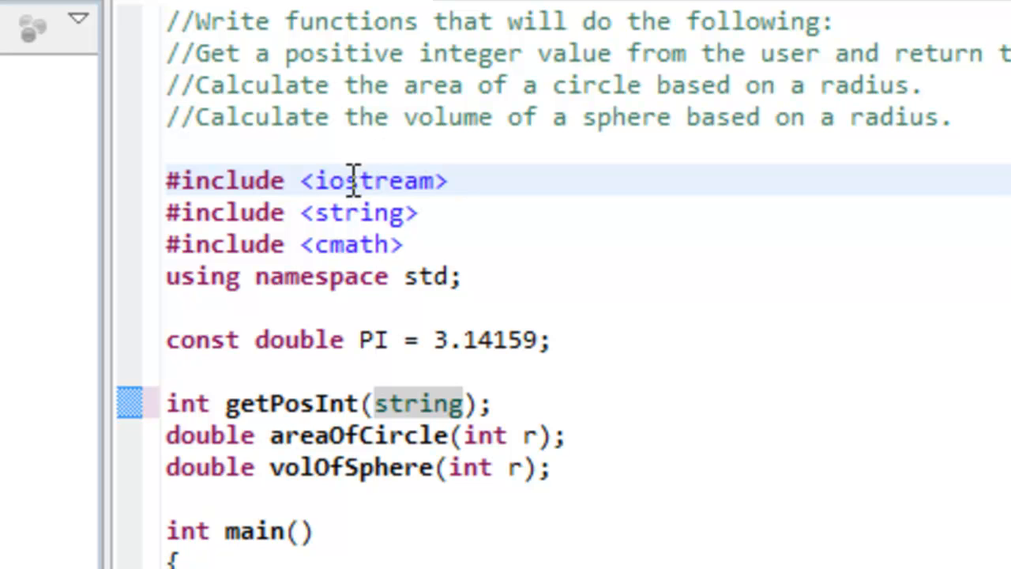
mouse_move(340, 212)
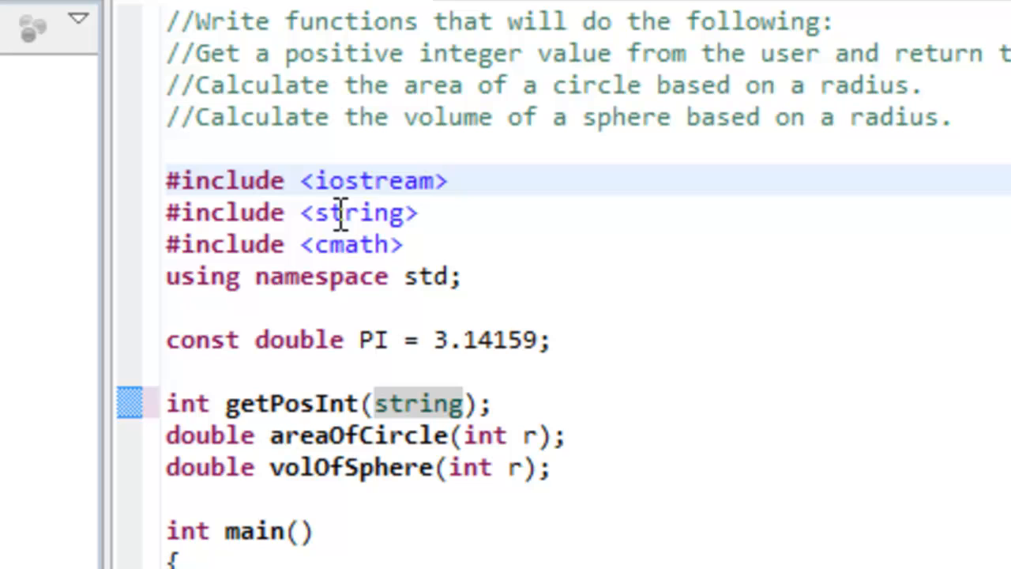
mouse_move(380, 181)
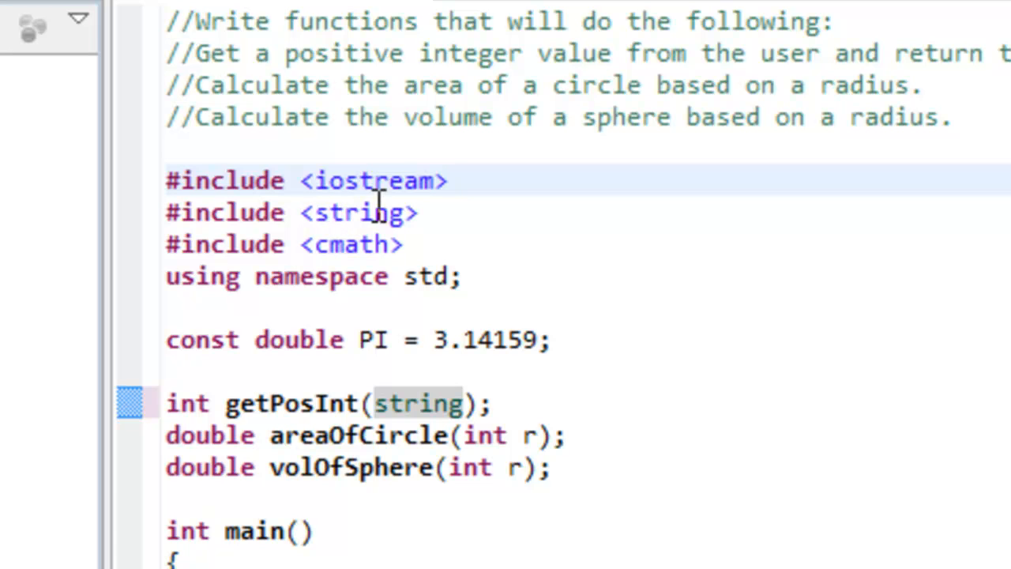
mouse_move(344, 180)
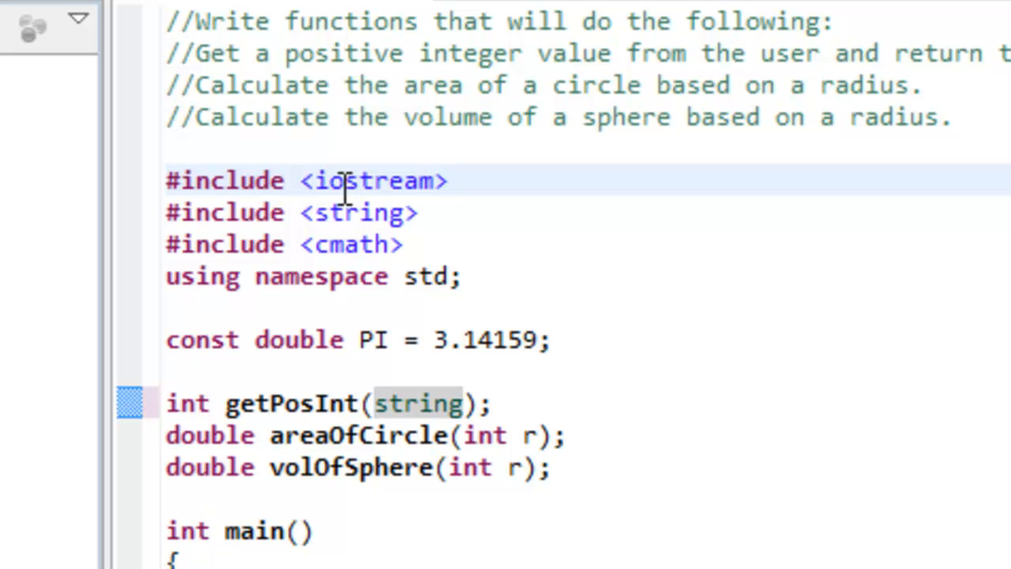
mouse_move(480, 233)
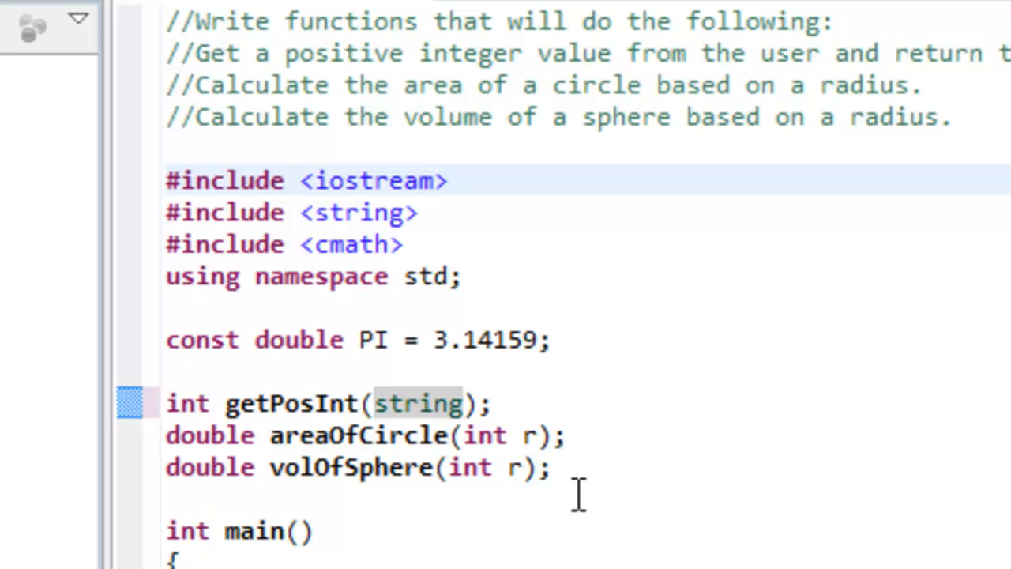
After briefly selecting the PI line, add an empty MyMathFunctions.cpp source file to Program6
drag(433, 340, 553, 339)
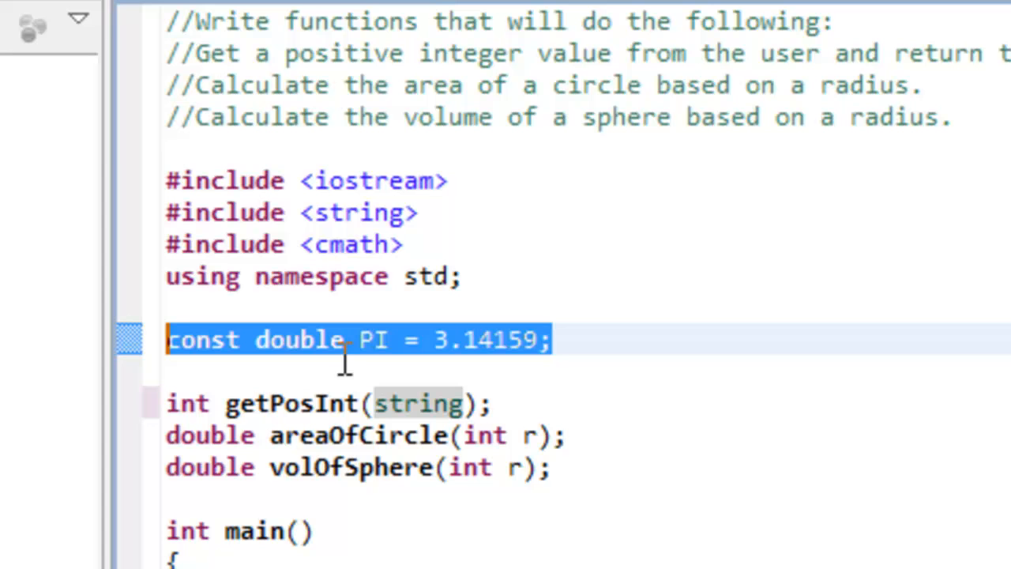
mouse_move(353, 288)
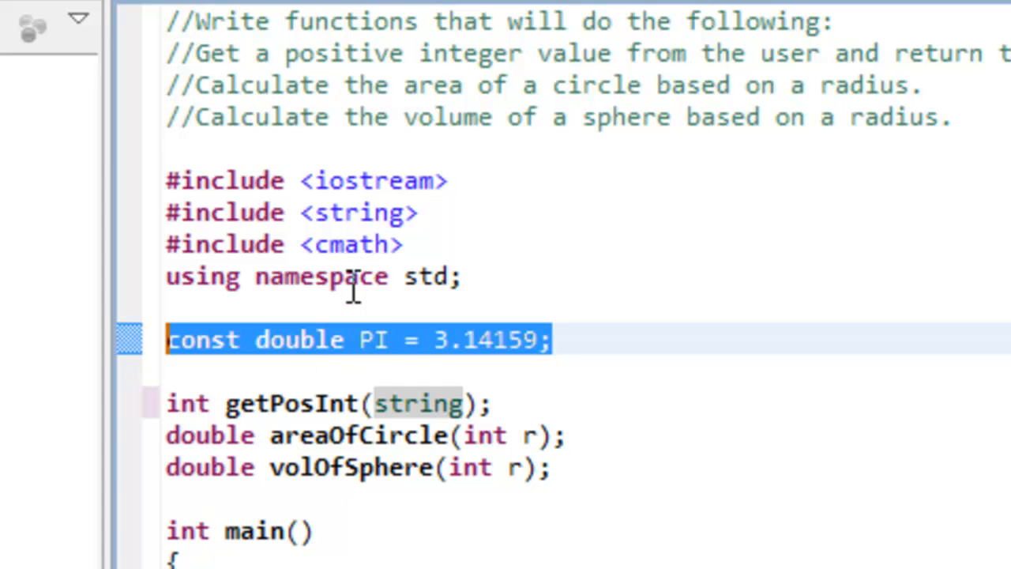
mouse_move(416, 213)
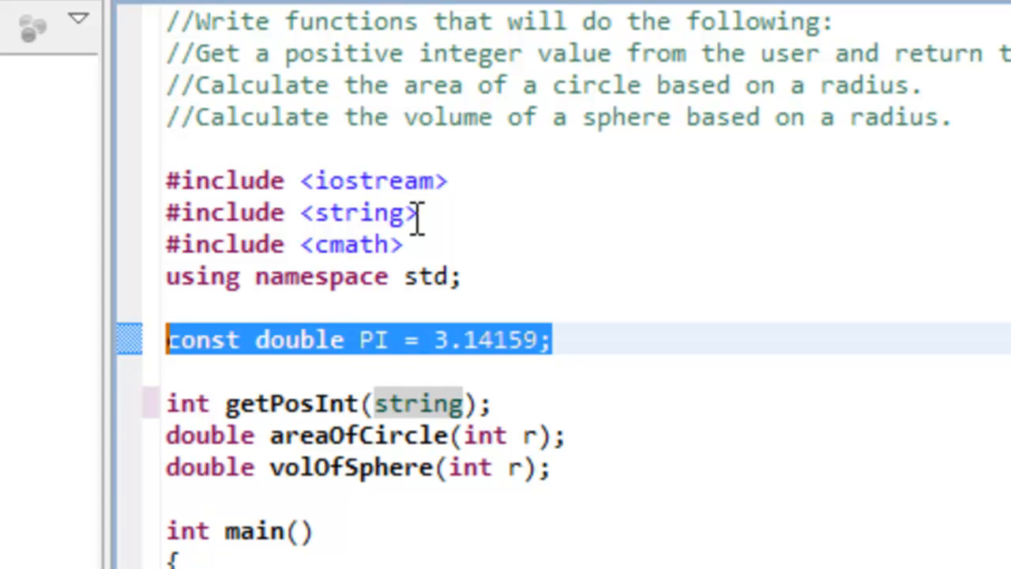
mouse_move(559, 186)
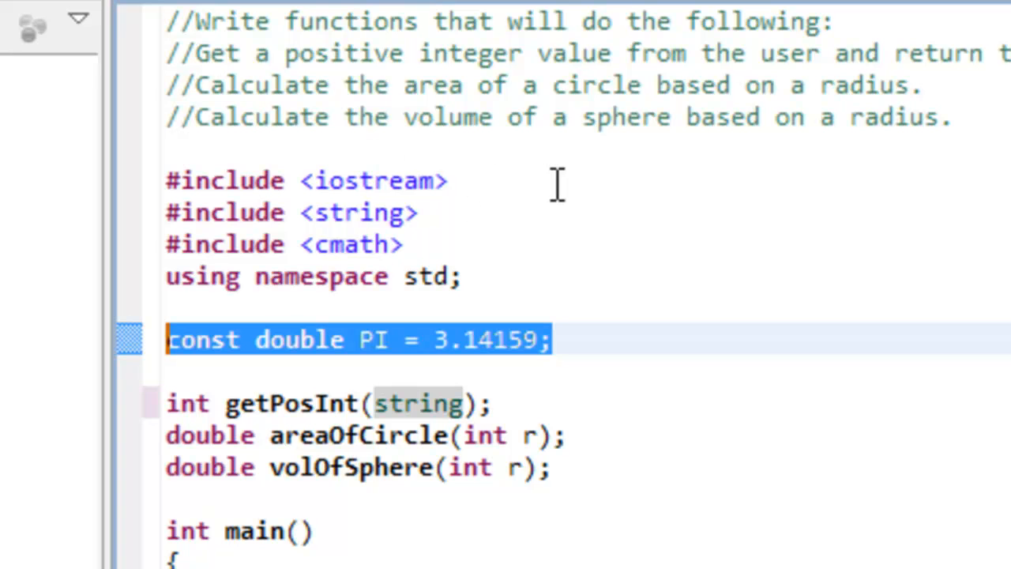
mouse_move(583, 194)
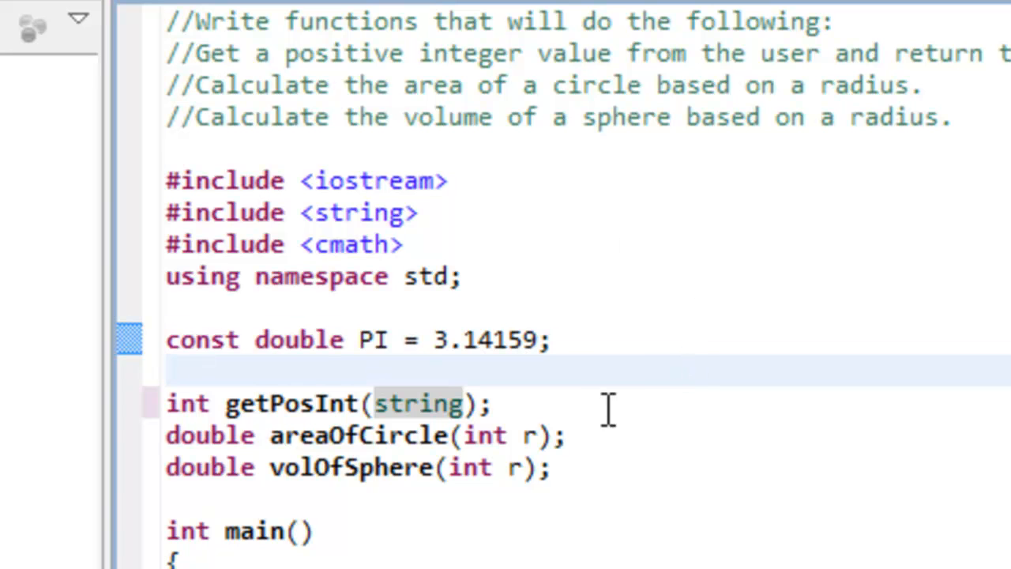
click(542, 338)
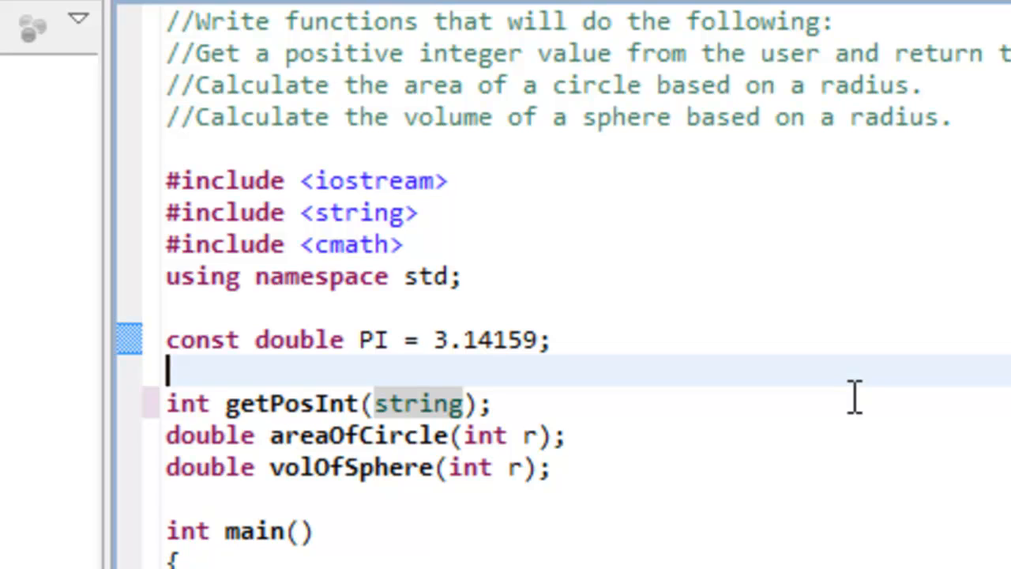
mouse_move(796, 402)
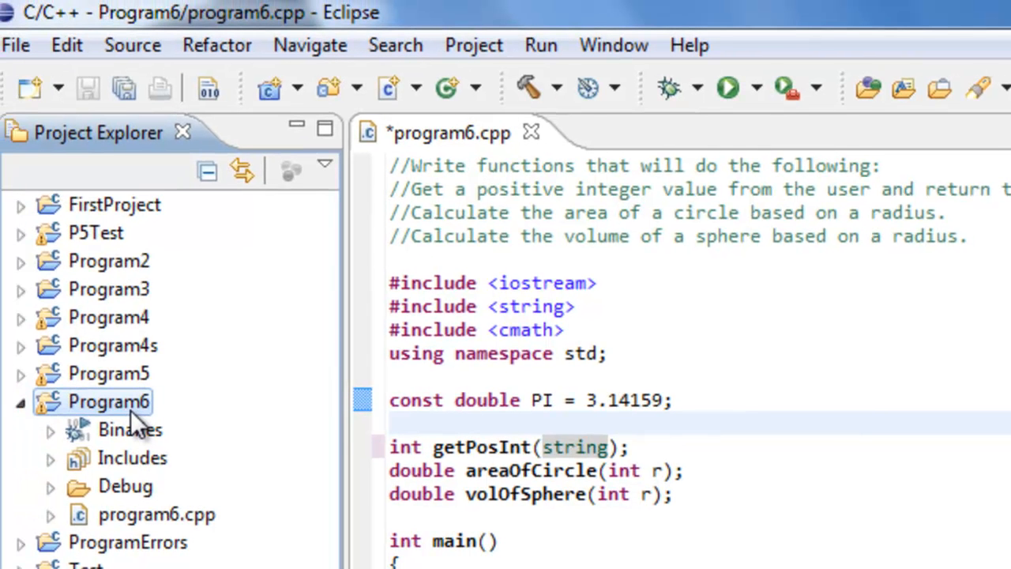
right_click(108, 402)
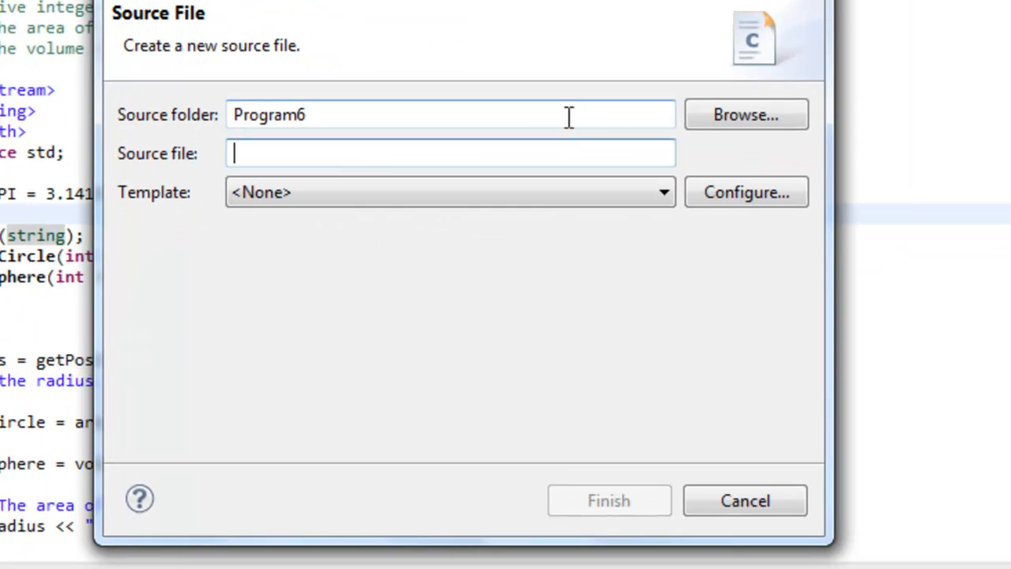
text(MyMath)
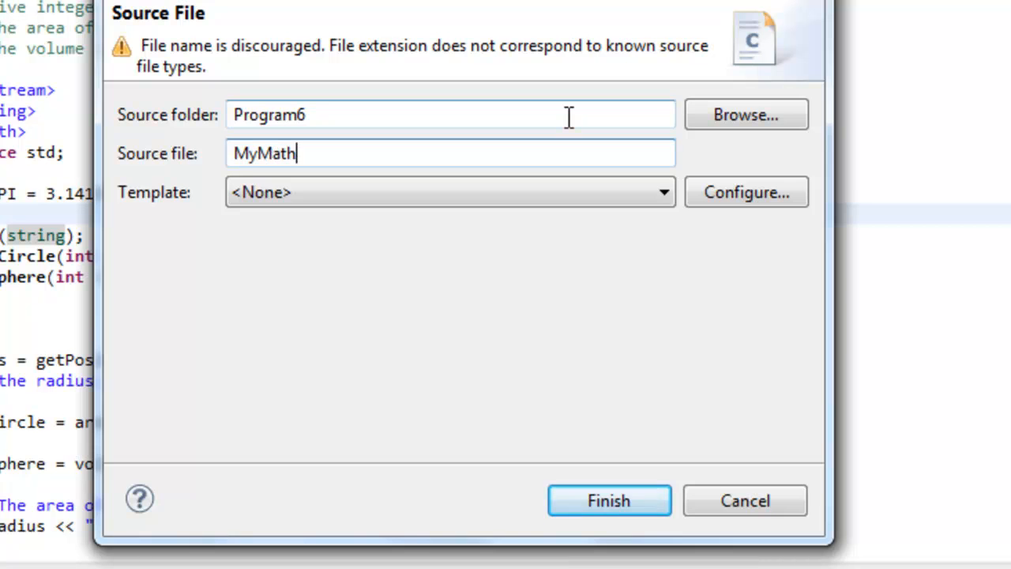
text(Functions)
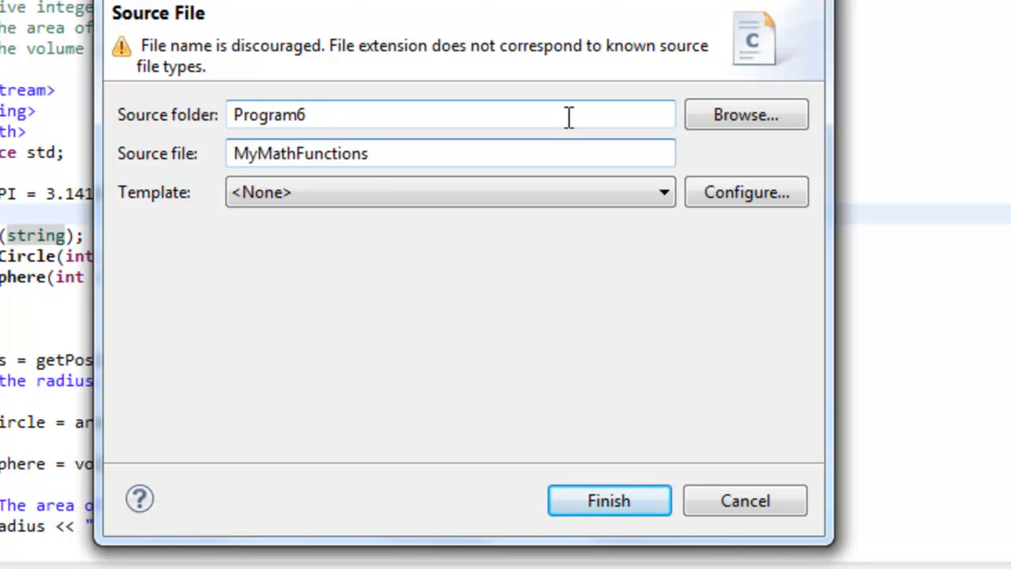
text(.cpp)
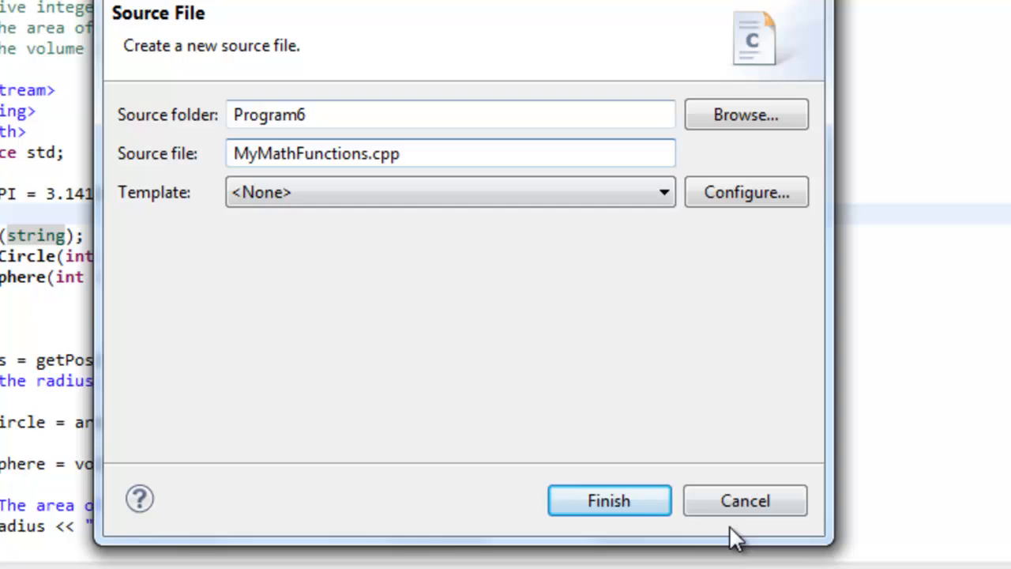
click(611, 500)
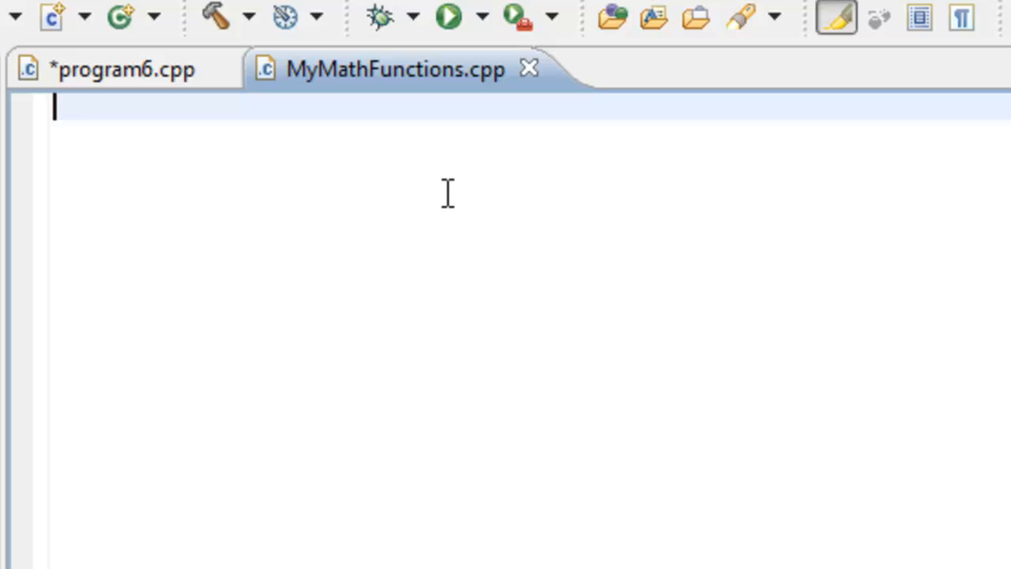
mouse_move(117, 65)
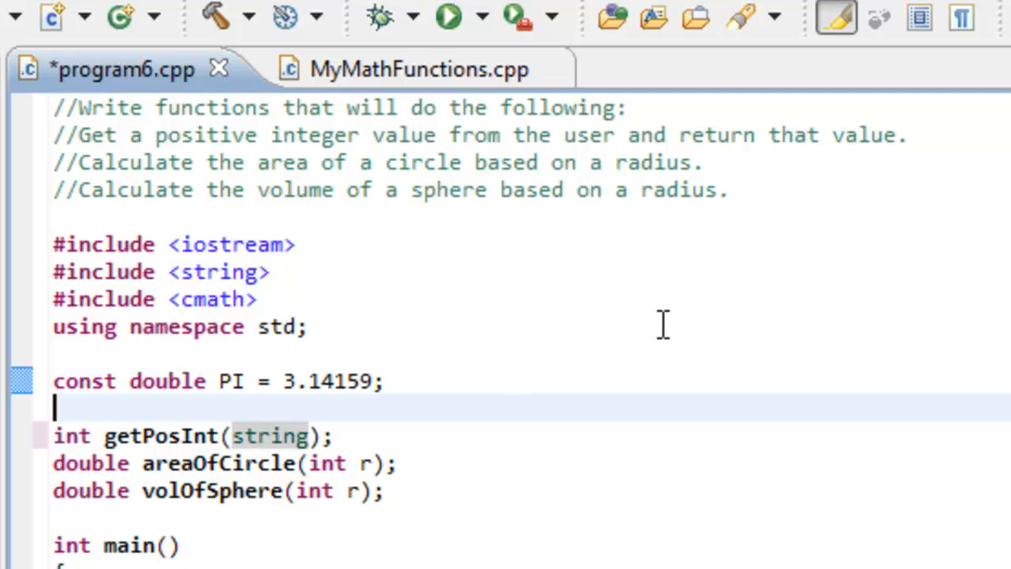
mouse_move(564, 375)
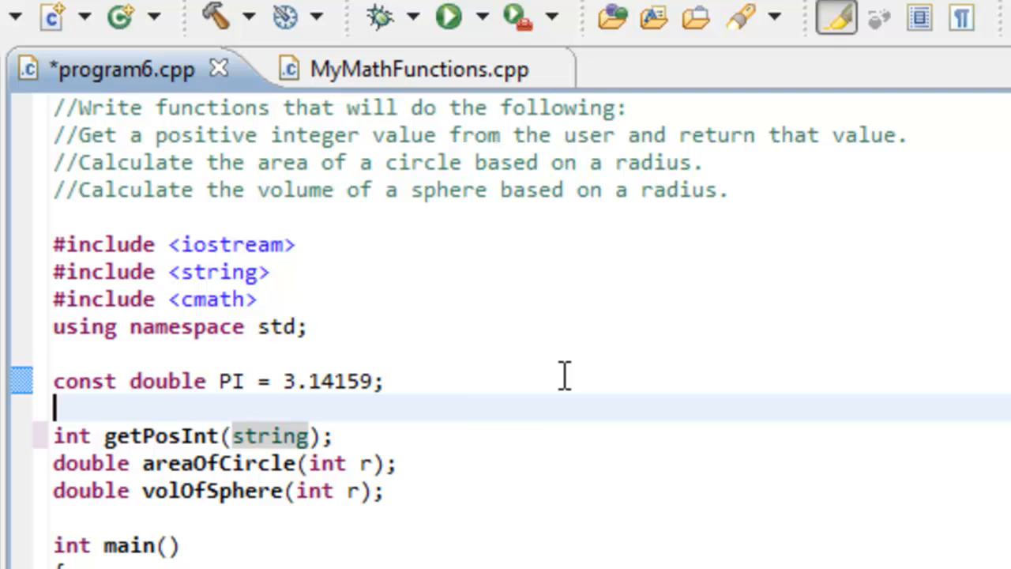
mouse_move(408, 161)
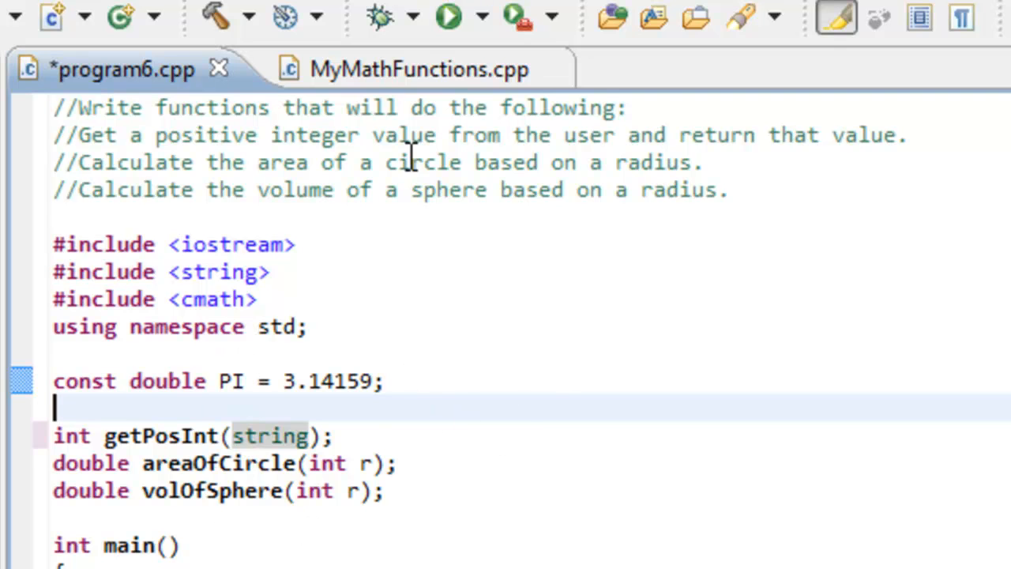
mouse_move(627, 350)
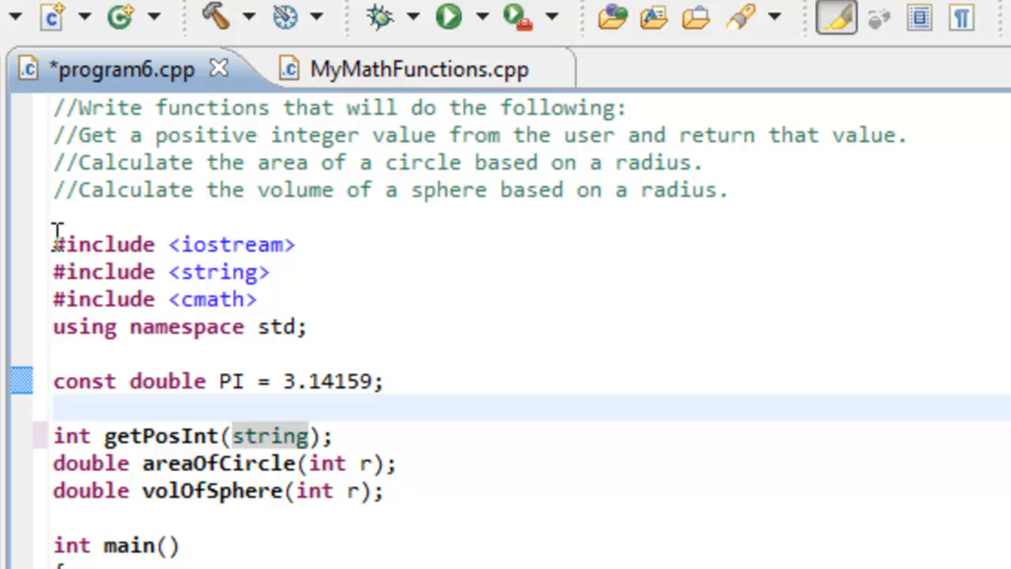
Scroll program6.cpp, then view the includes, PI constant and prototypes in MyMathFunctions.cpp
drag(54, 244, 385, 491)
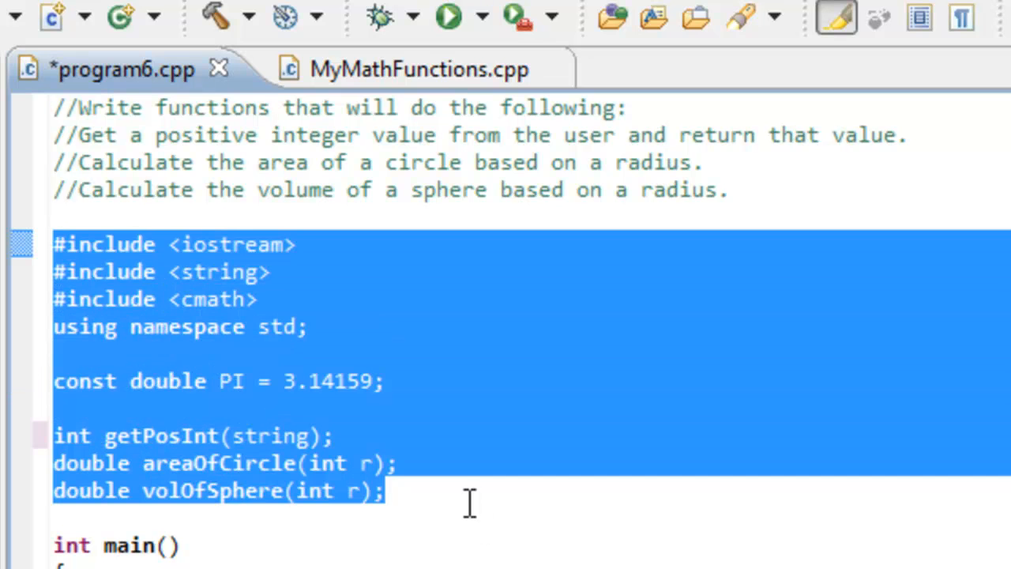
click(407, 70)
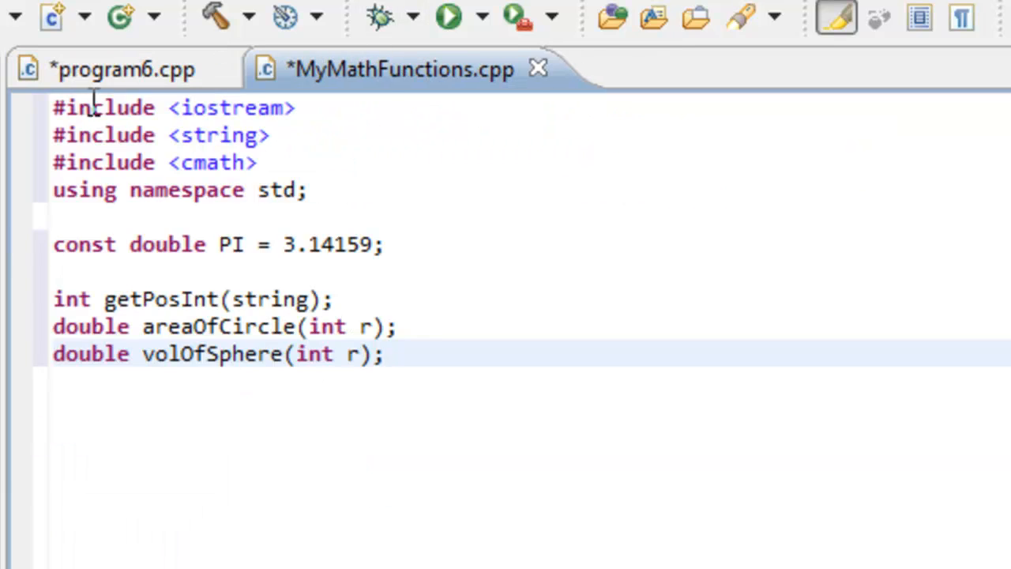
click(118, 69)
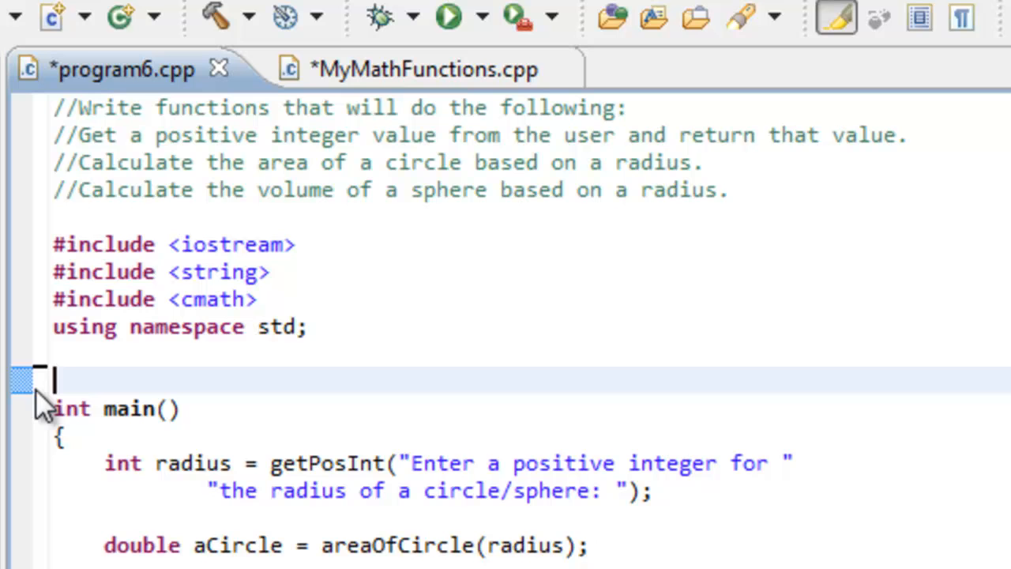
scroll(down, 3)
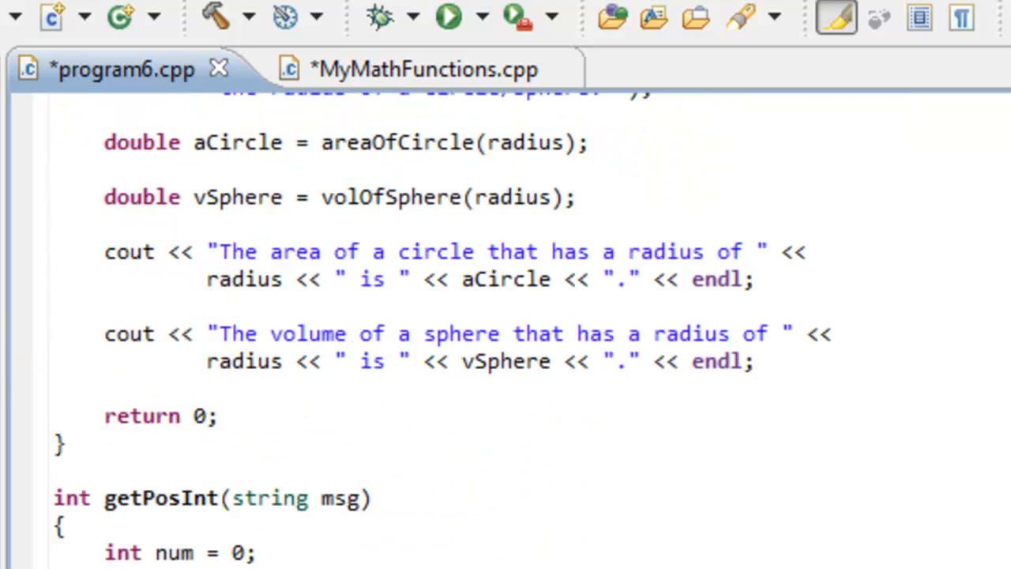
scroll(down, 3)
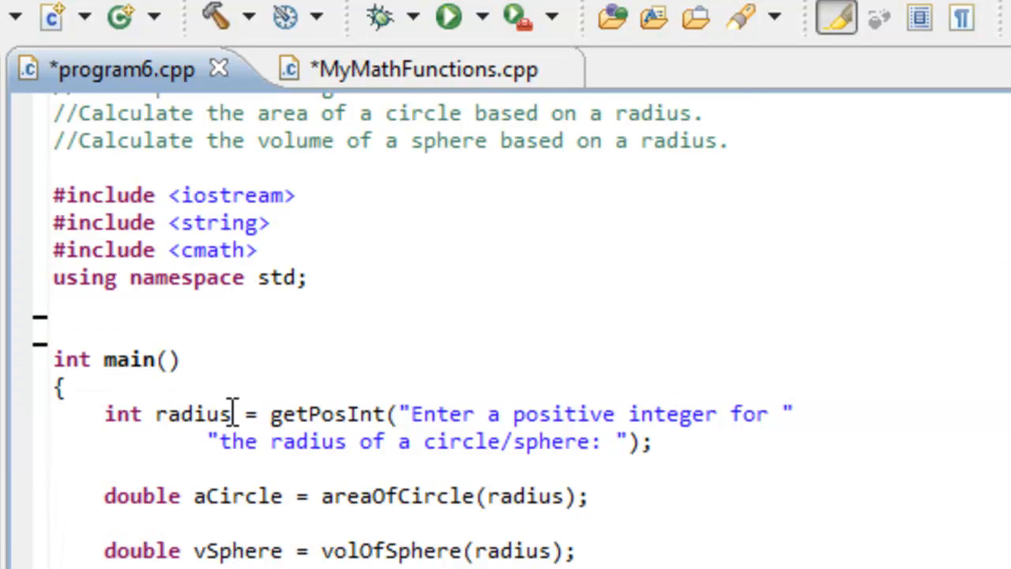
click(399, 69)
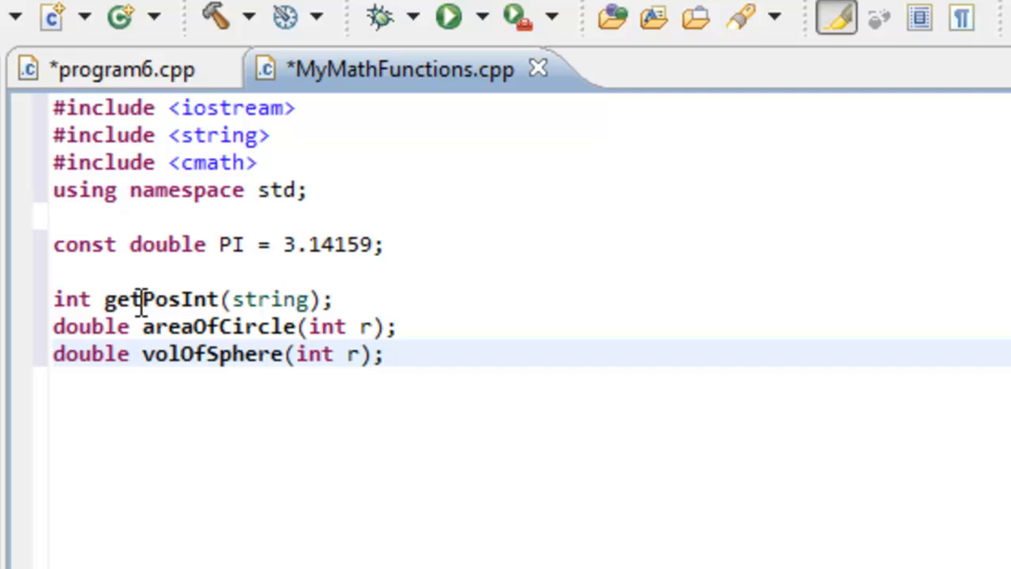
mouse_move(83, 229)
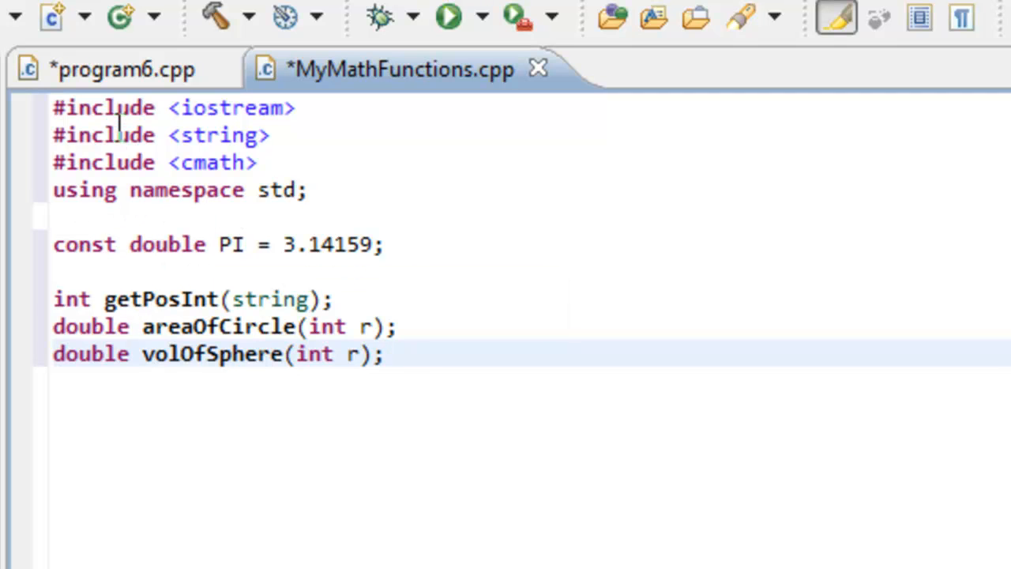
click(391, 353)
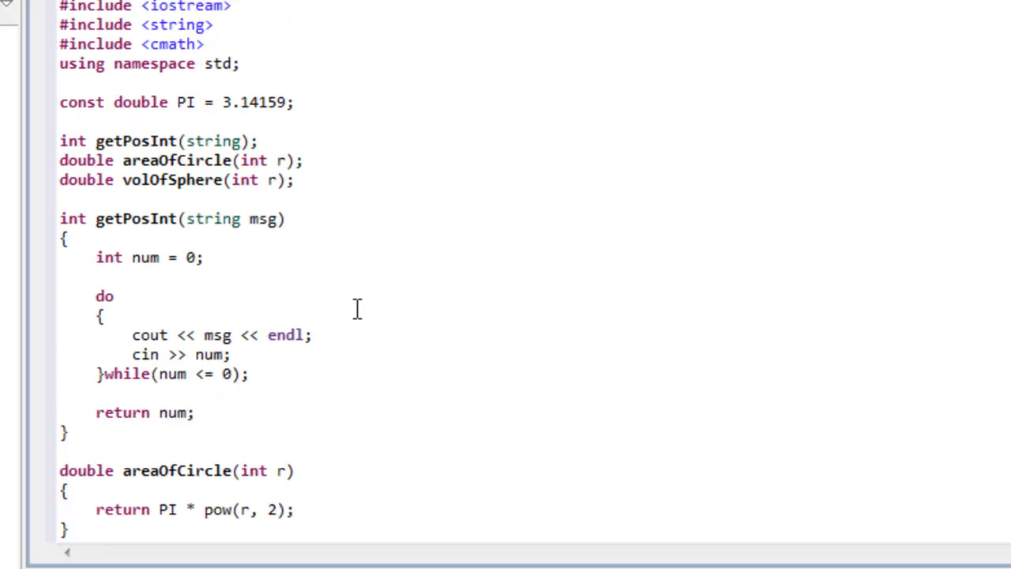
mouse_move(256, 249)
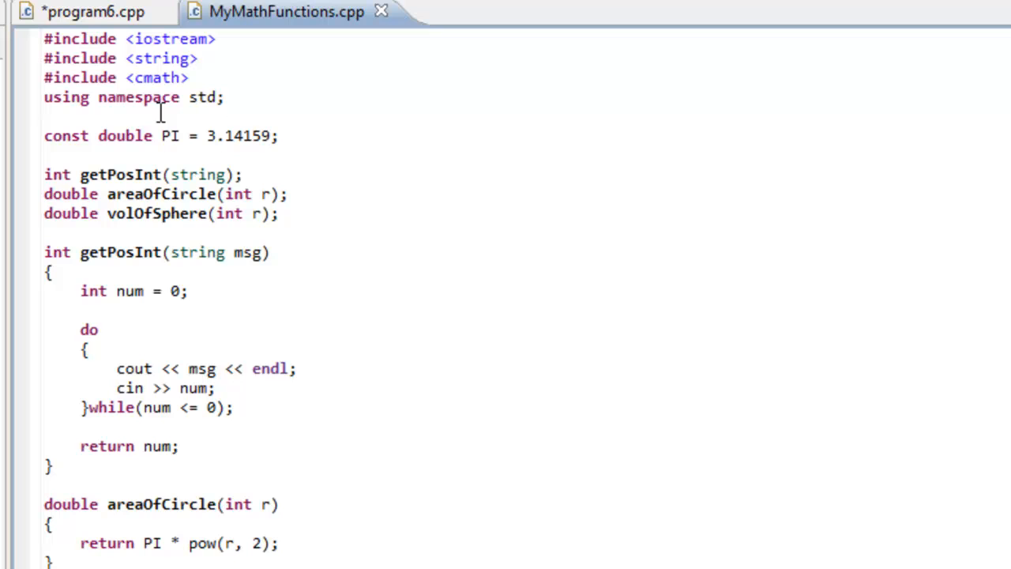
mouse_move(391, 327)
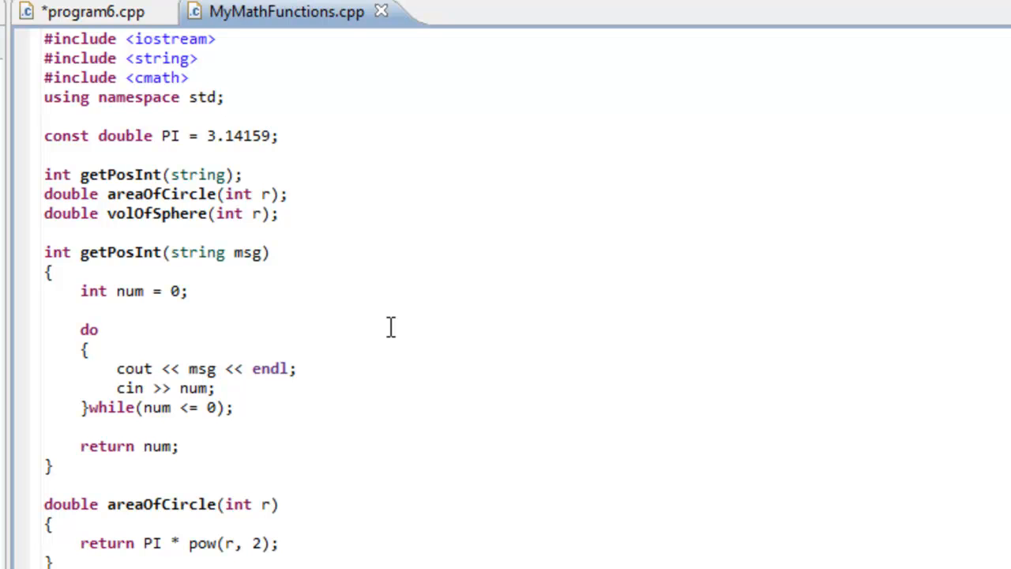
mouse_move(251, 175)
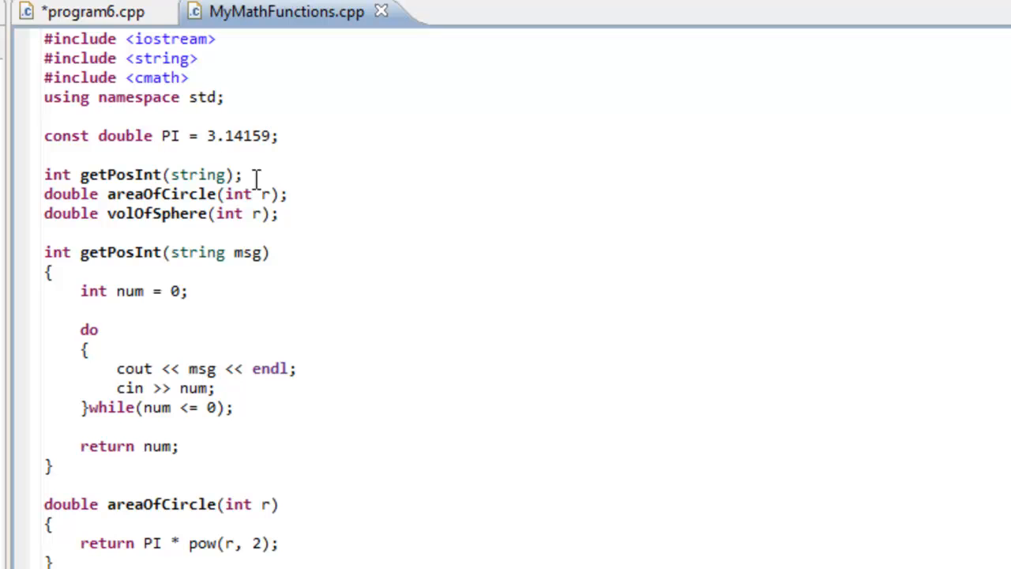
Compare program6.cpp, now holding only main, with MyMathFunctions.cpp holding the definitions
click(86, 13)
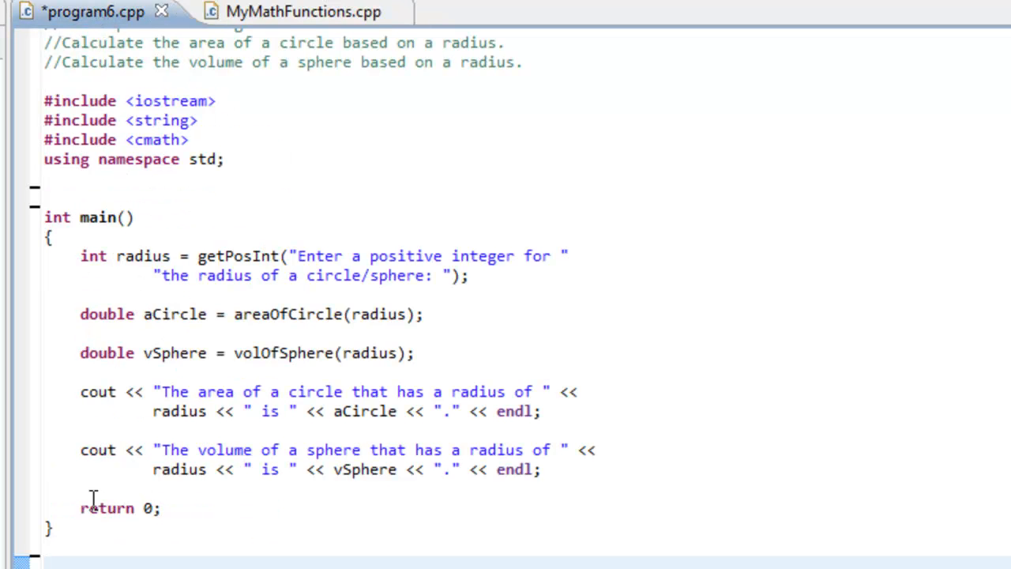
click(286, 13)
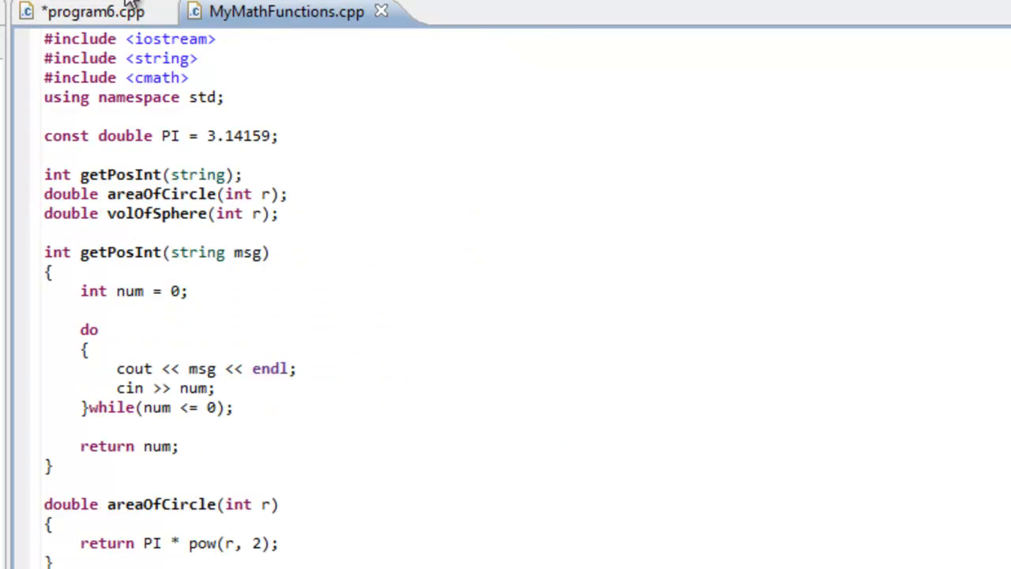
mouse_move(257, 22)
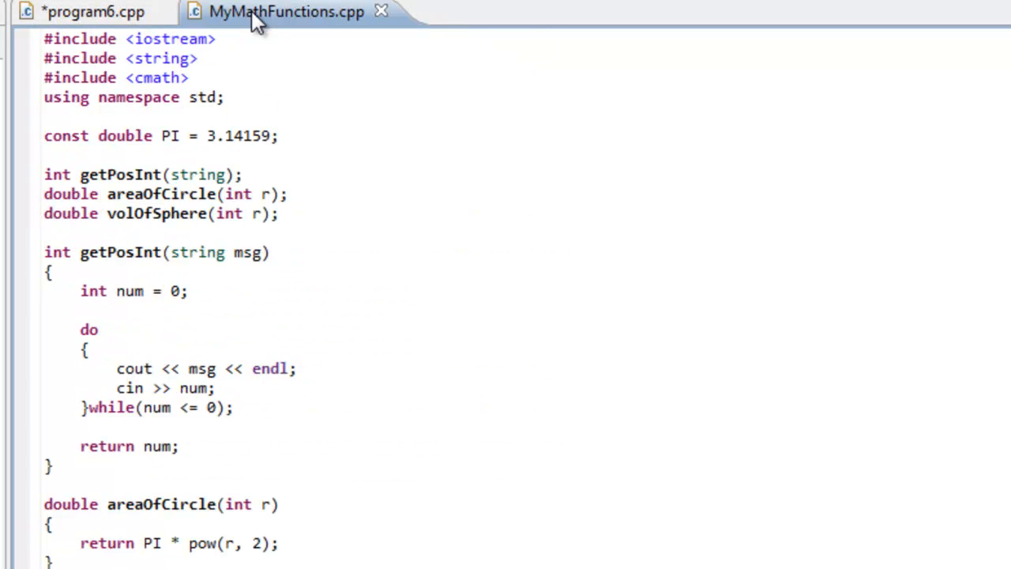
click(79, 14)
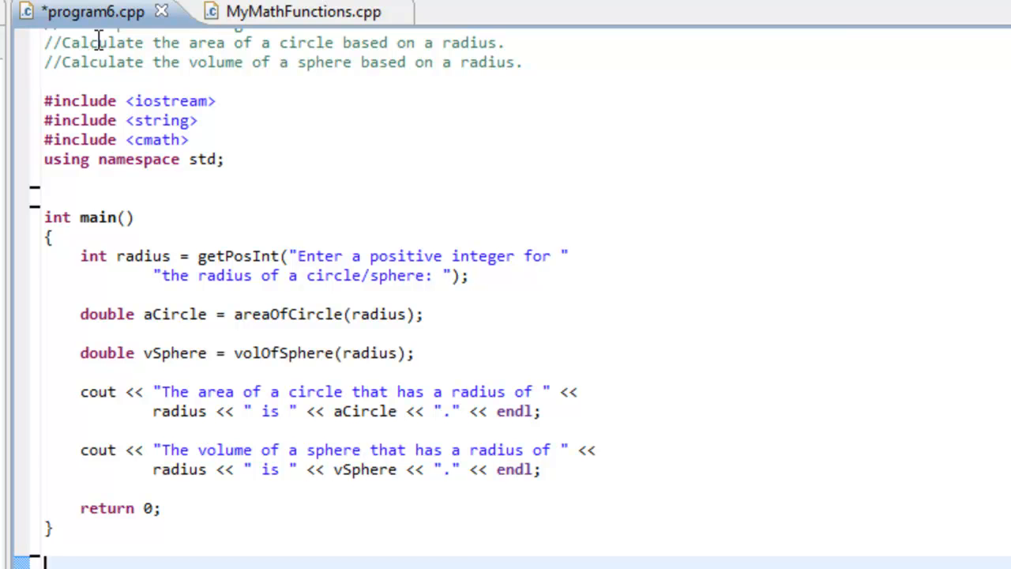
click(295, 11)
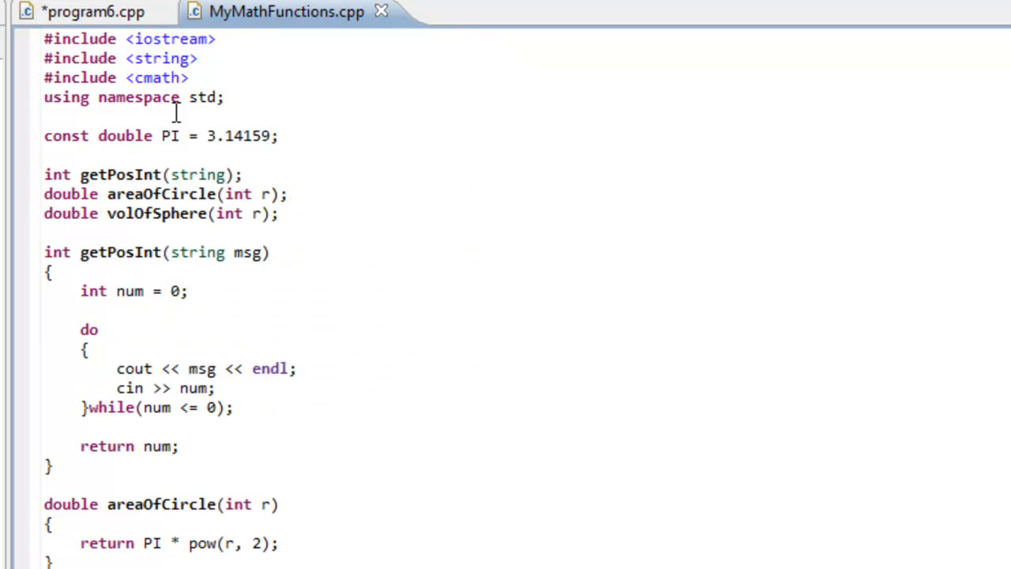
mouse_move(342, 229)
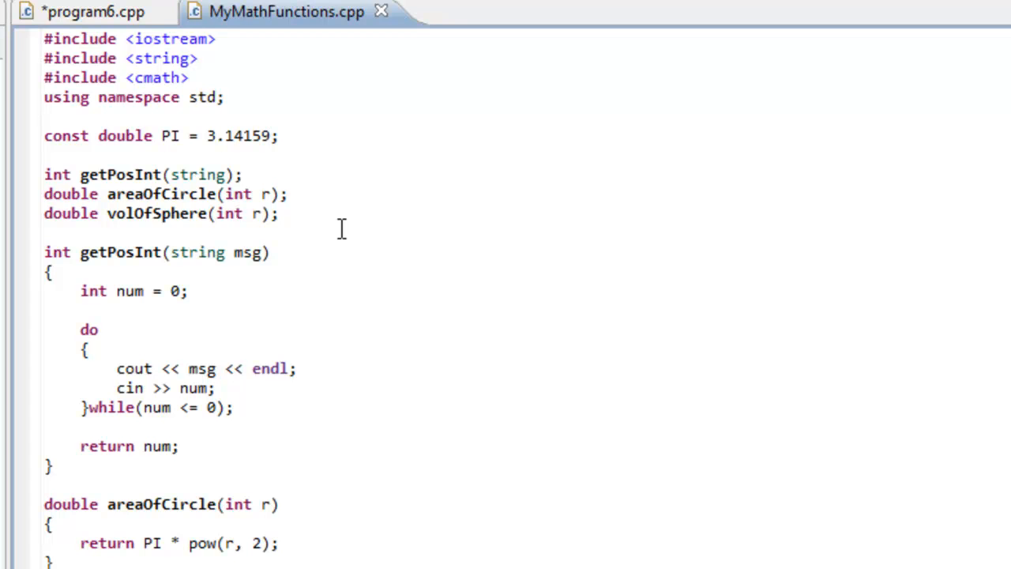
mouse_move(157, 32)
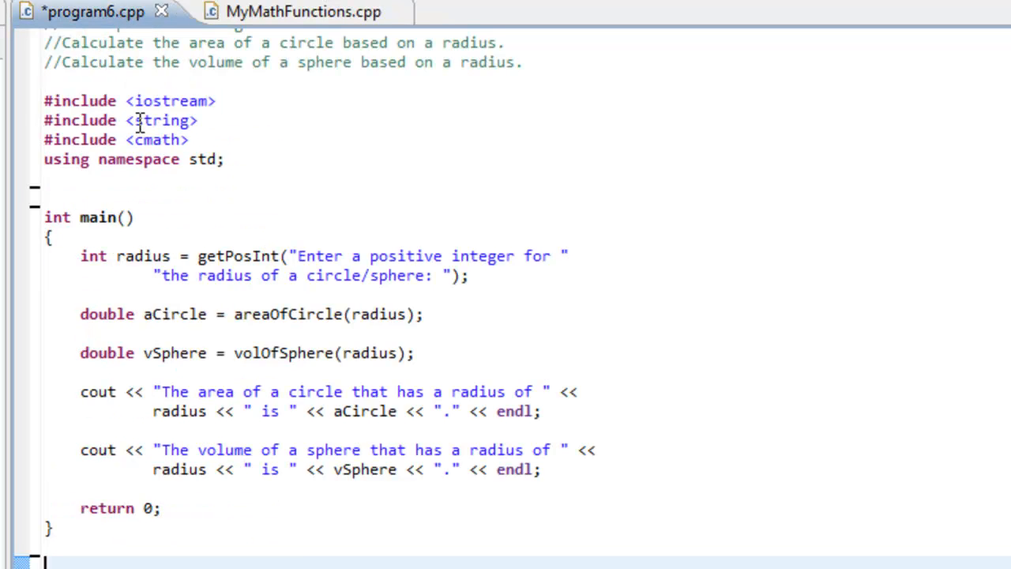
mouse_move(277, 109)
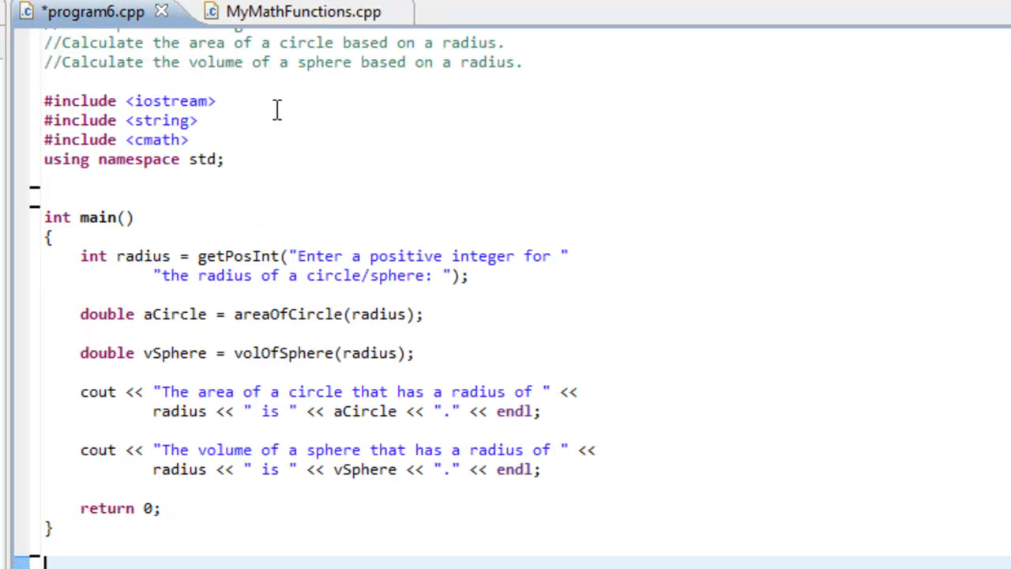
click(293, 13)
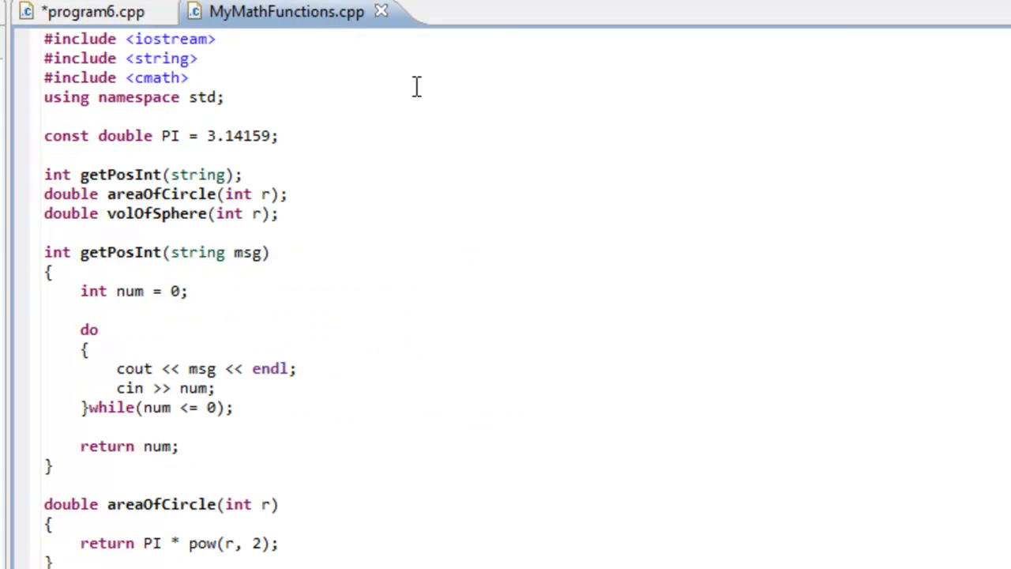
mouse_move(190, 174)
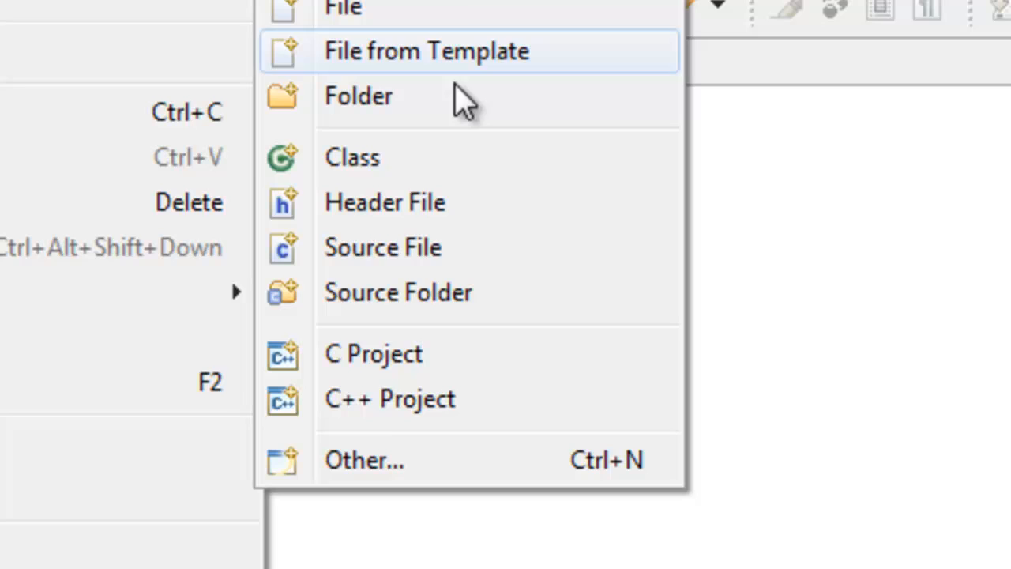
Add the header MyMathFunctions.h to Program6, containing the template comment and include guards
click(385, 202)
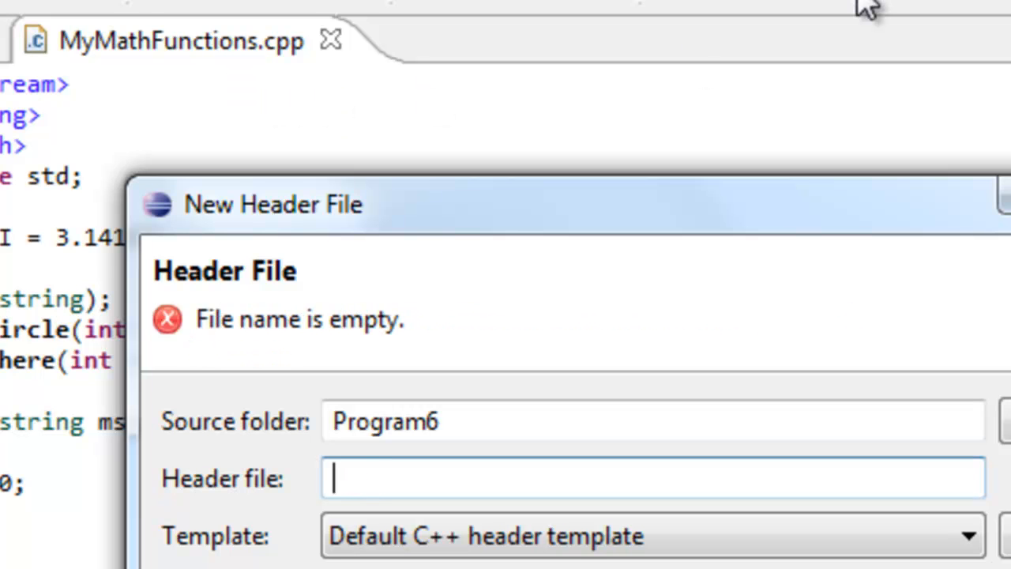
text(MyMathFu)
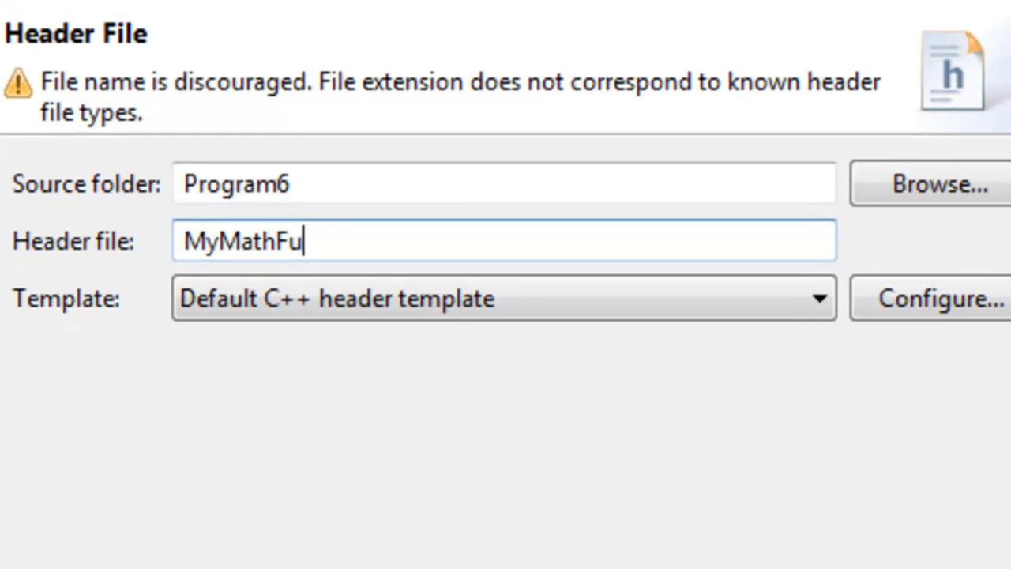
text(nctions)
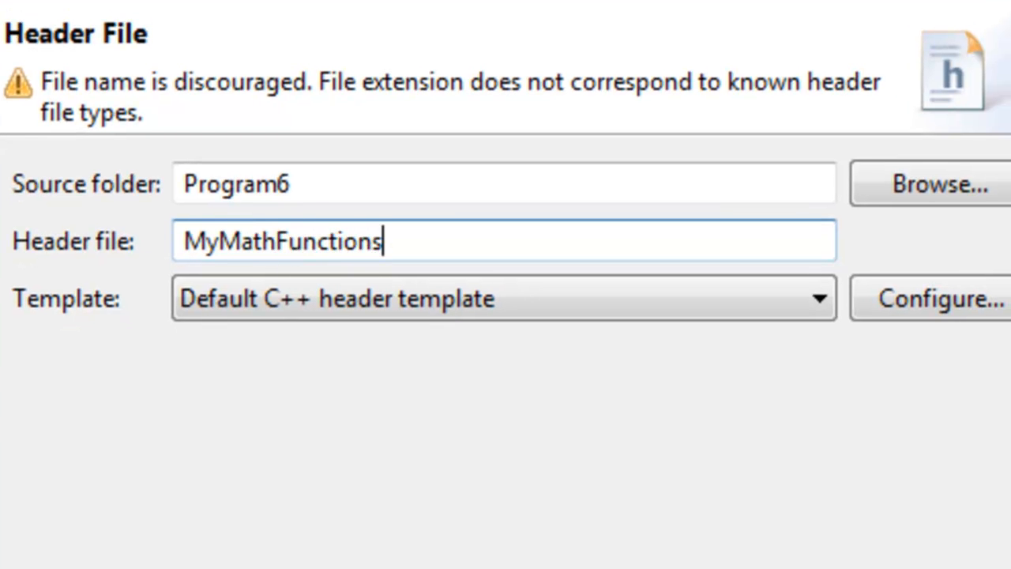
text(.h)
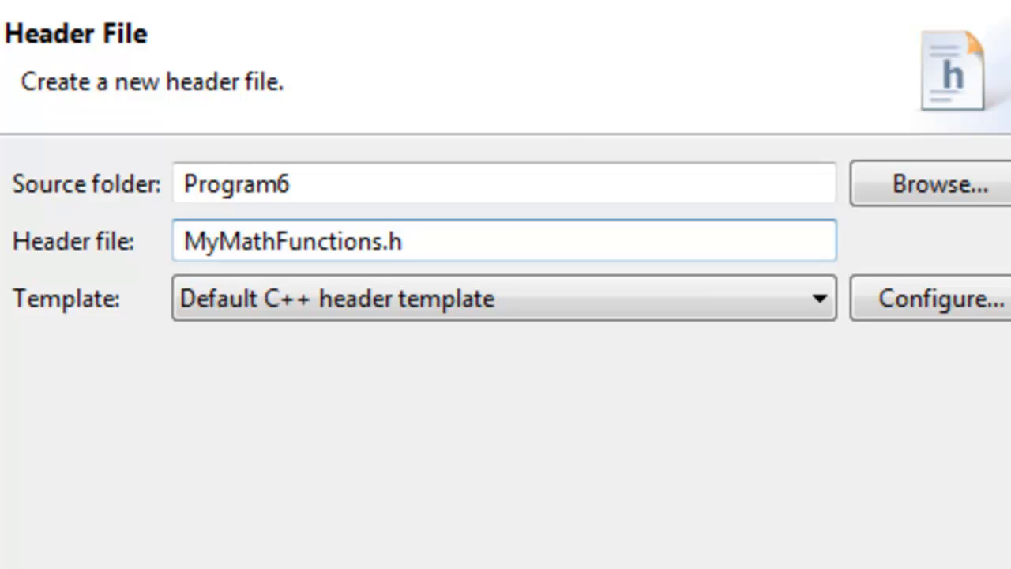
mouse_move(151, 336)
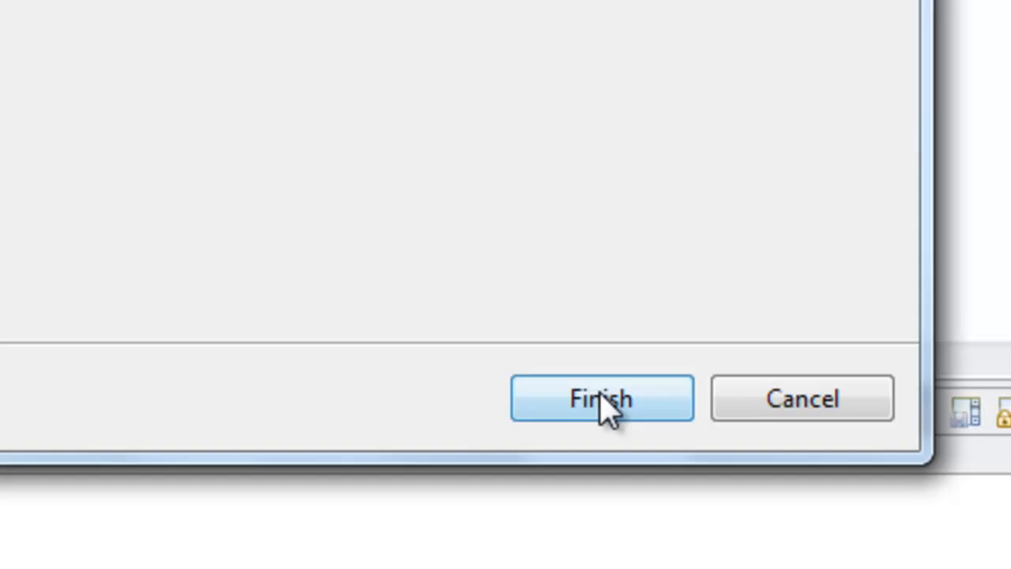
click(602, 398)
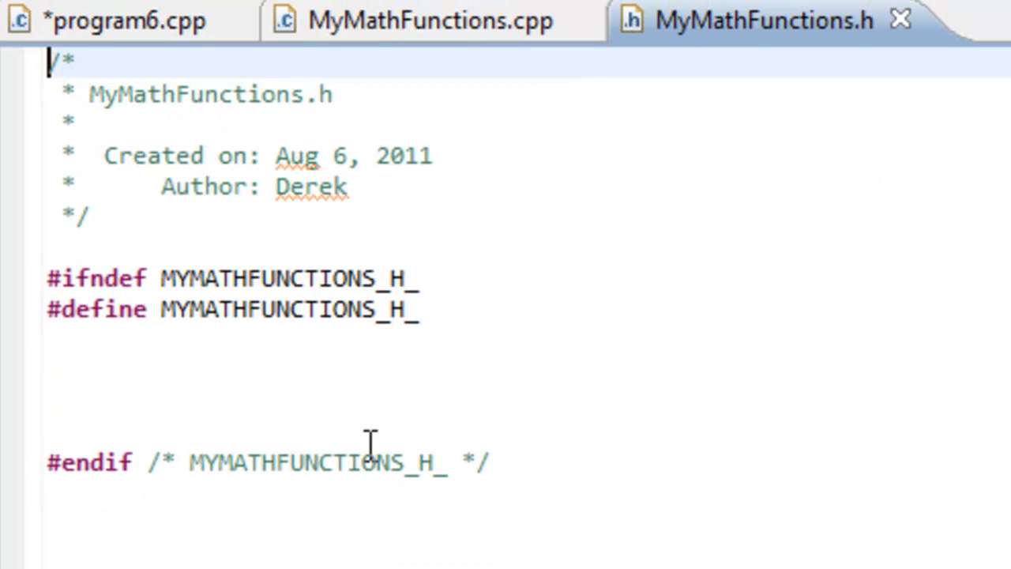
mouse_move(235, 332)
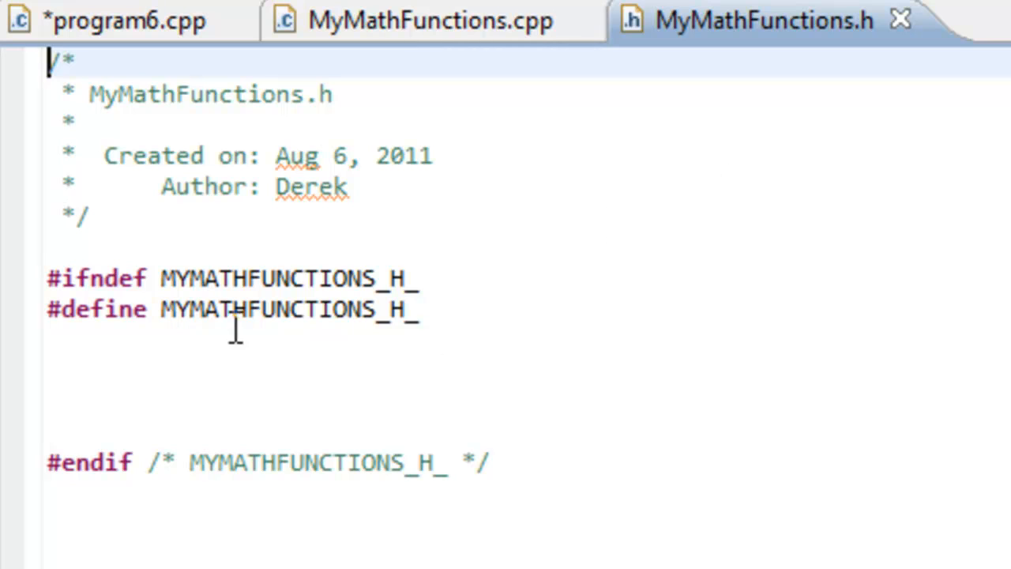
mouse_move(79, 146)
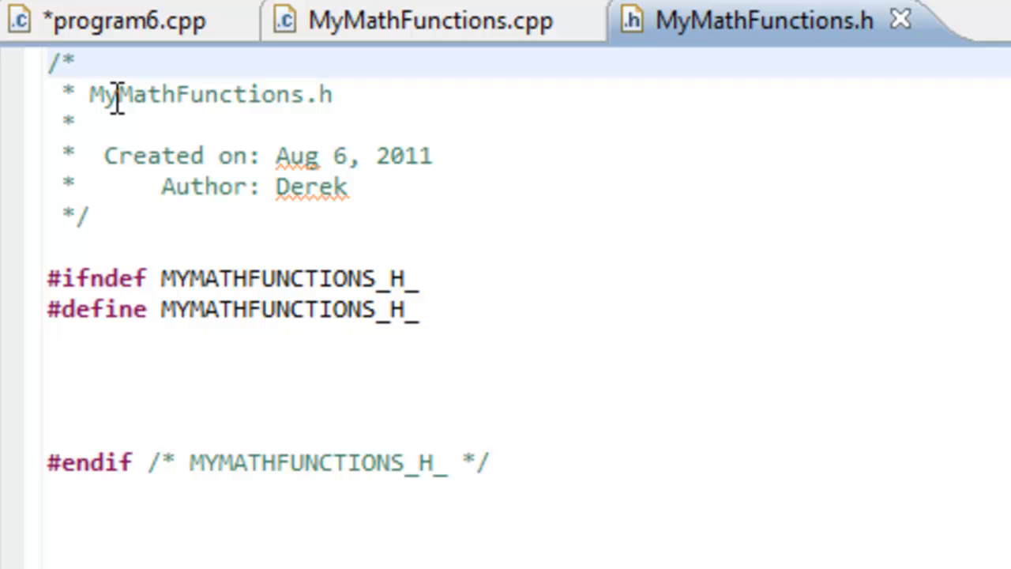
mouse_move(290, 136)
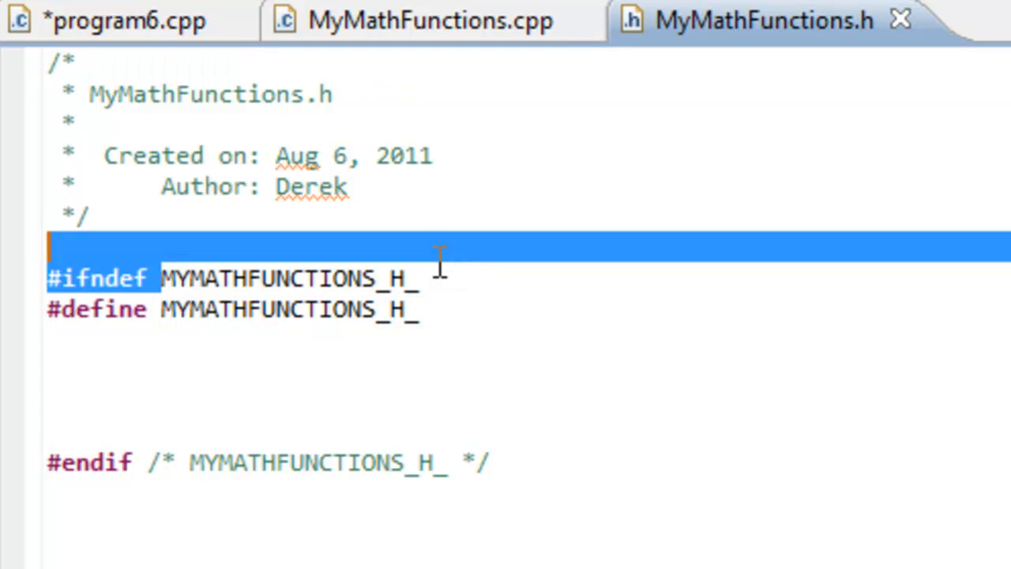
double_click(284, 278)
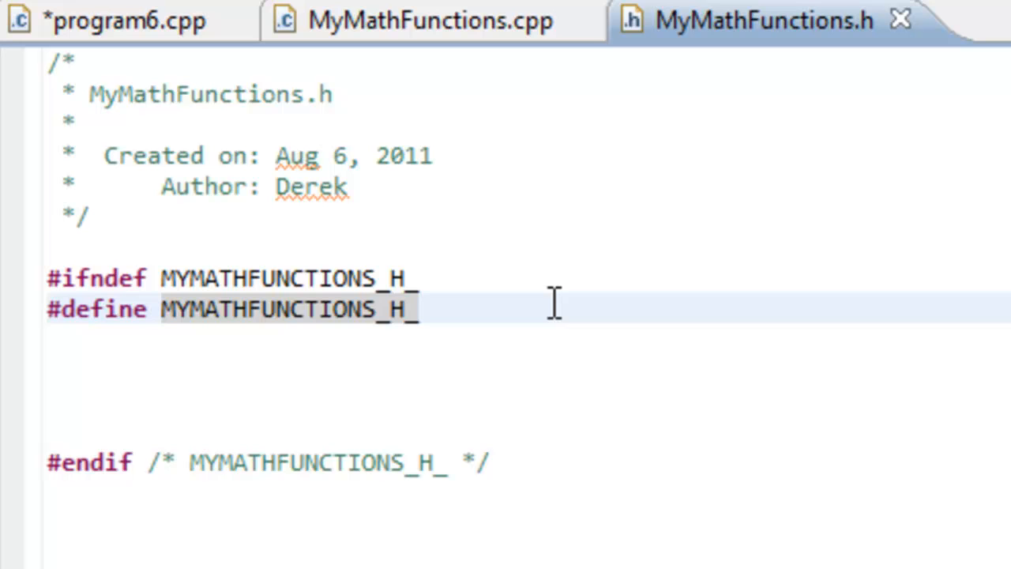
double_click(276, 277)
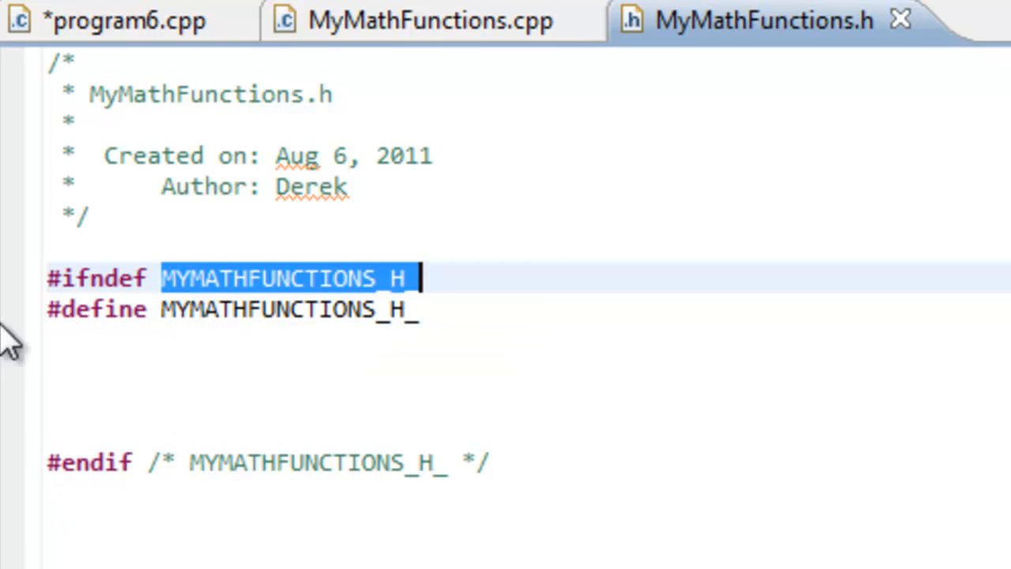
mouse_move(528, 390)
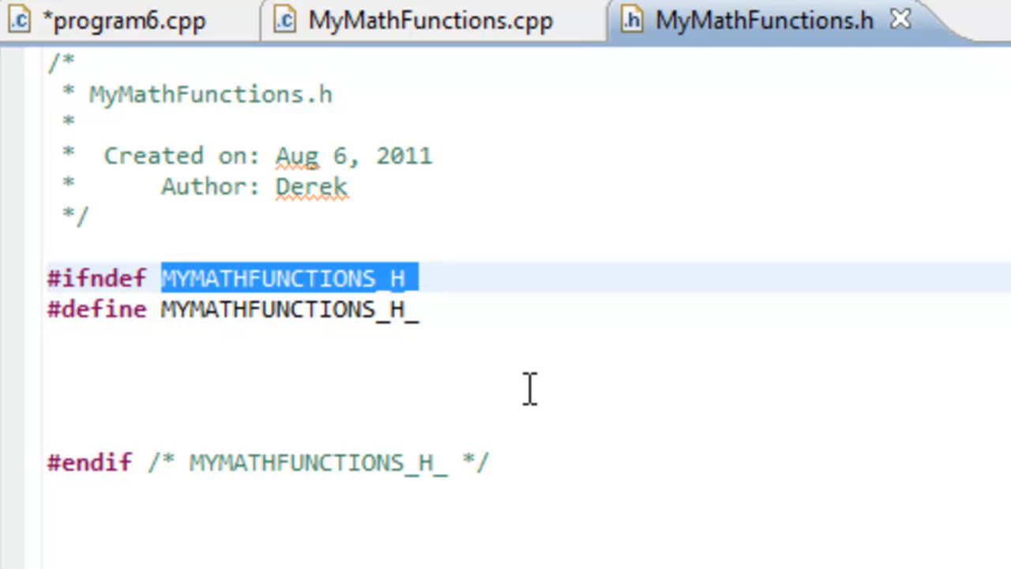
click(110, 19)
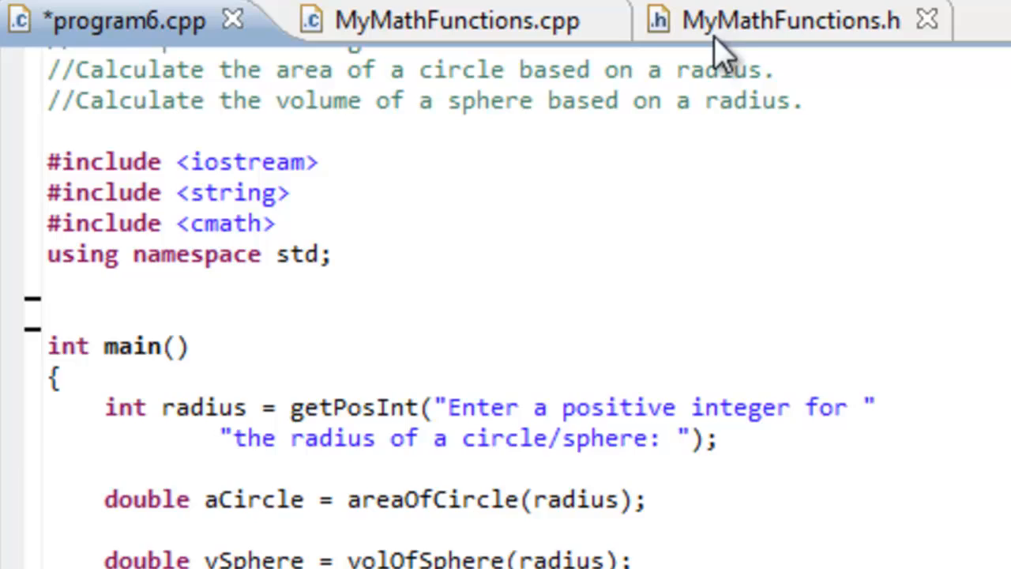
click(774, 21)
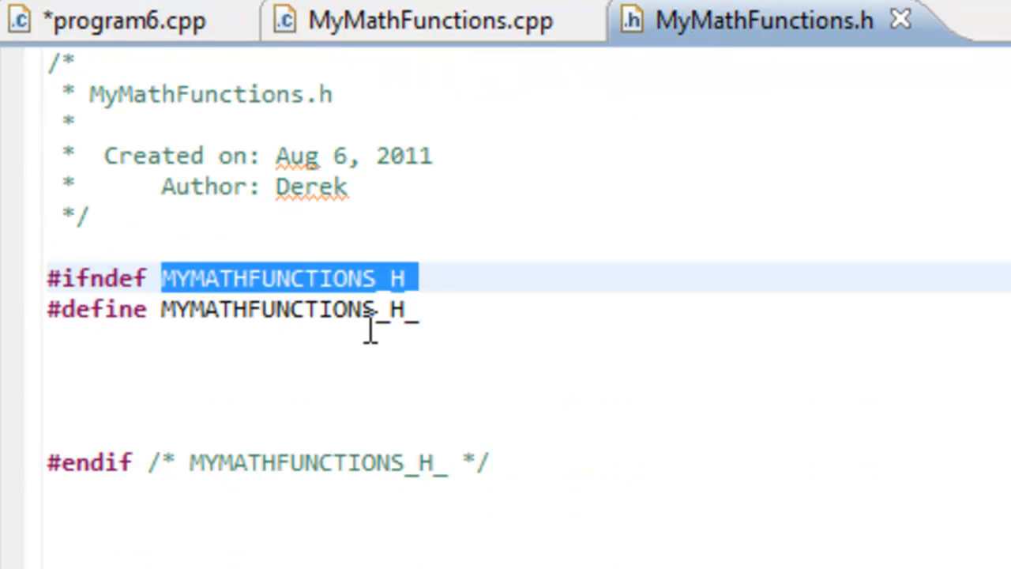
mouse_move(241, 277)
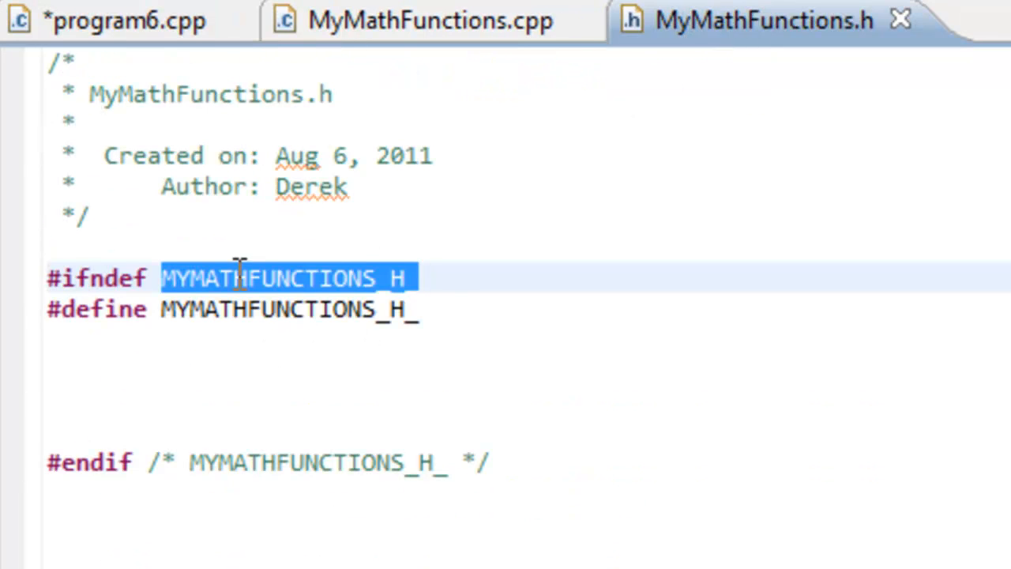
mouse_move(344, 309)
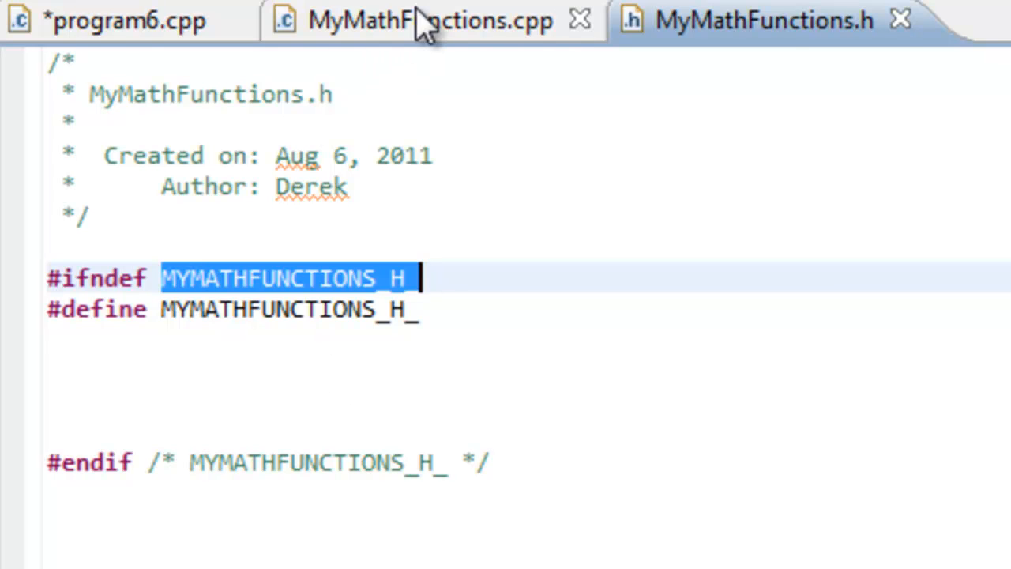
Cut the PI constant and three prototypes from MyMathFunctions.cpp and place them in the header
click(423, 21)
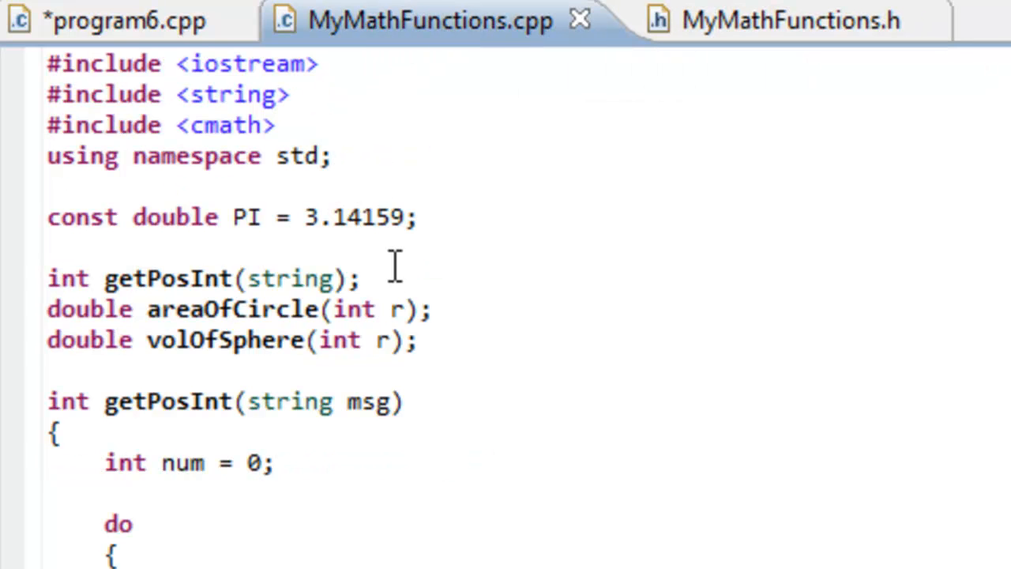
drag(48, 185, 419, 340)
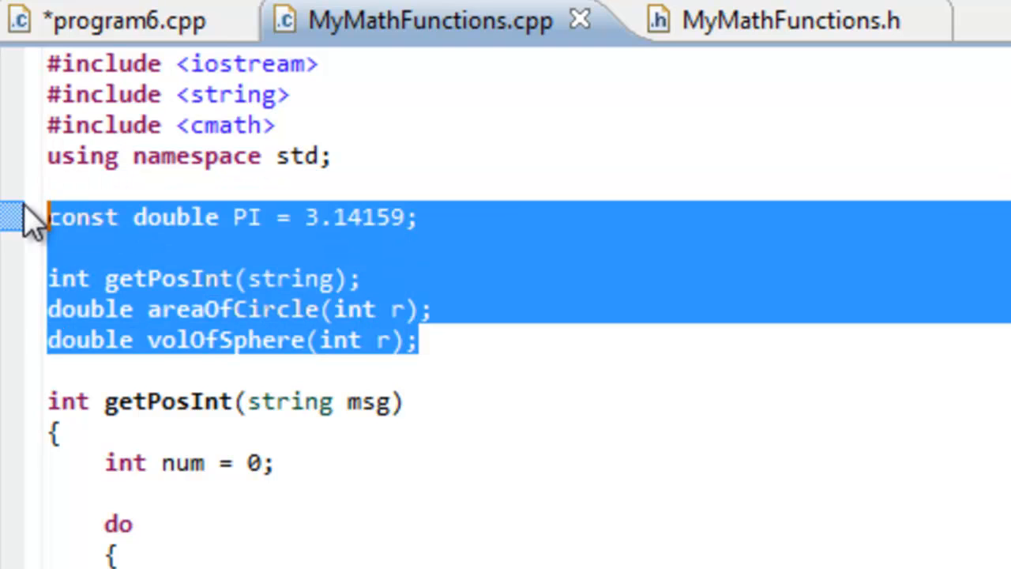
key(Delete)
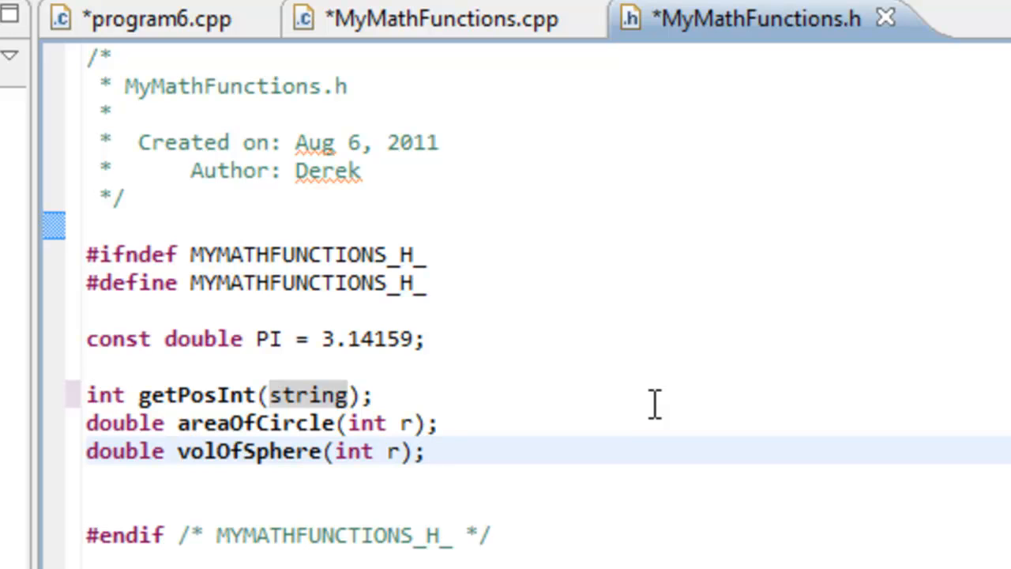
click(427, 452)
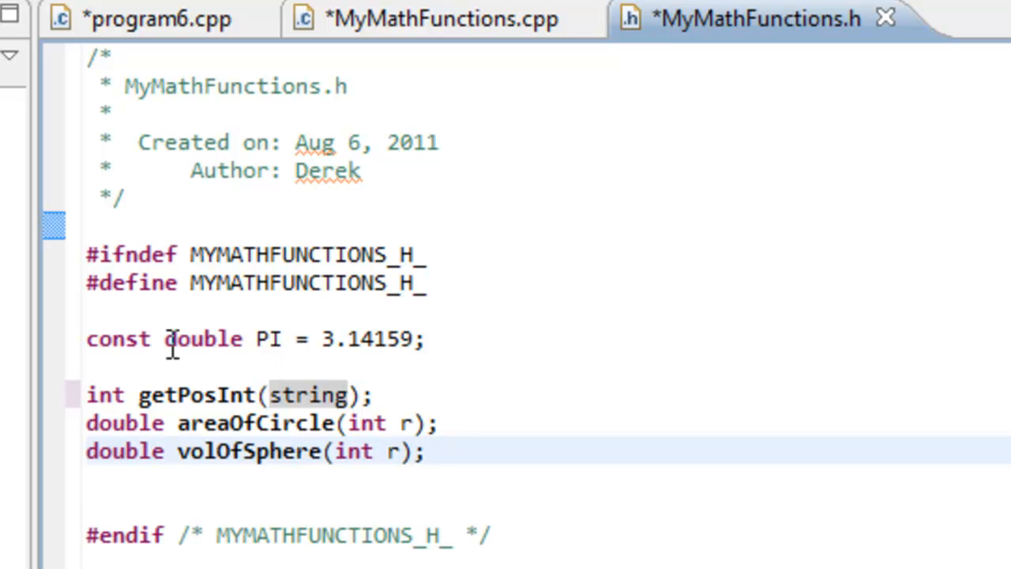
mouse_move(180, 382)
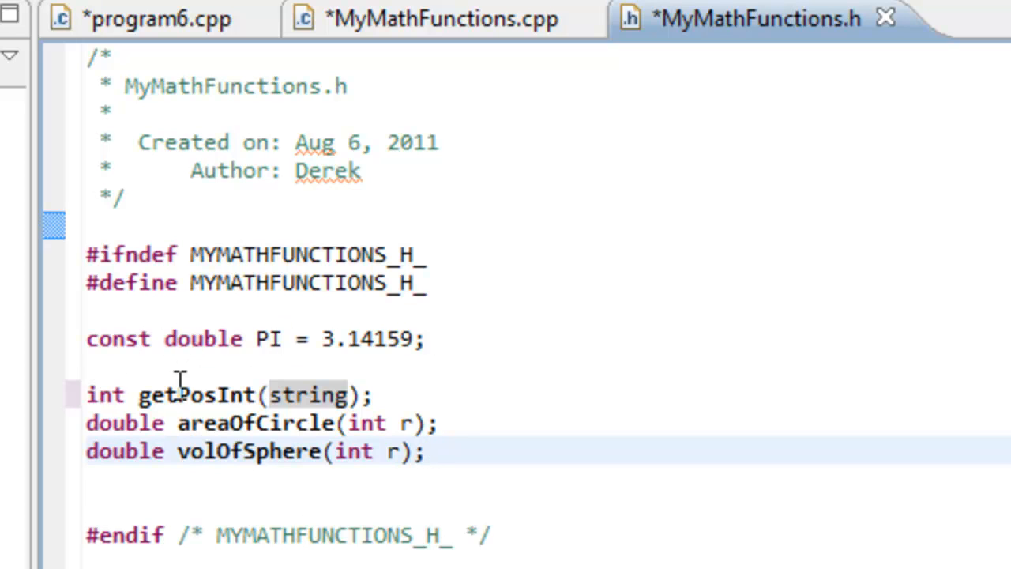
mouse_move(355, 393)
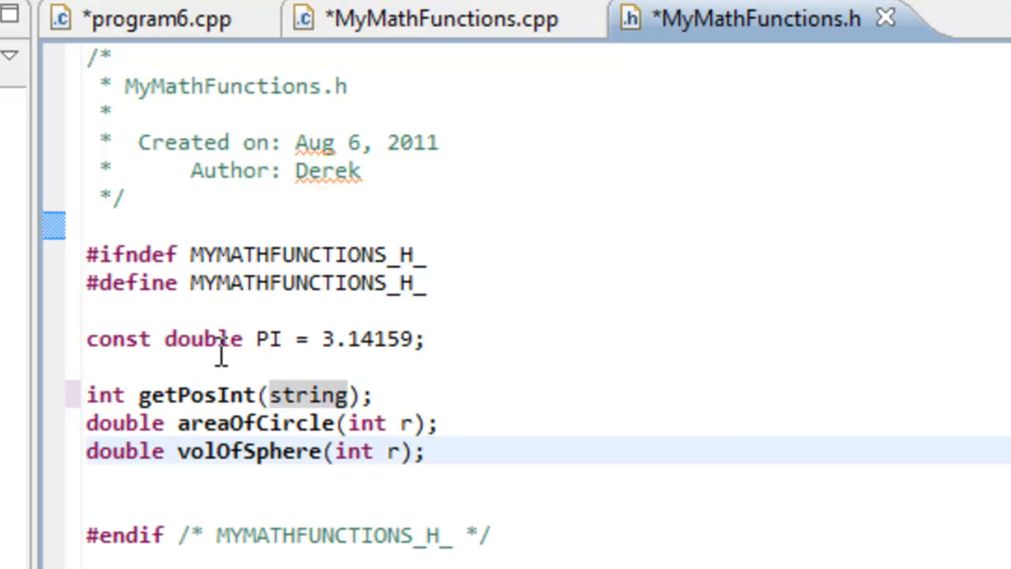
click(427, 451)
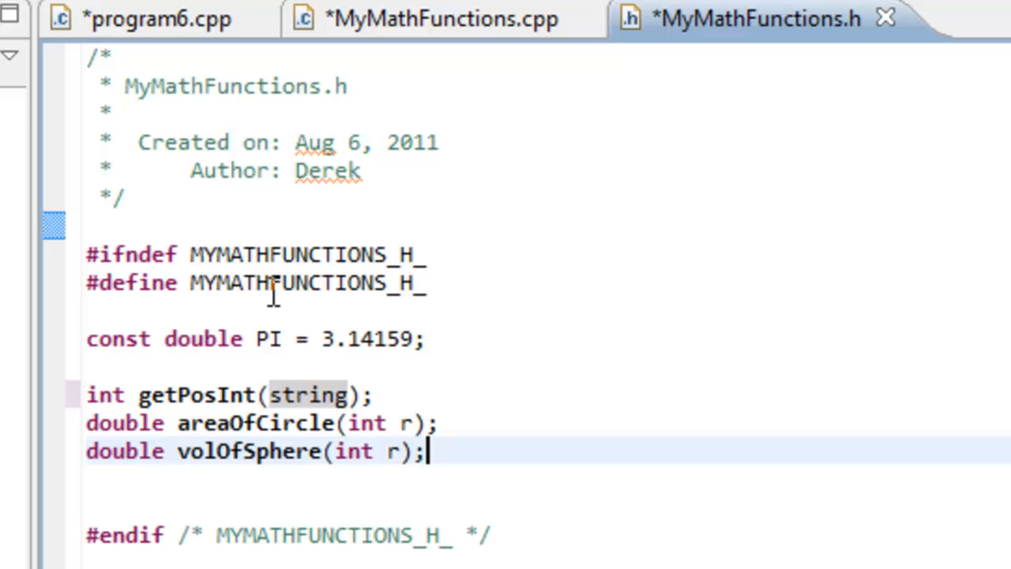
mouse_move(298, 95)
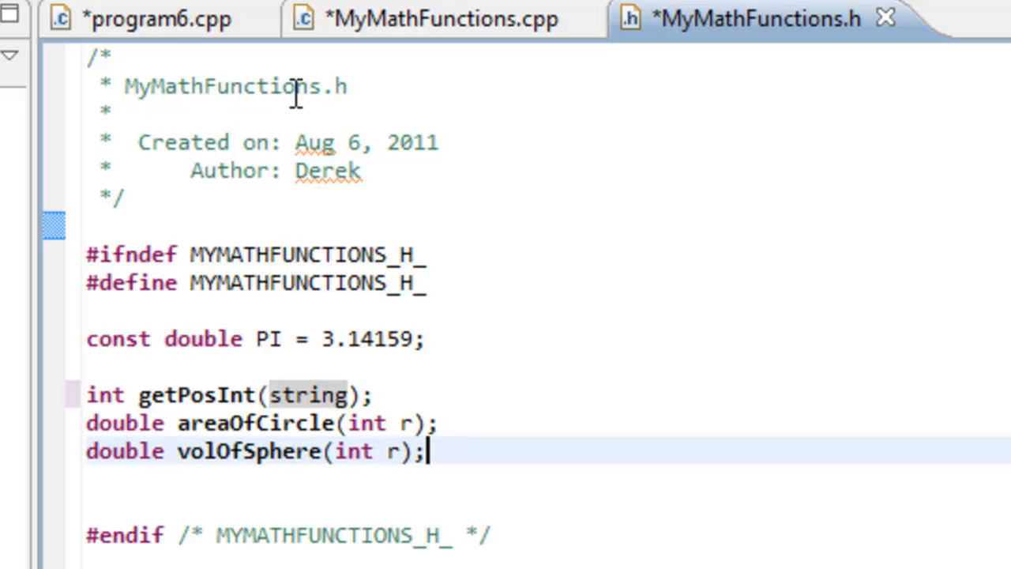
Compare program6.cpp, MyMathFunctions.cpp and MyMathFunctions.h to confirm the declarations moved
click(138, 17)
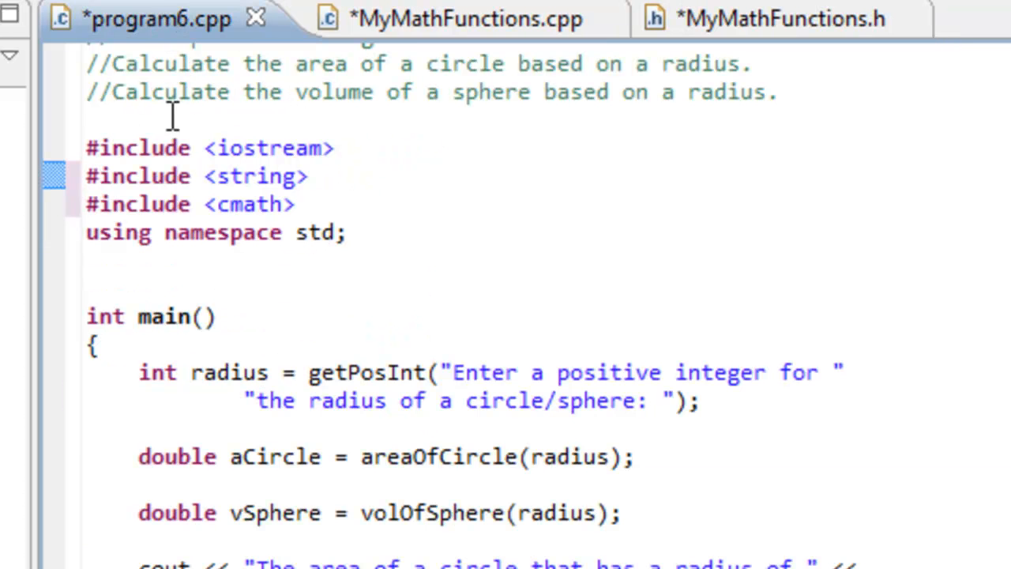
mouse_move(442, 27)
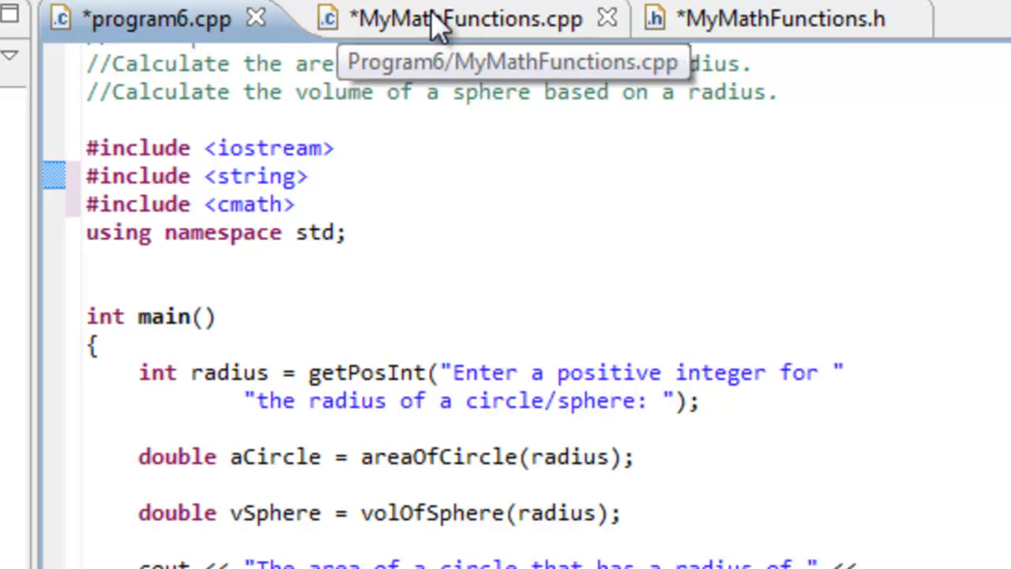
click(434, 19)
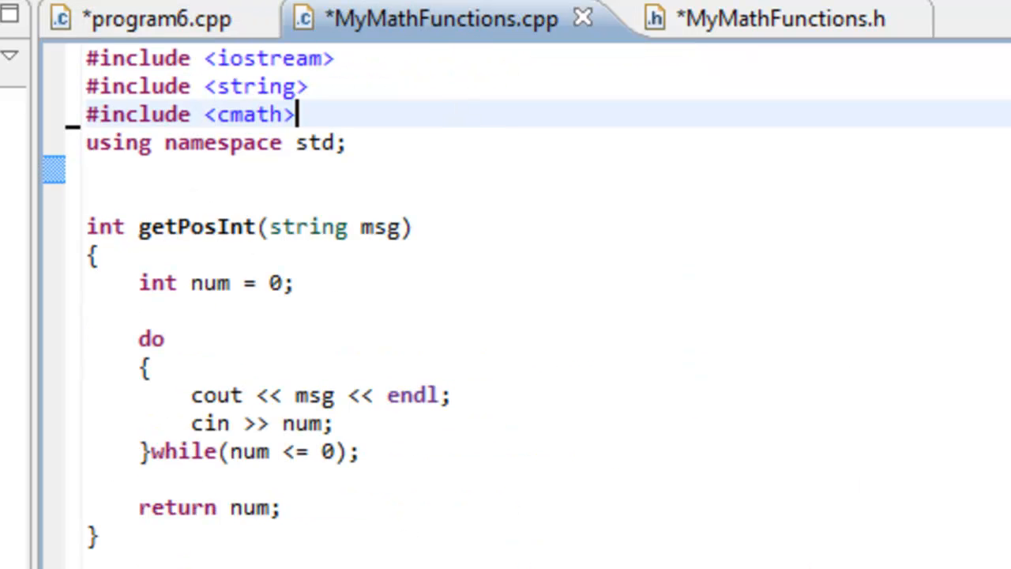
mouse_move(747, 56)
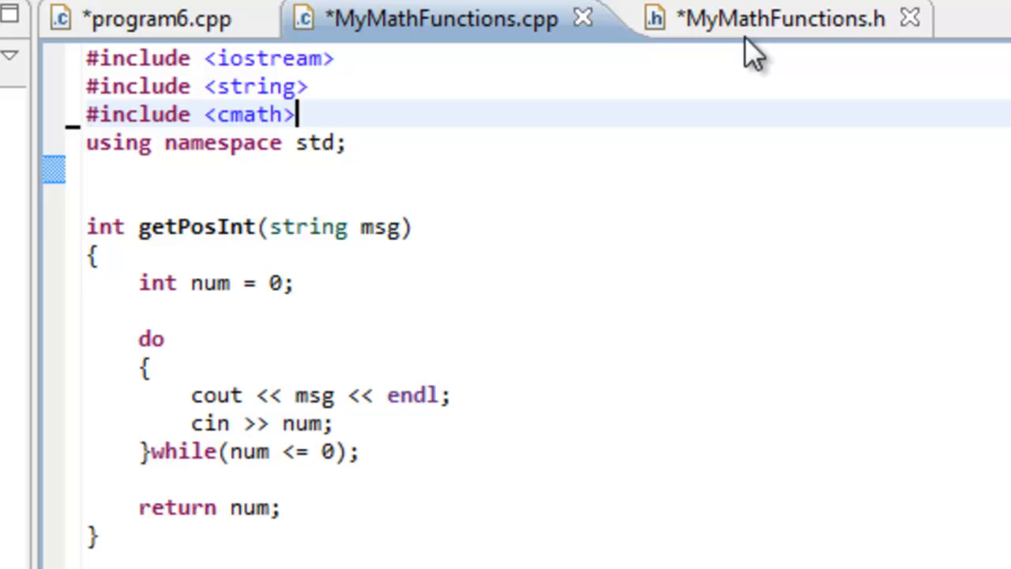
click(757, 17)
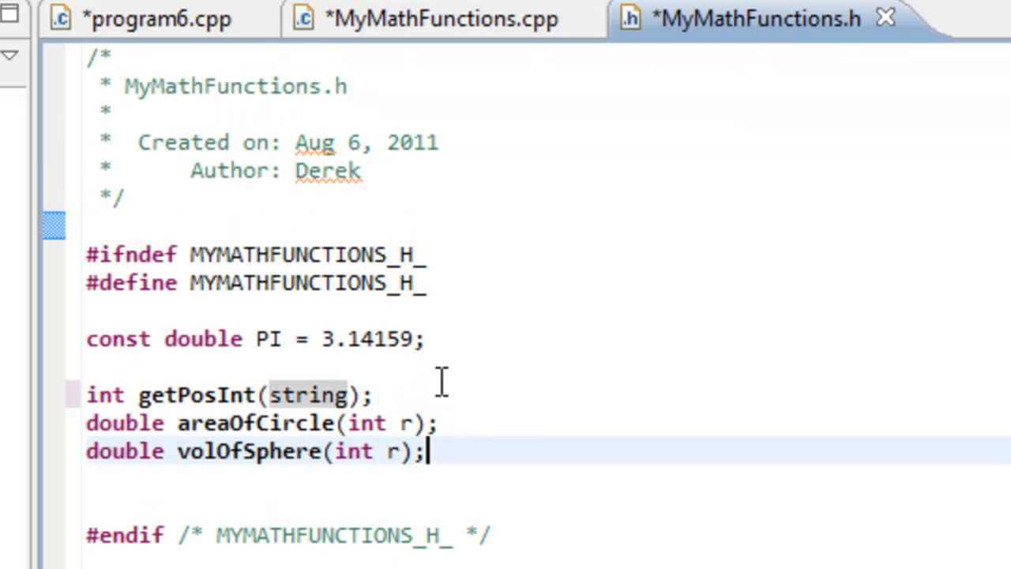
mouse_move(290, 134)
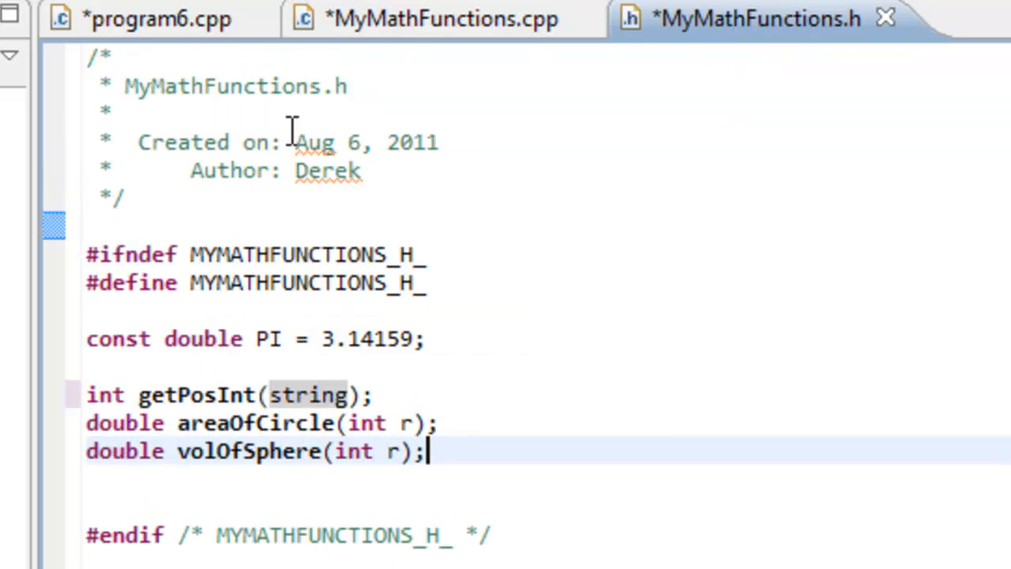
click(442, 18)
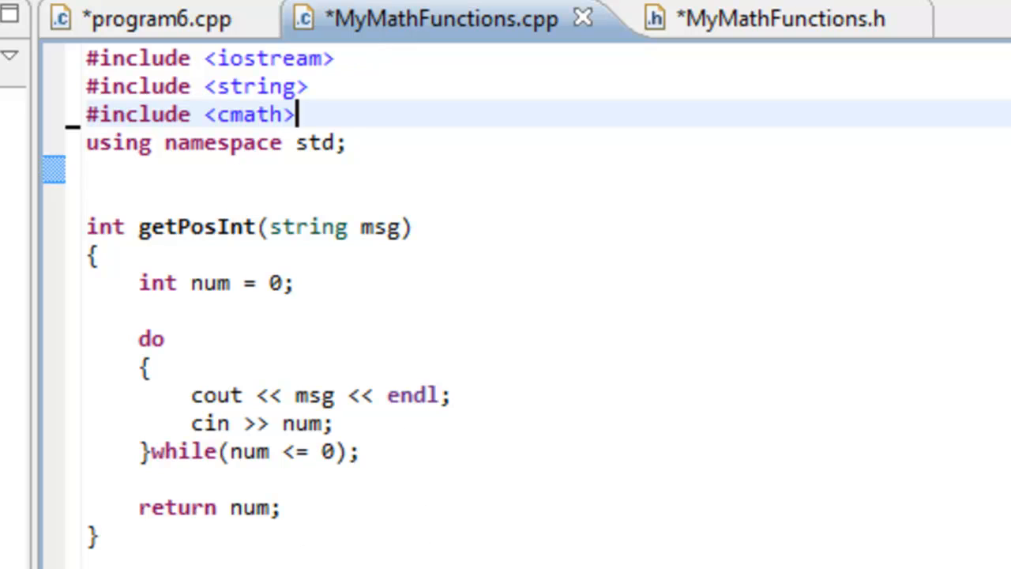
mouse_move(401, 428)
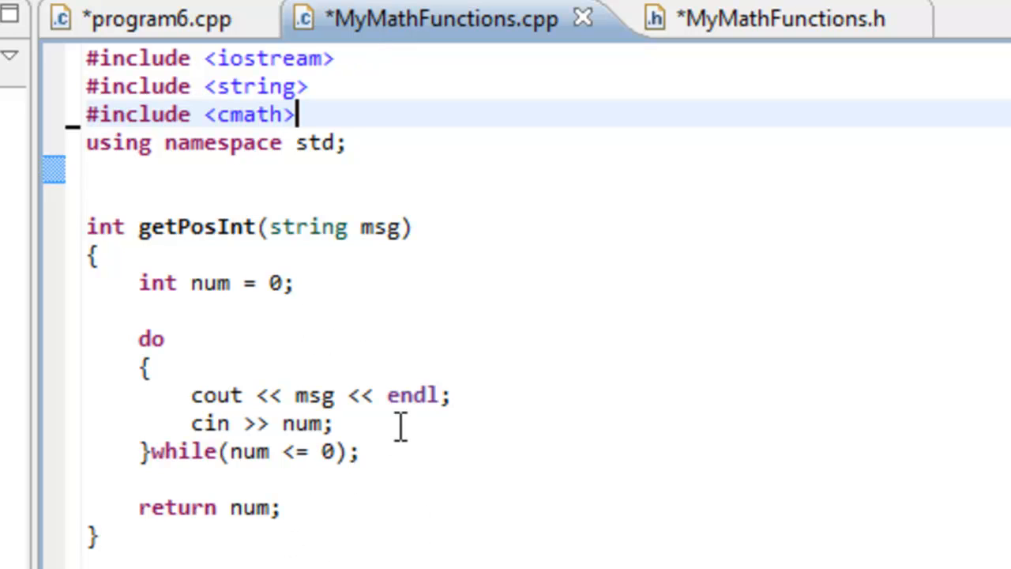
mouse_move(767, 101)
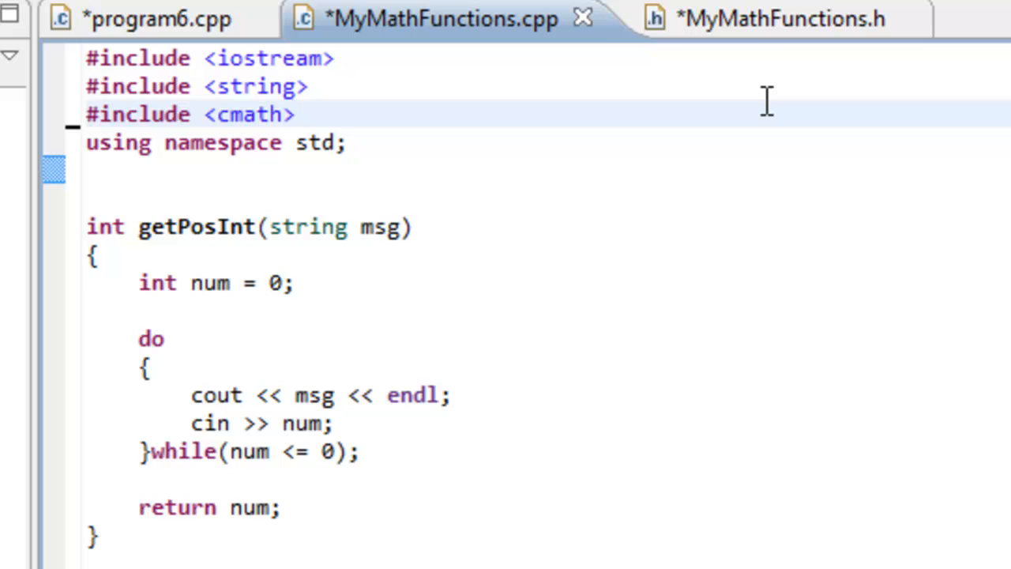
click(763, 18)
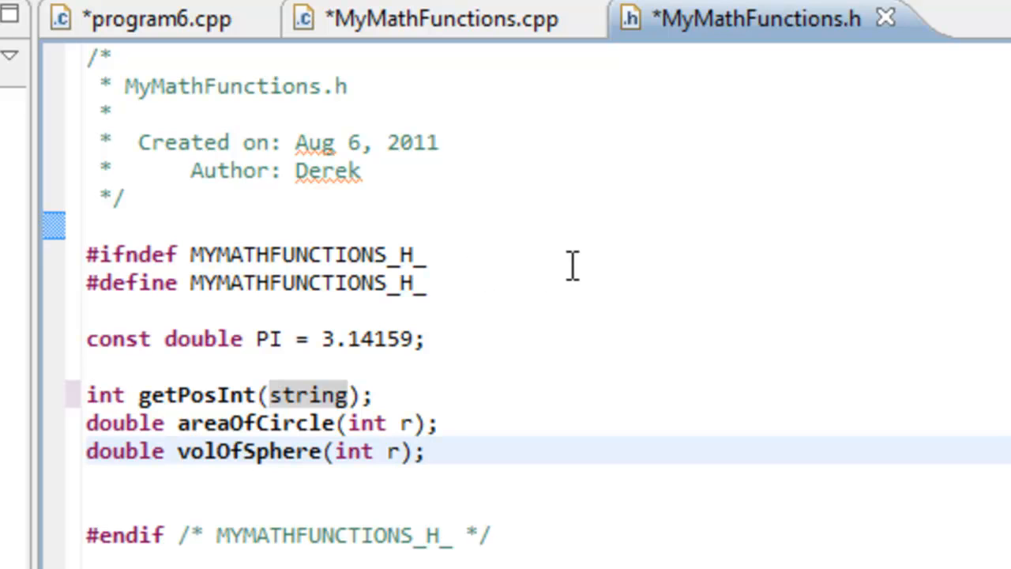
click(438, 19)
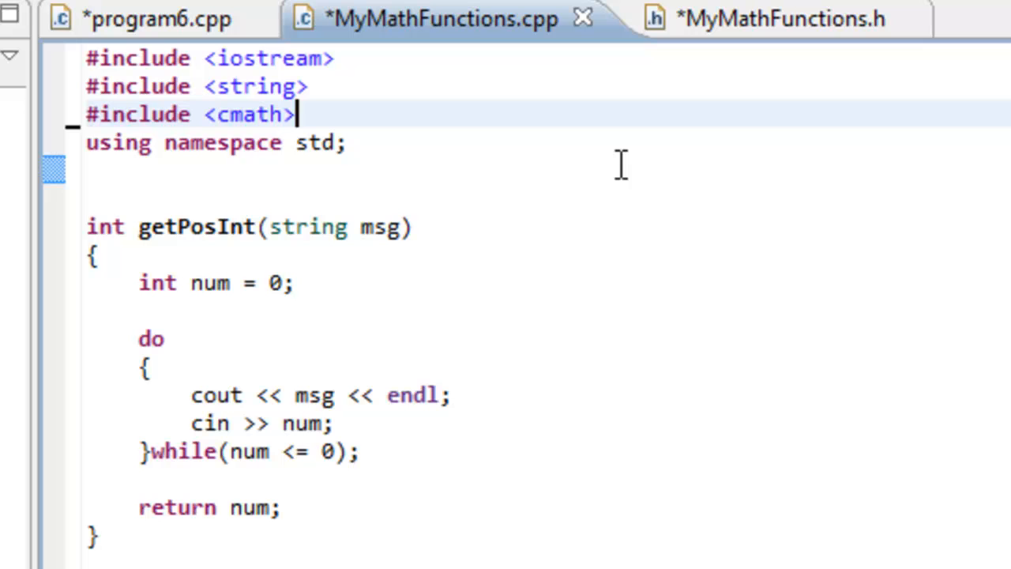
Add #include "MyMathFunctions.h" on a new line after #include <cmath> in MyMathFunctions.cpp
key(Enter)
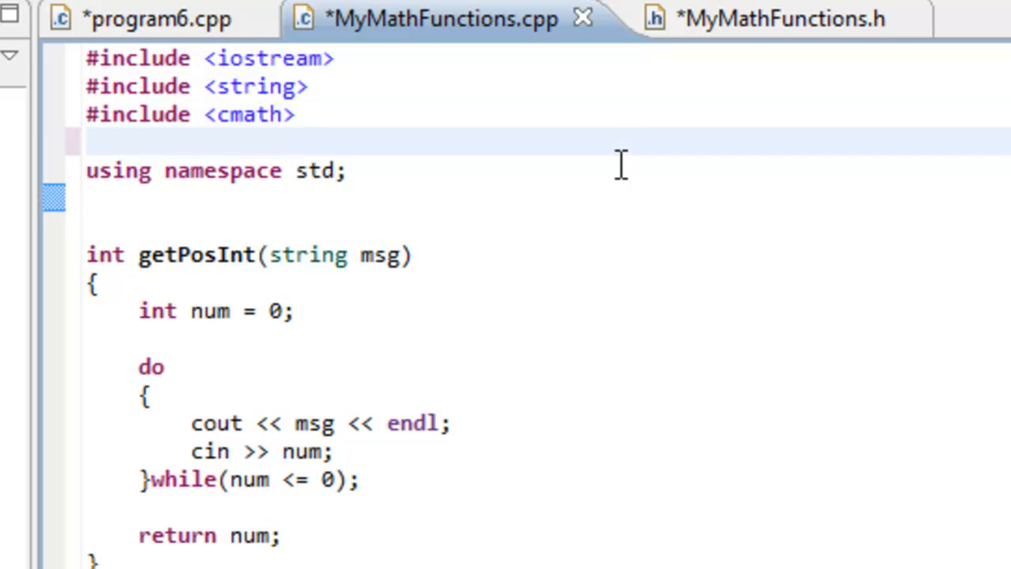
text(#includ)
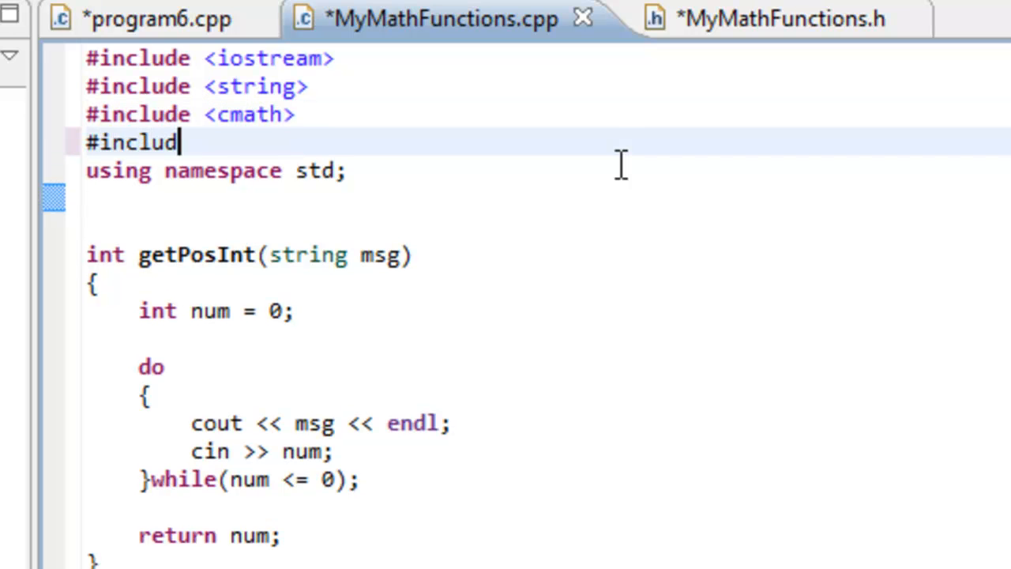
text(e)
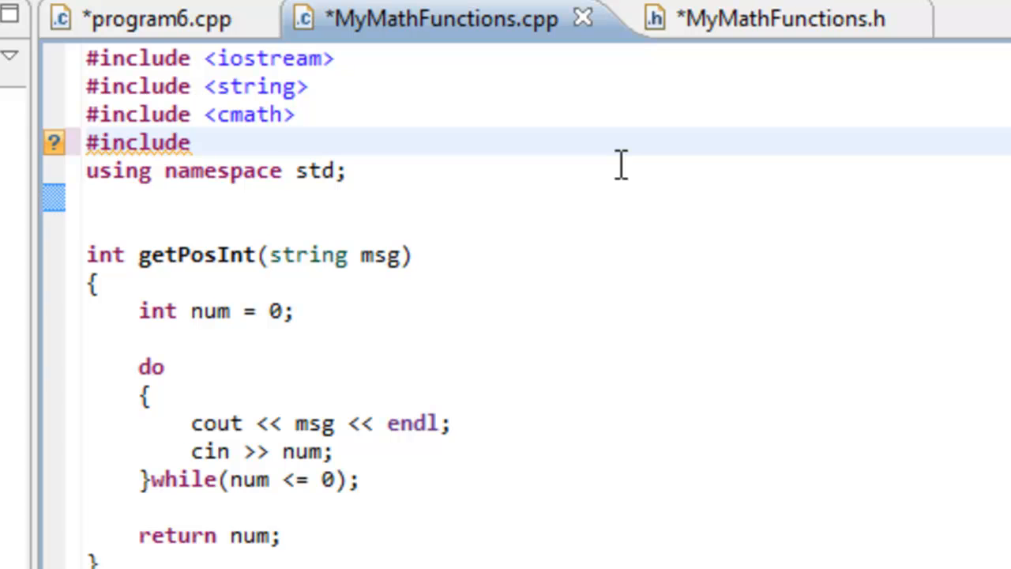
text(")
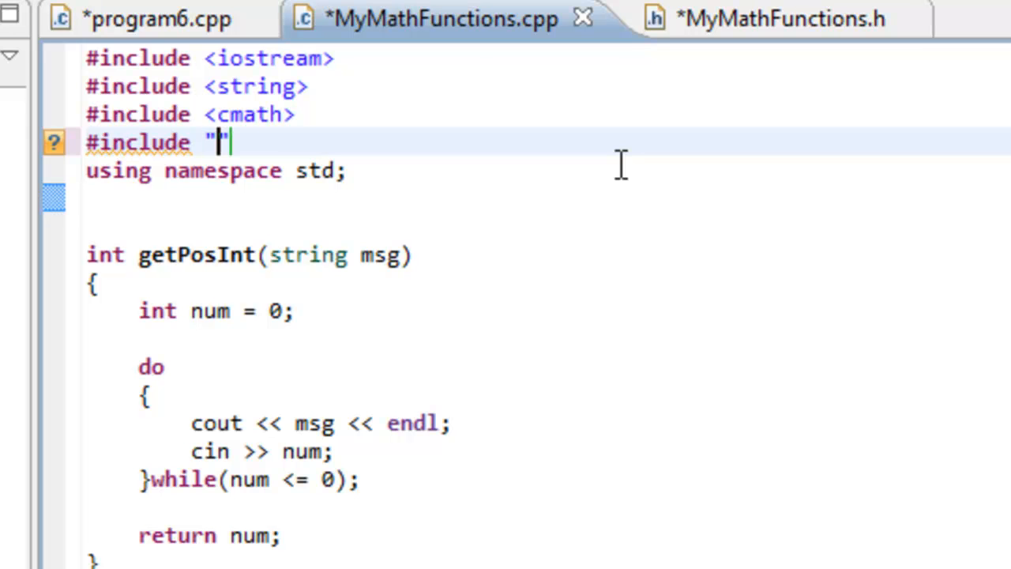
text(MyMath)
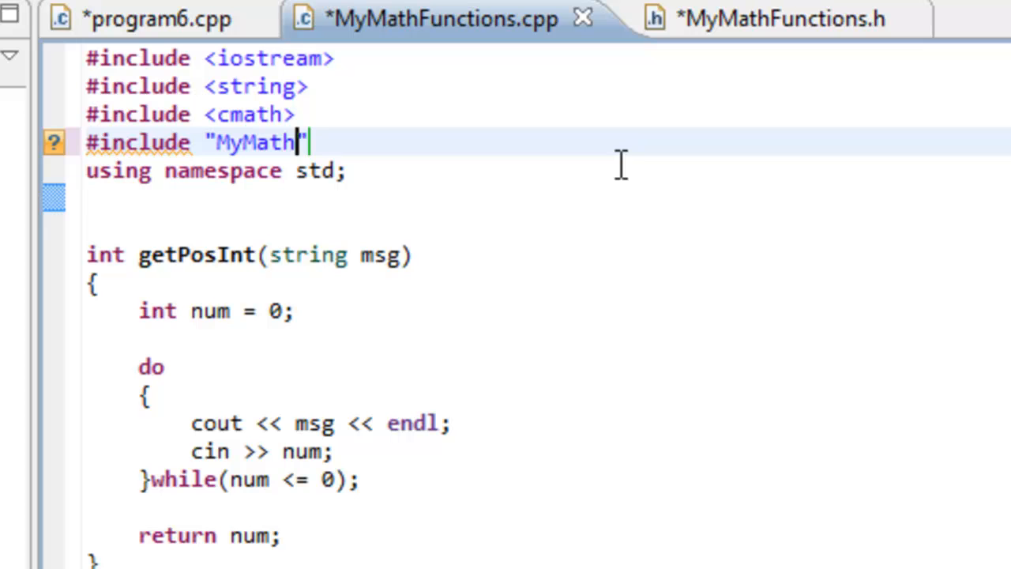
text(Functions.h)
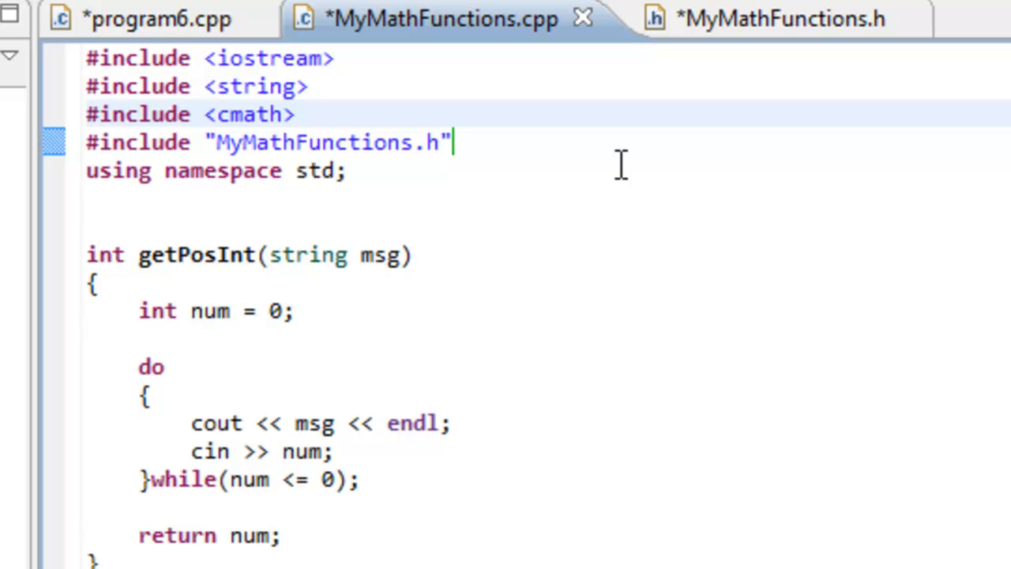
click(300, 114)
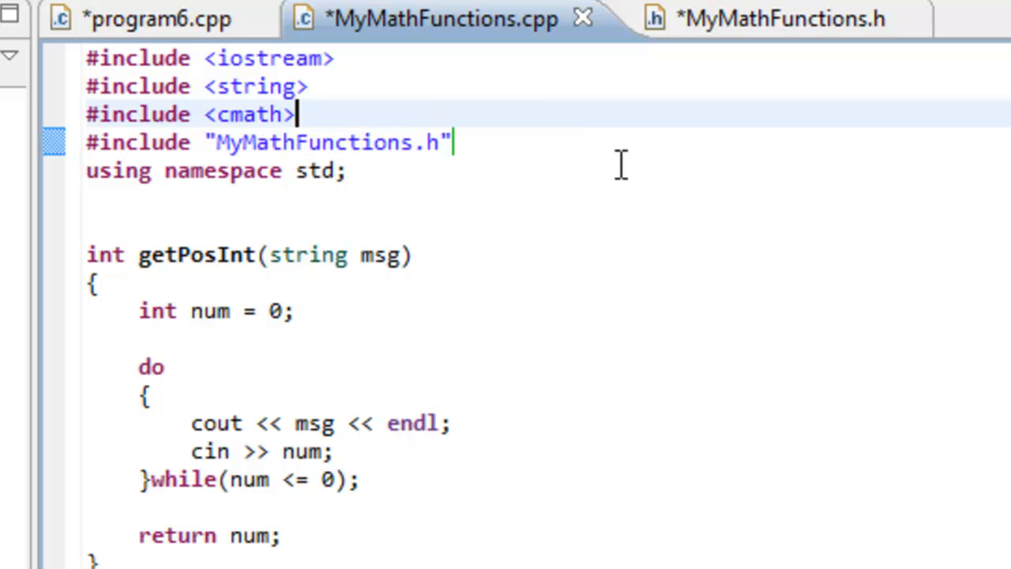
click(377, 143)
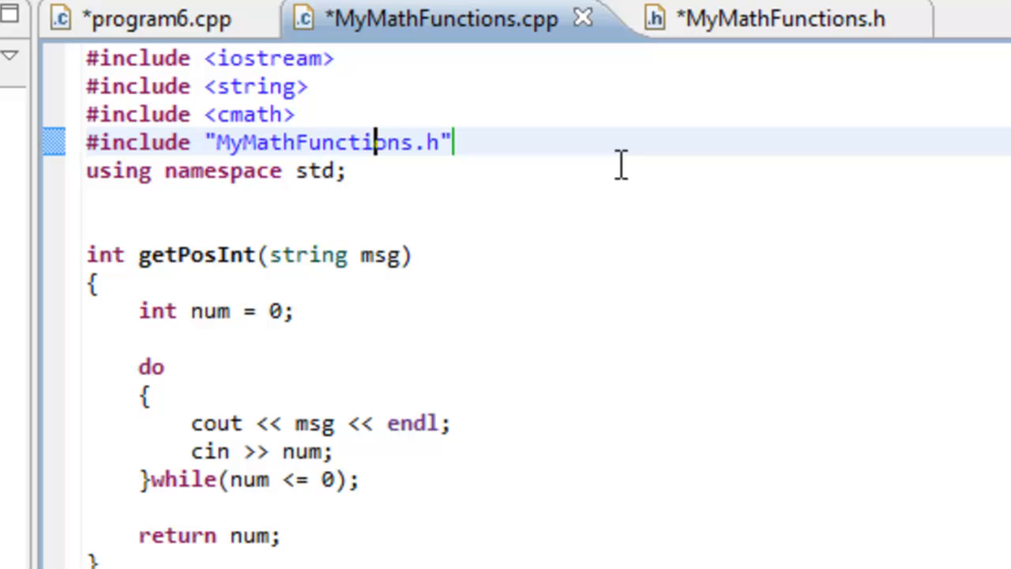
mouse_move(273, 154)
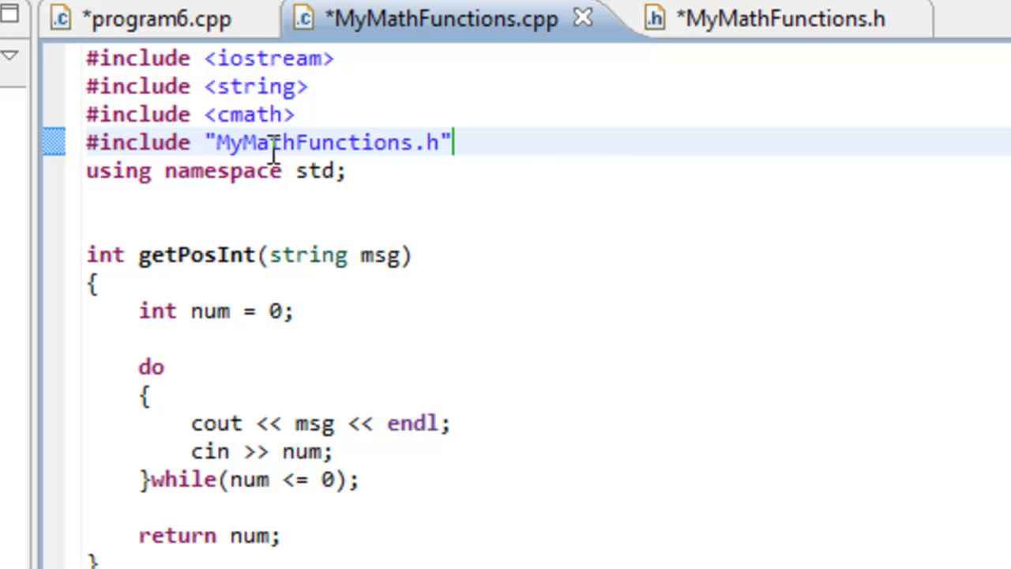
mouse_move(254, 367)
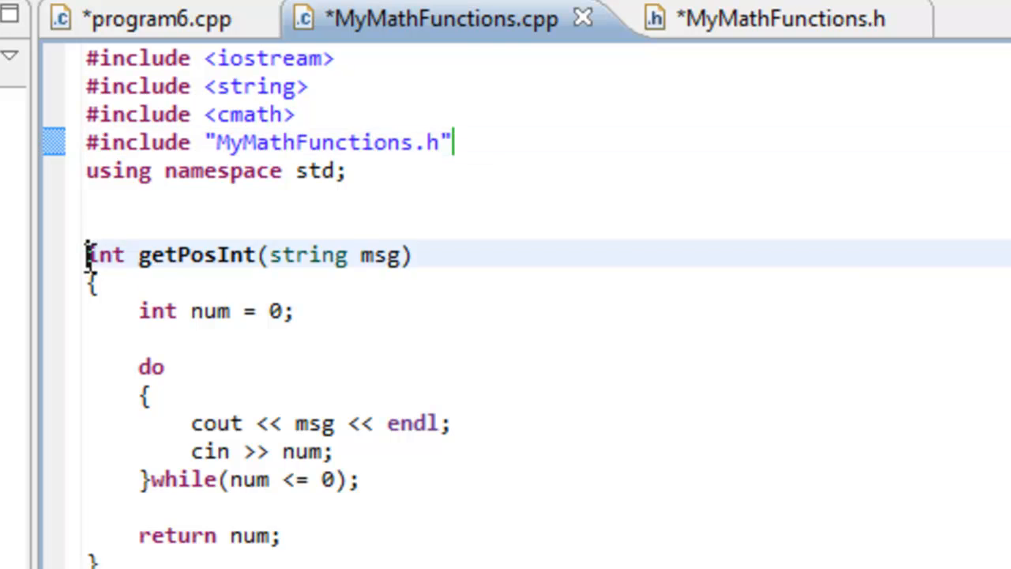
drag(89, 254, 90, 561)
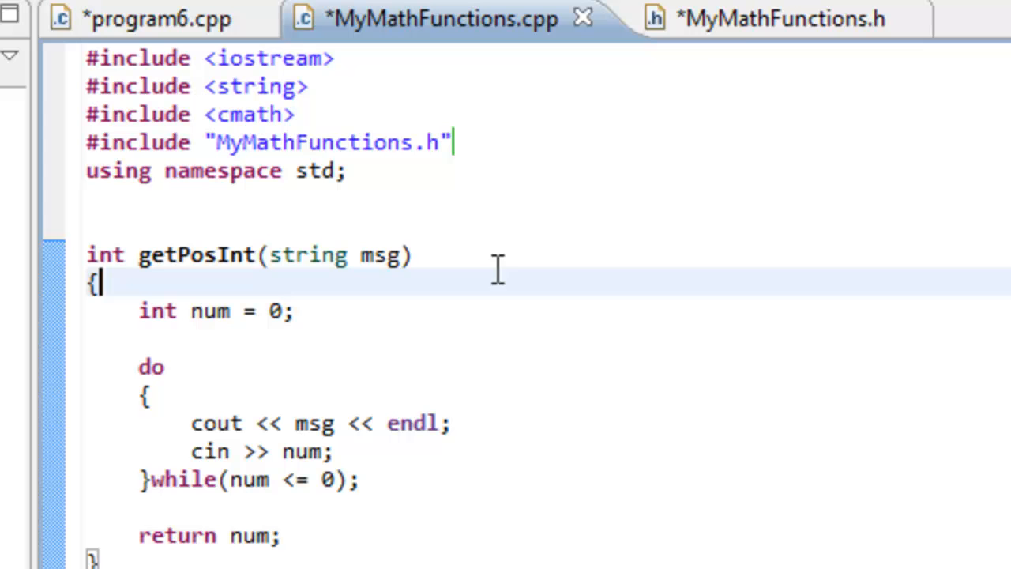
mouse_move(747, 32)
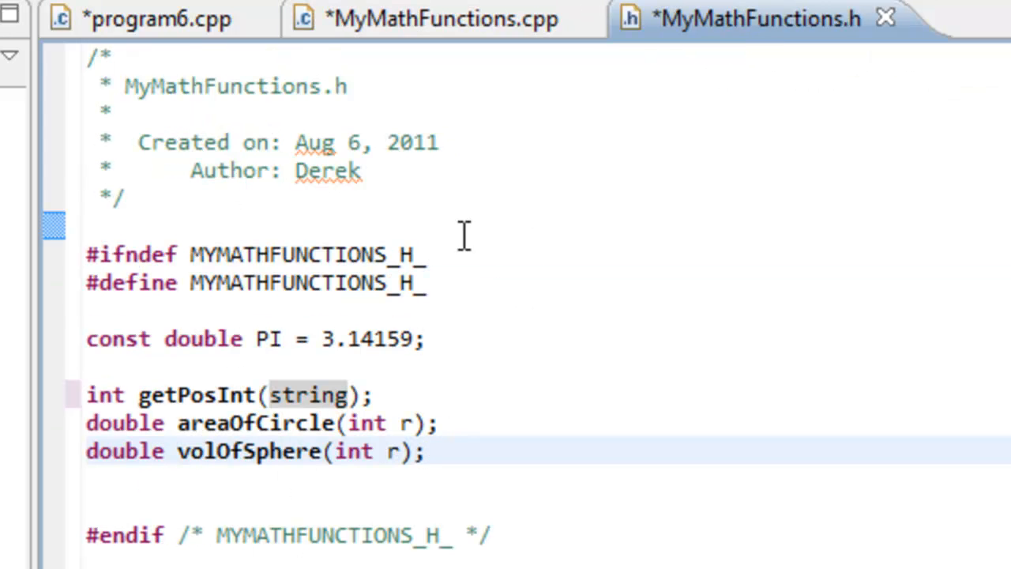
click(427, 20)
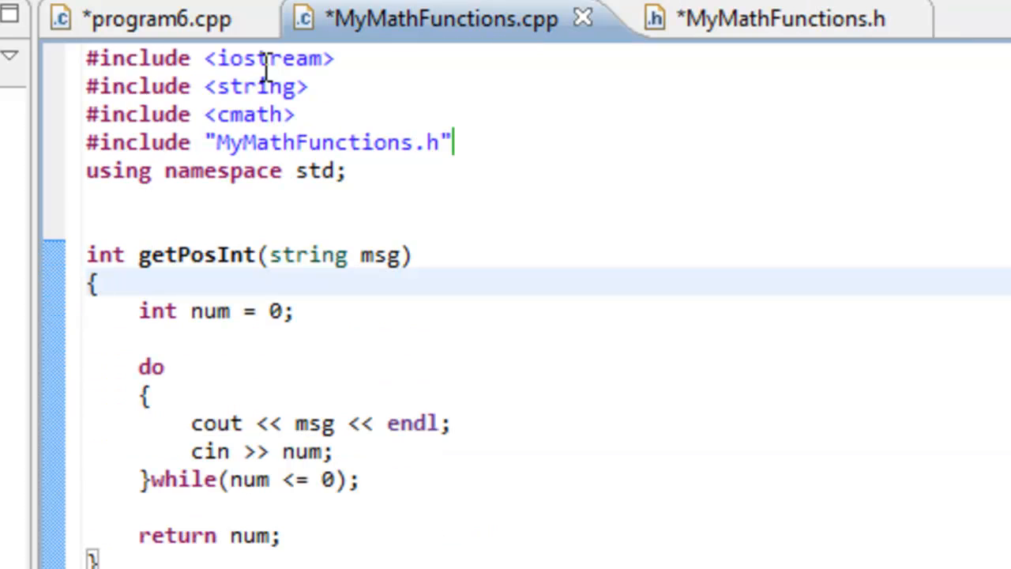
Add #include "MyMathFunctions.h" to program6.cpp
click(143, 18)
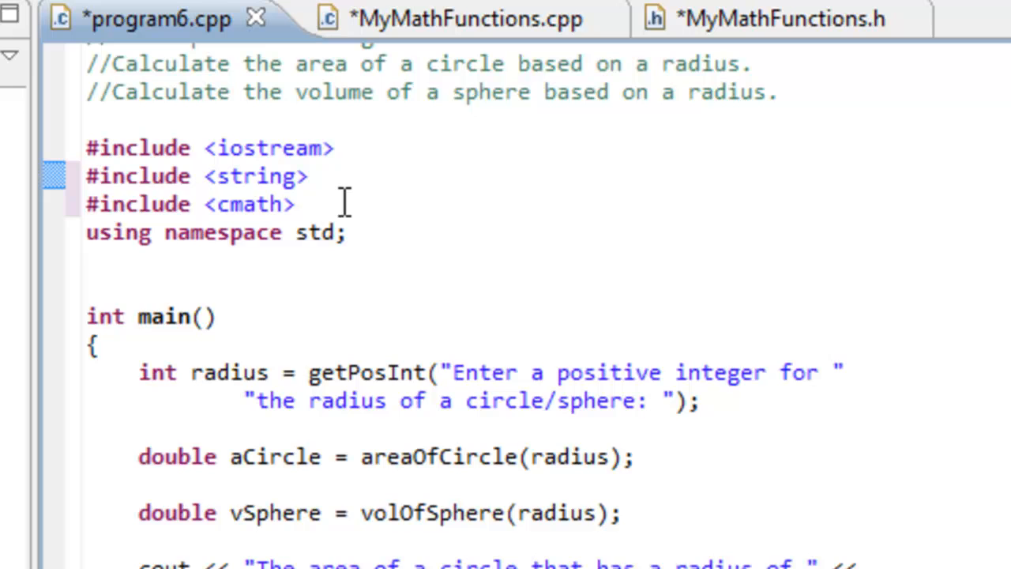
text(#)
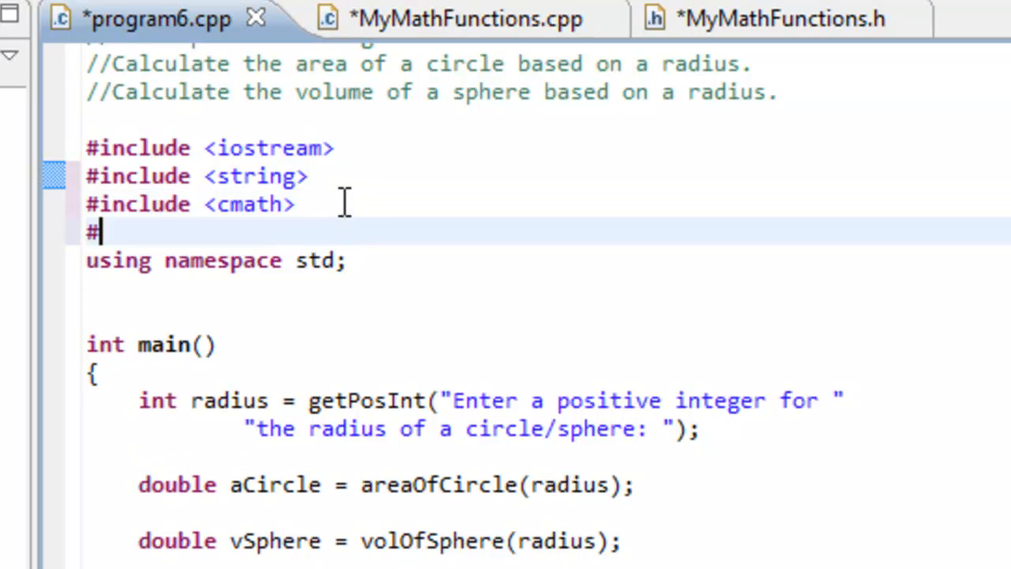
text(include)
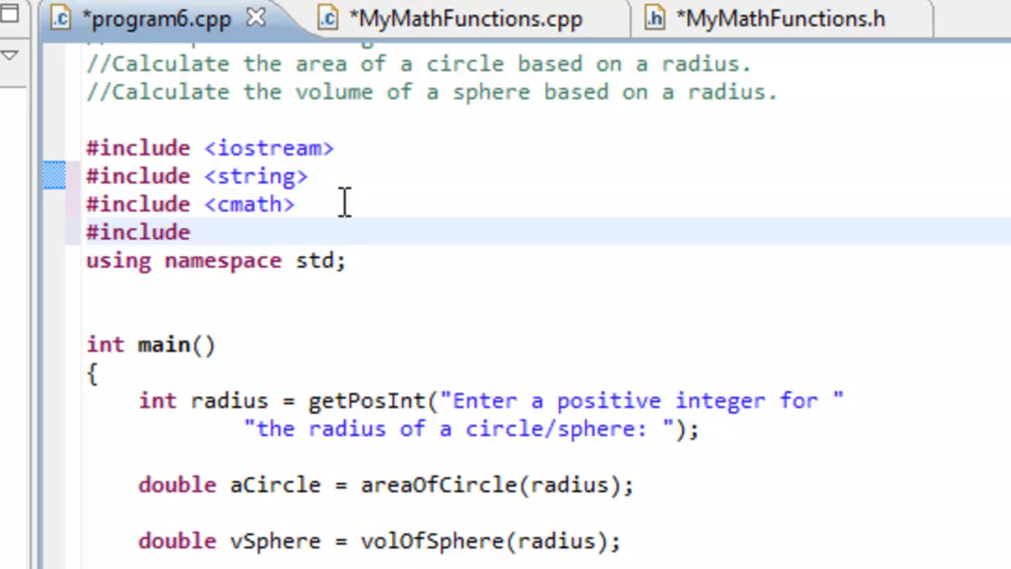
text("MyMath")
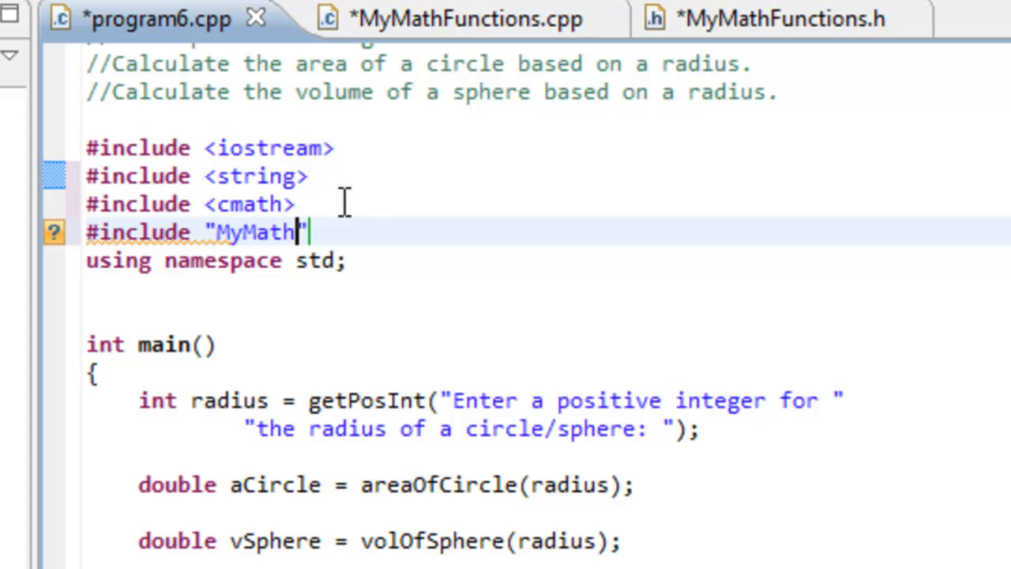
text(Functions.)
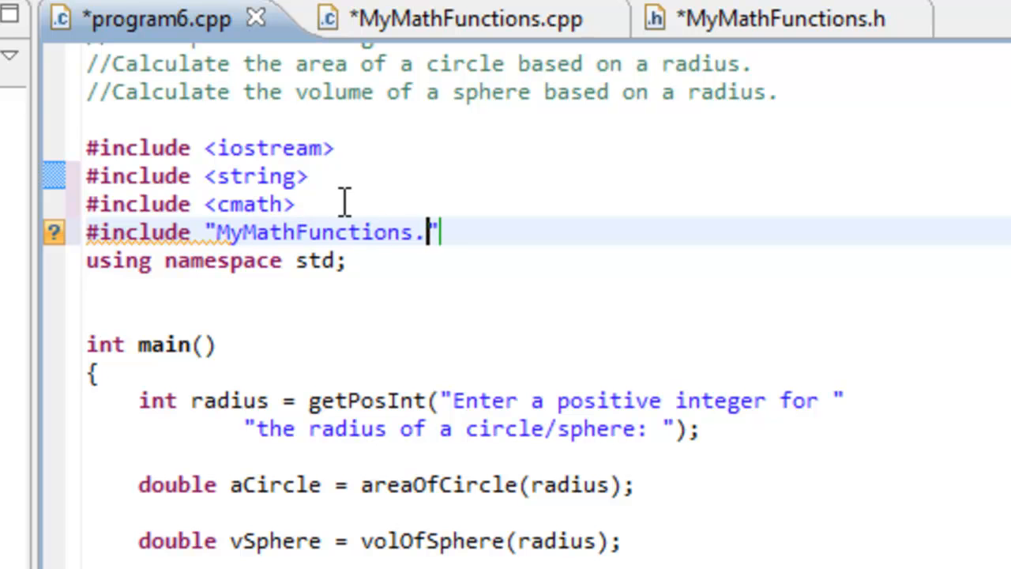
text(h)
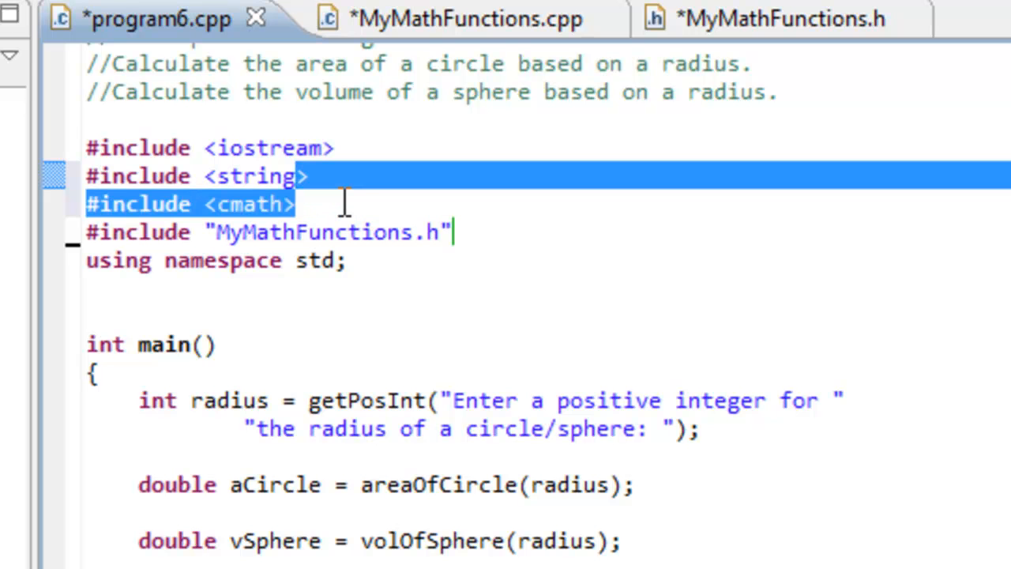
Delete the <string> and <cmath> include lines from program6.cpp after checking the header
key(Delete)
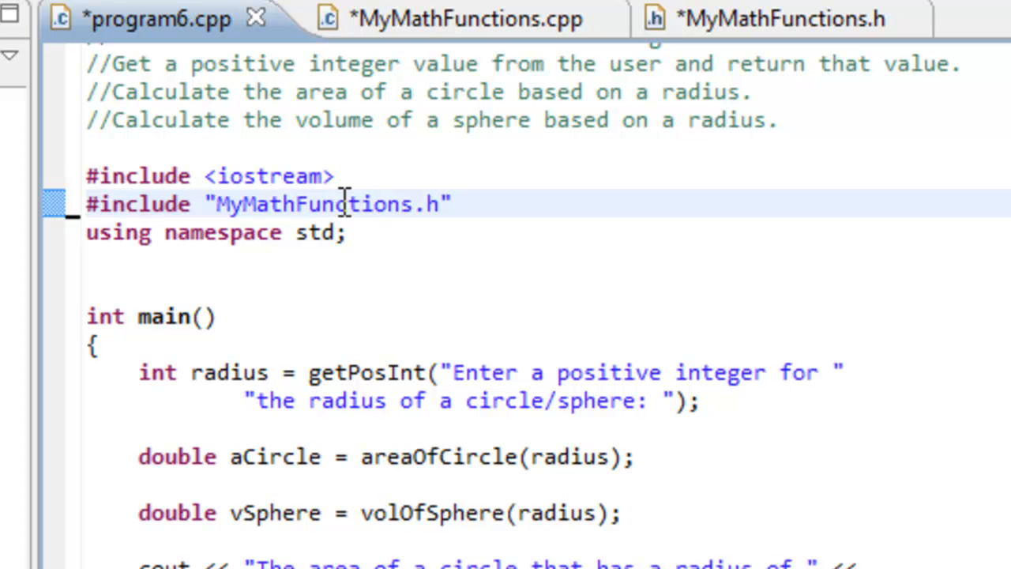
click(748, 18)
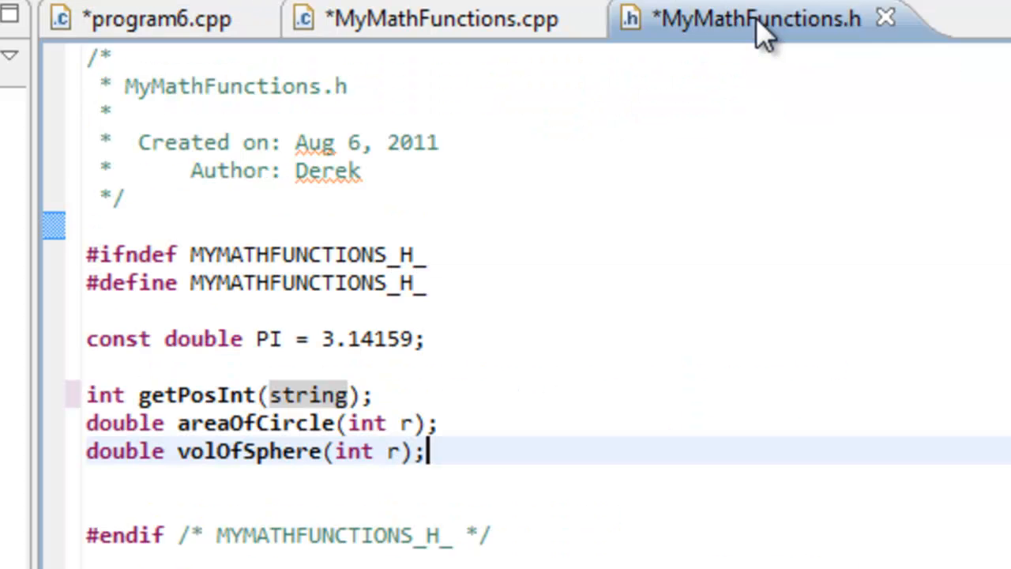
click(252, 451)
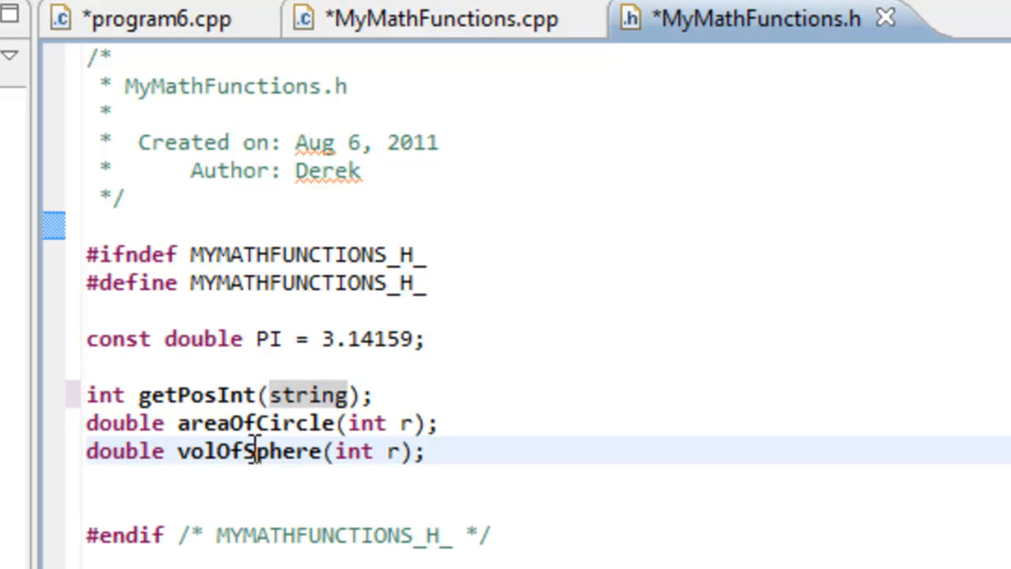
click(142, 18)
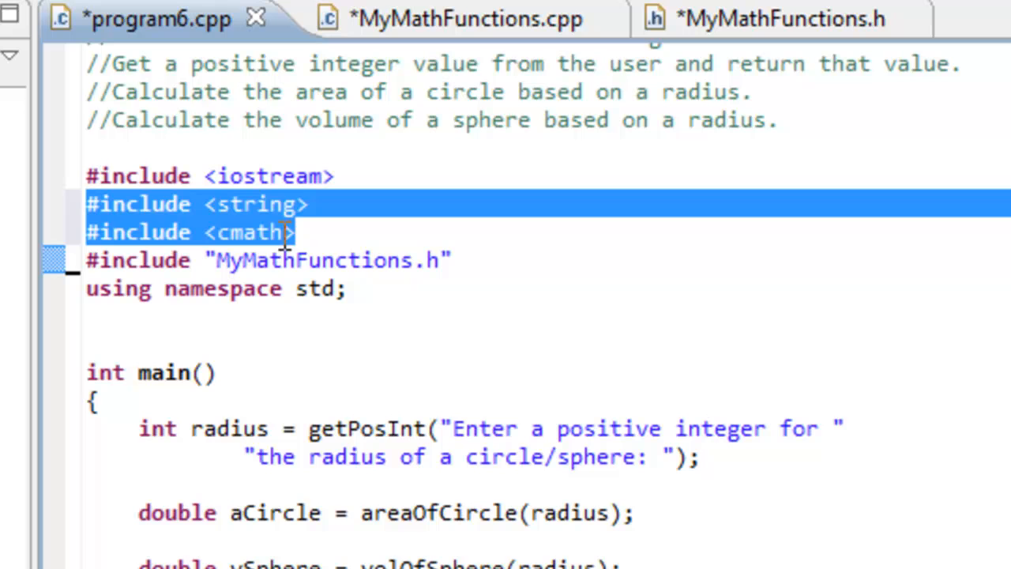
mouse_move(419, 292)
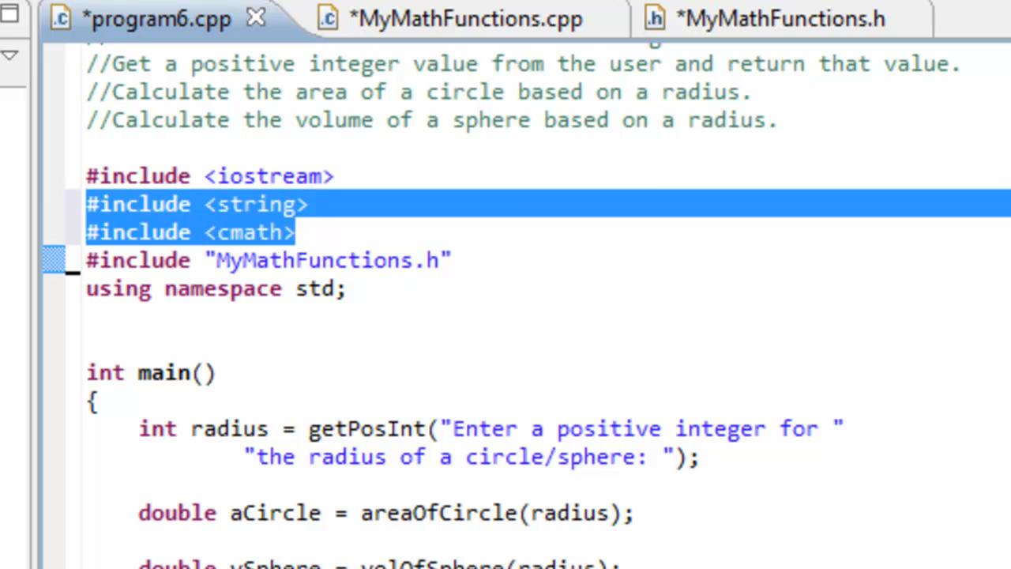
click(442, 19)
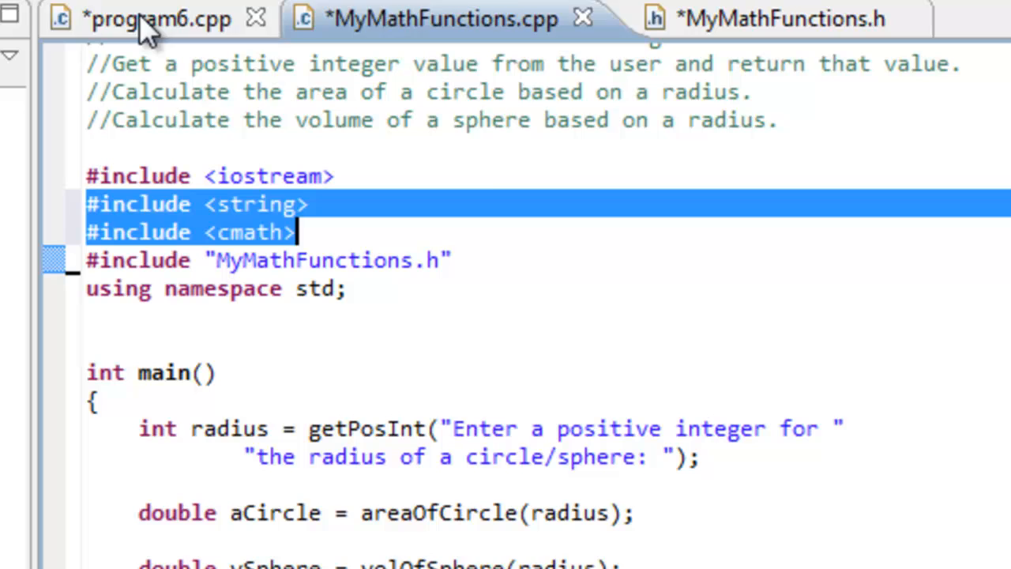
key(Delete)
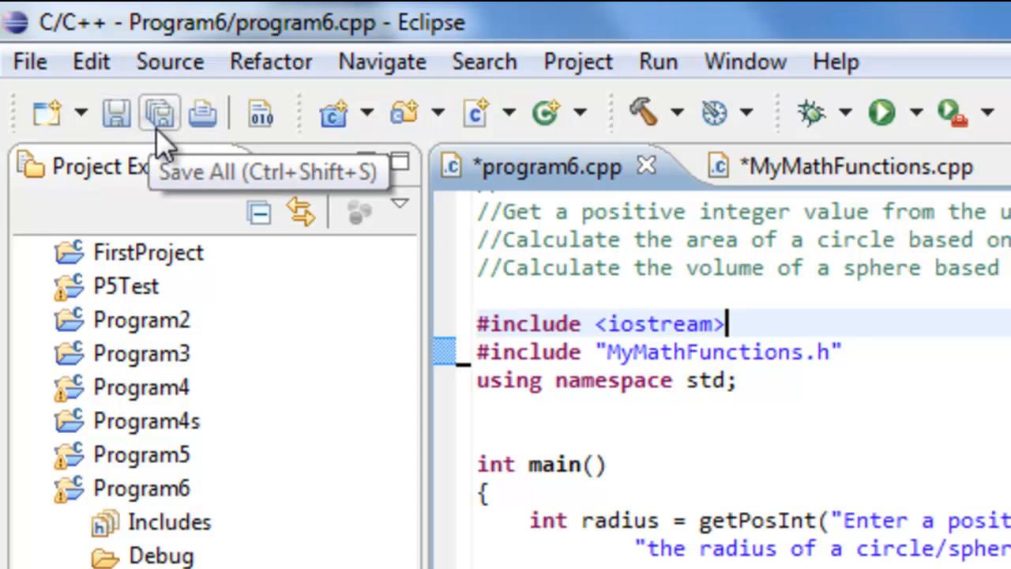
mouse_move(449, 180)
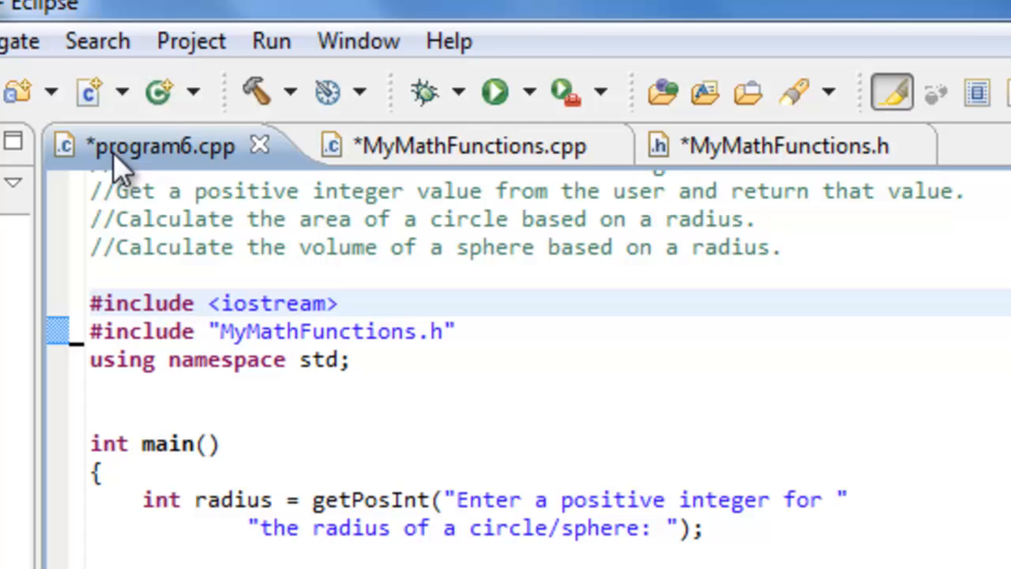
mouse_move(660, 173)
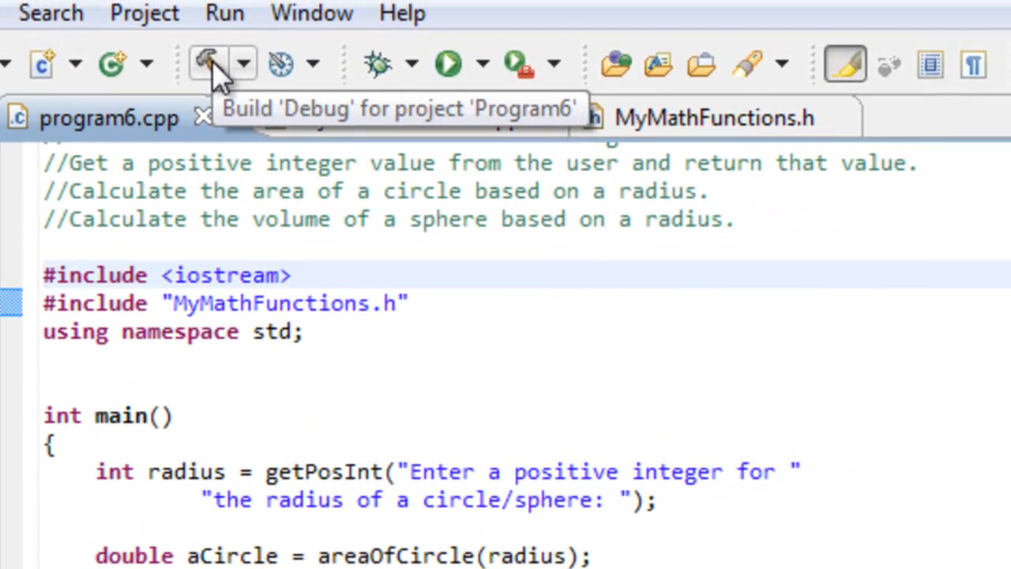
Build Program6, which reports 'string' undeclared in MyMathFunctions.h and getPosInt redeclared
click(206, 64)
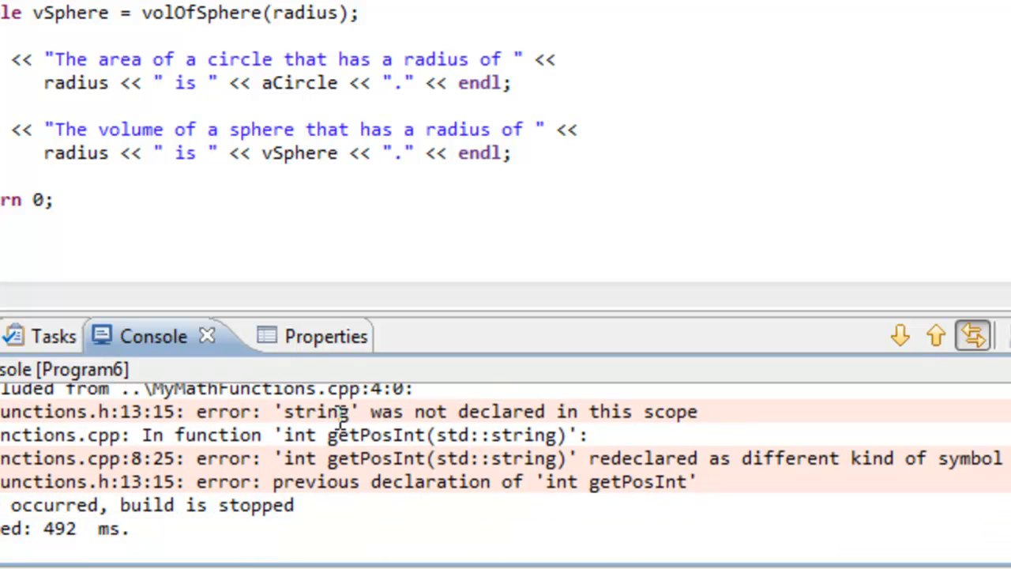
mouse_move(680, 410)
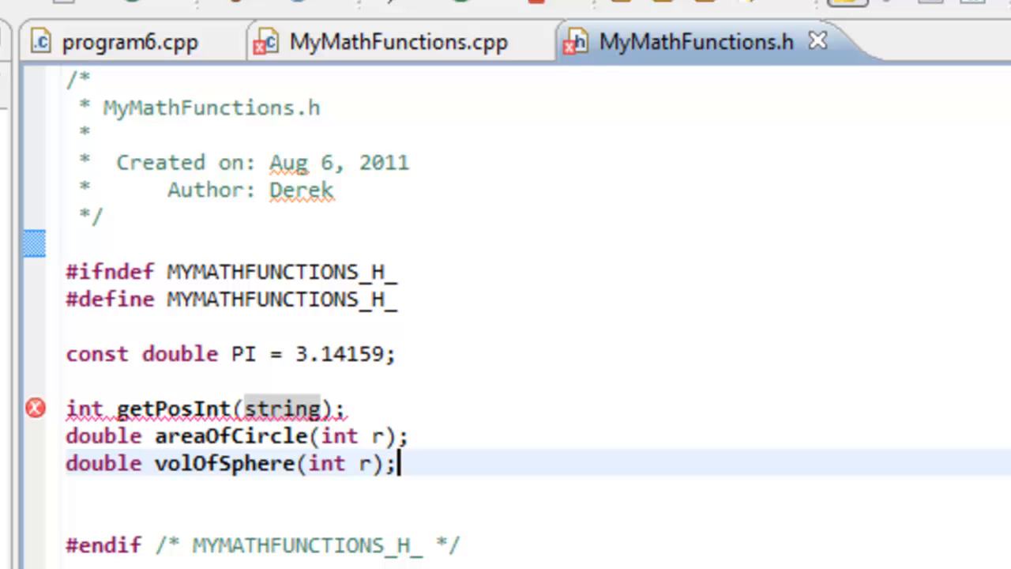
Compare using namespace std in MyMathFunctions.cpp with the header's flagged getPosInt(string) declaration
click(398, 41)
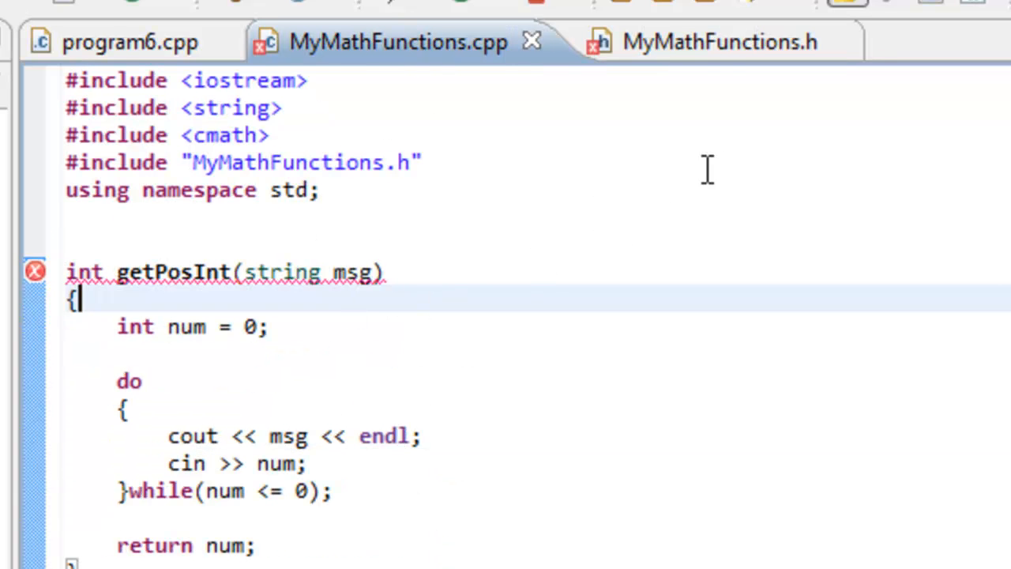
mouse_move(751, 39)
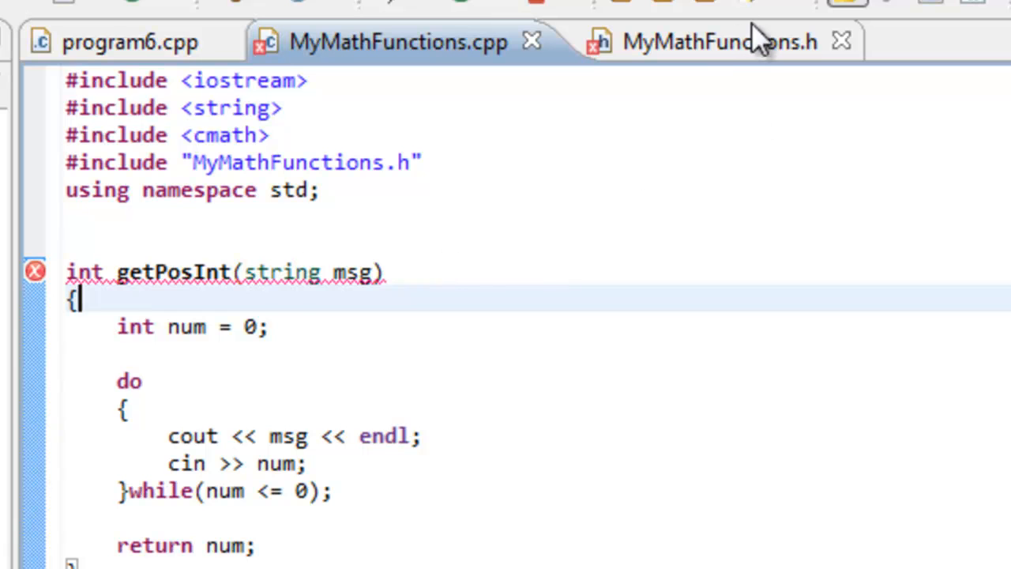
click(695, 41)
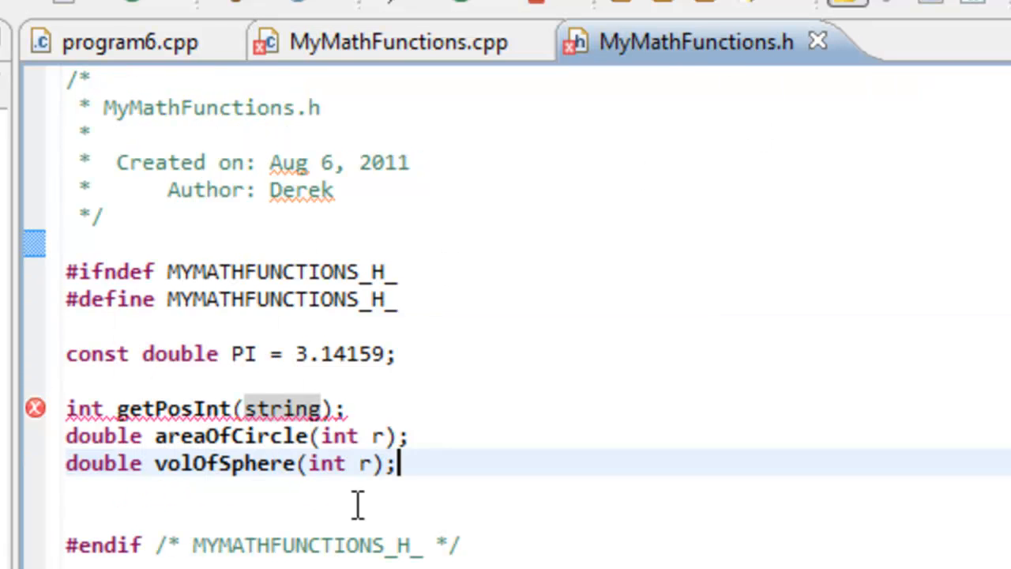
mouse_move(267, 402)
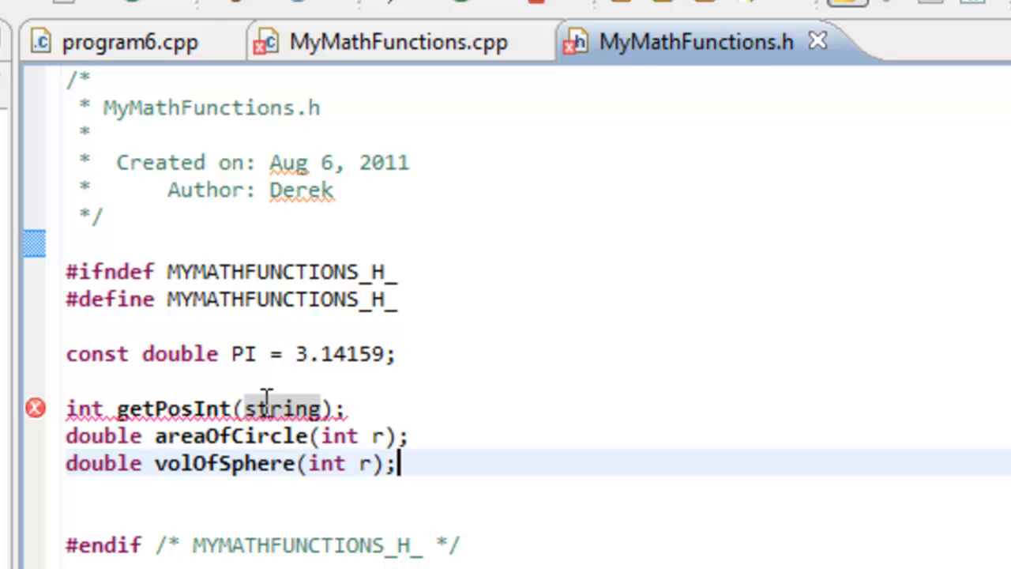
click(397, 42)
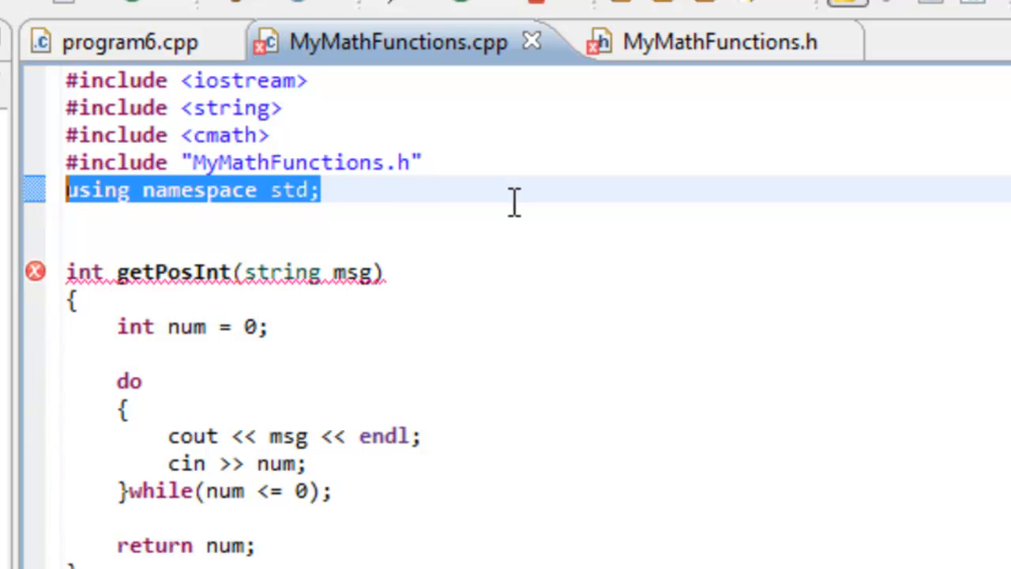
click(387, 190)
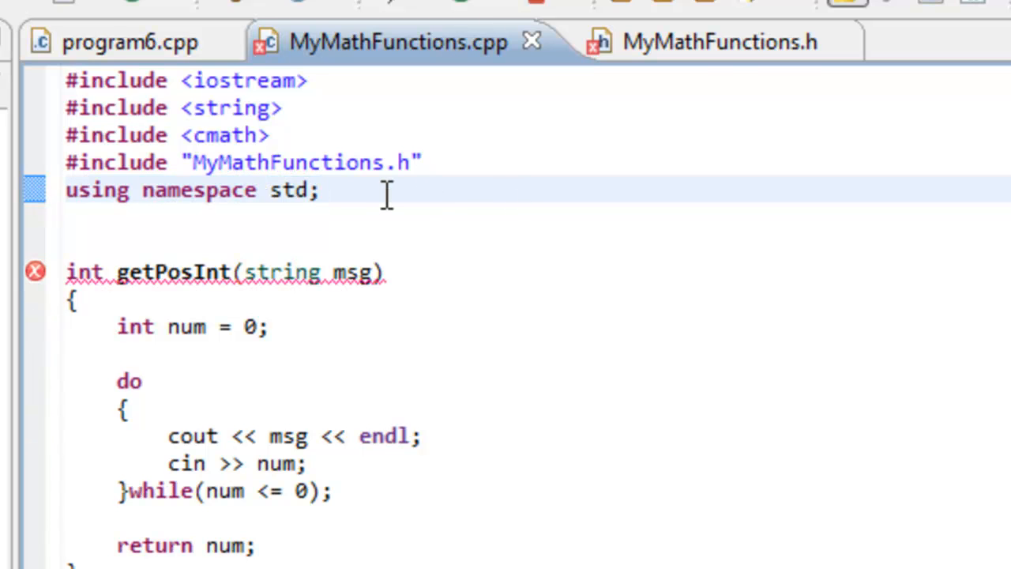
click(324, 190)
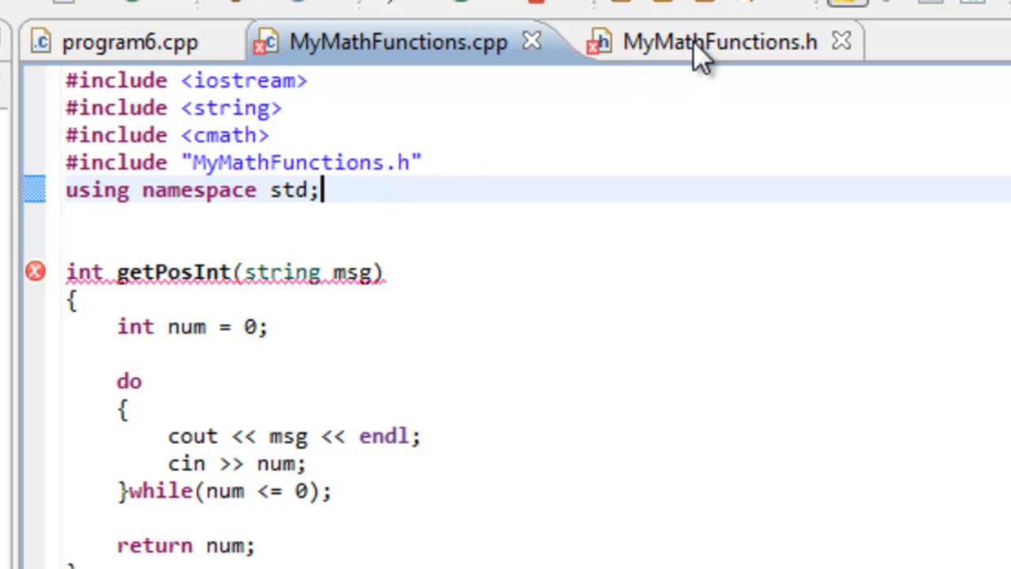
click(703, 42)
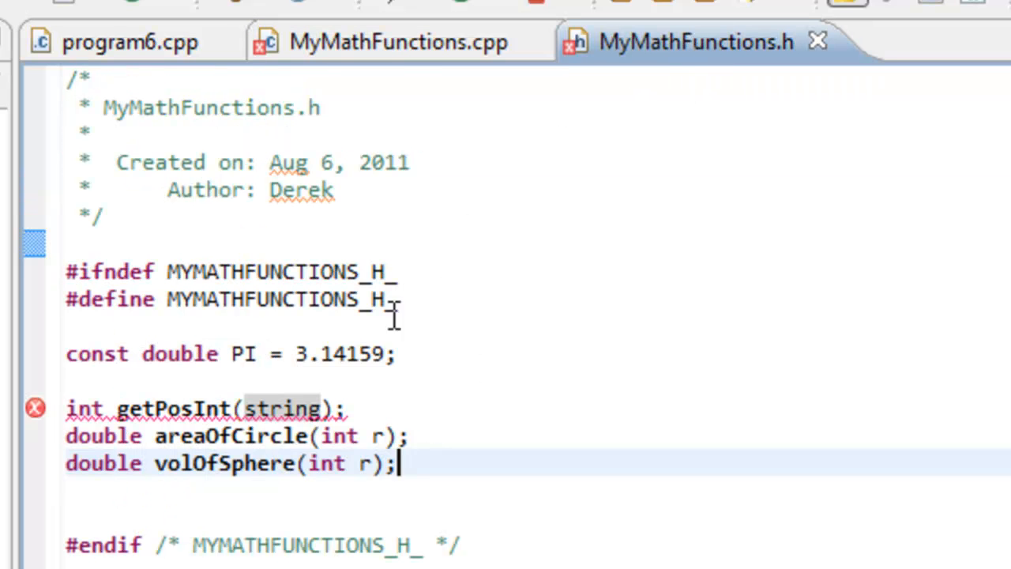
click(382, 41)
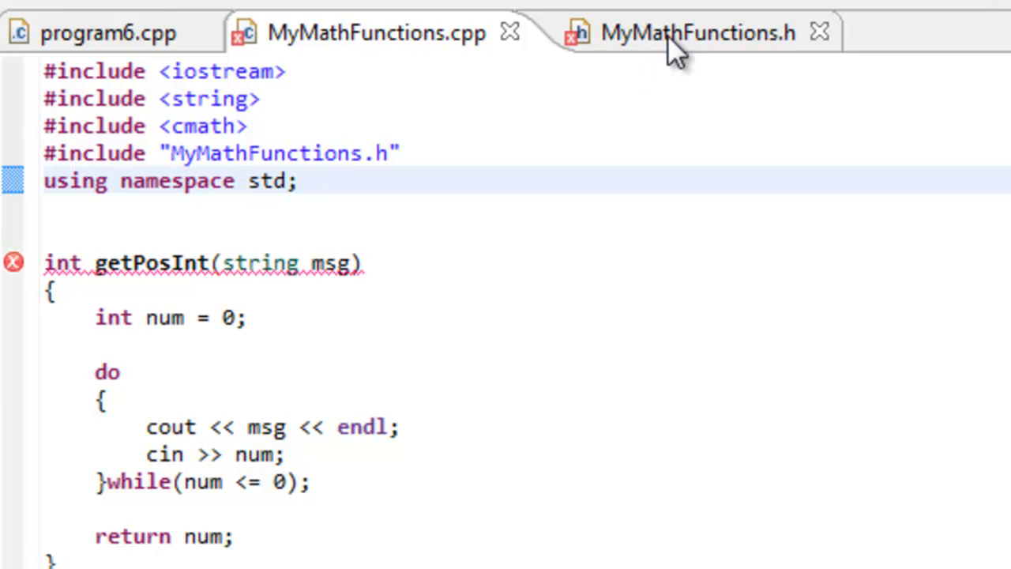
click(683, 34)
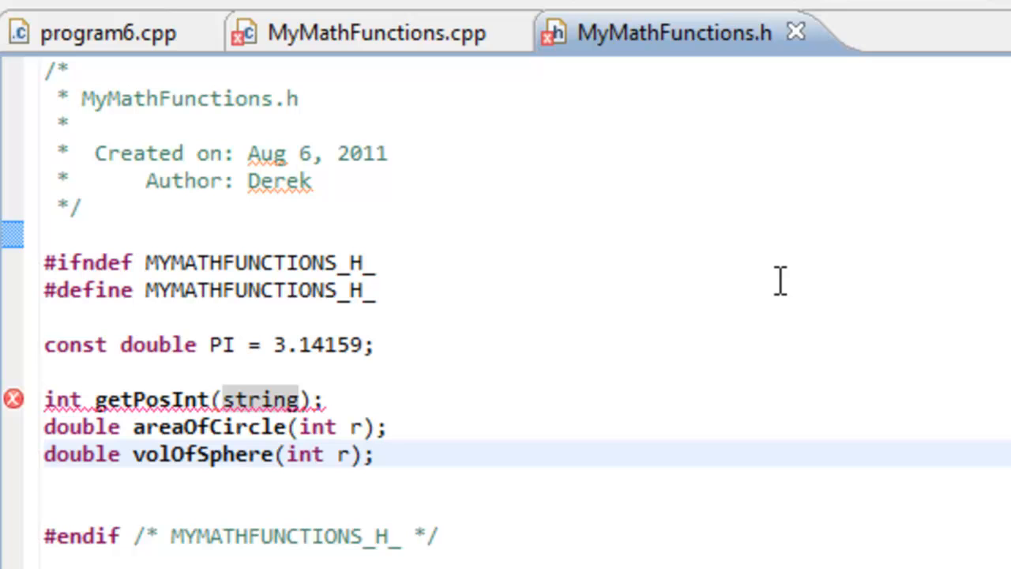
click(372, 454)
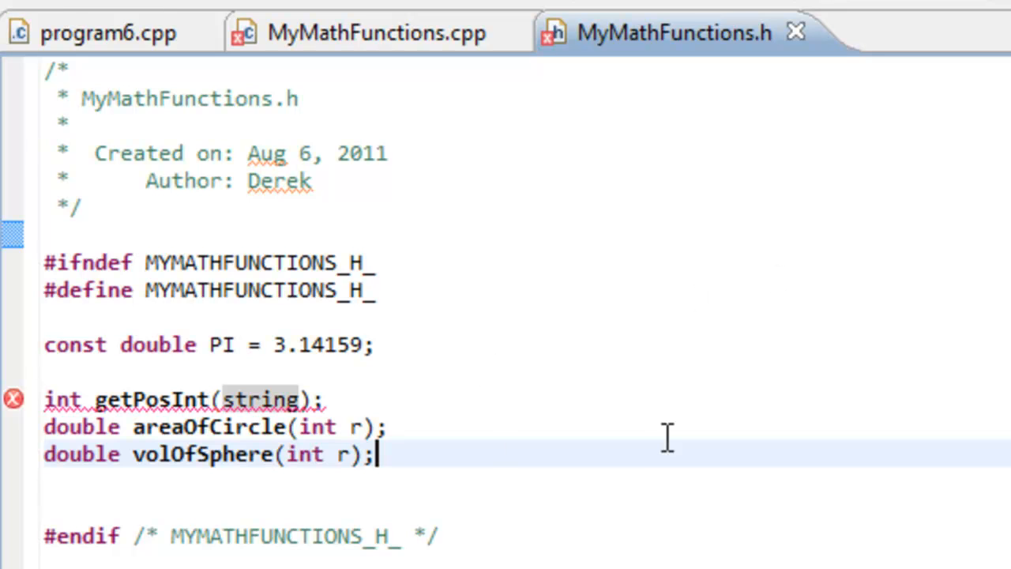
mouse_move(222, 387)
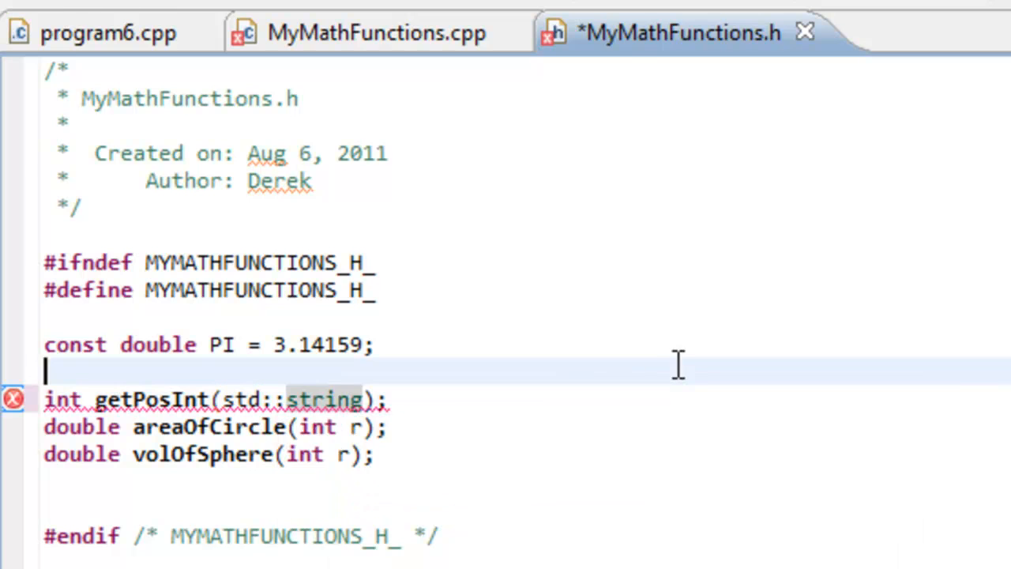
mouse_move(354, 380)
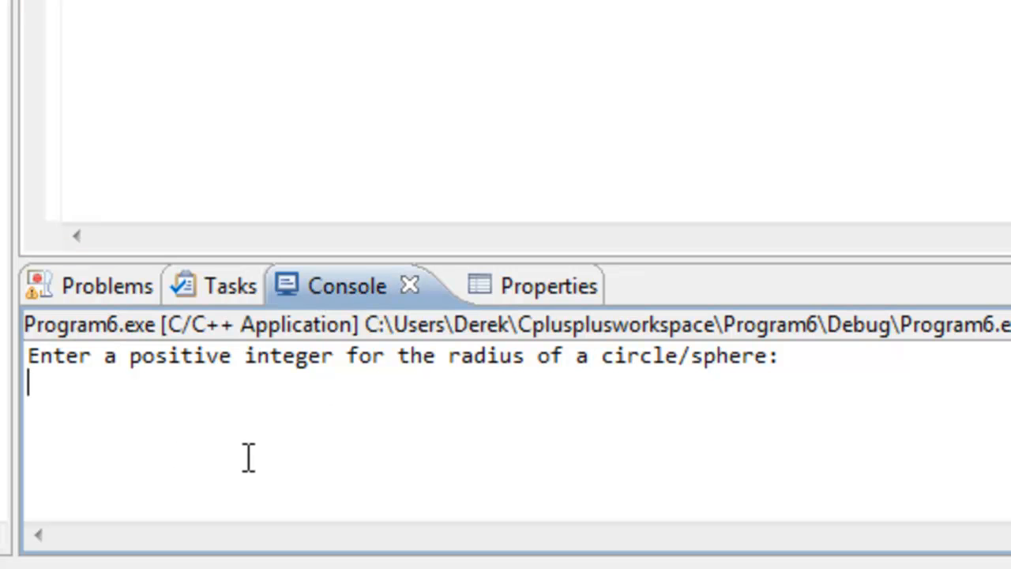
Enter radius 5 in the Console, giving circle area 78.5397 and sphere volume 523.598
text(5)
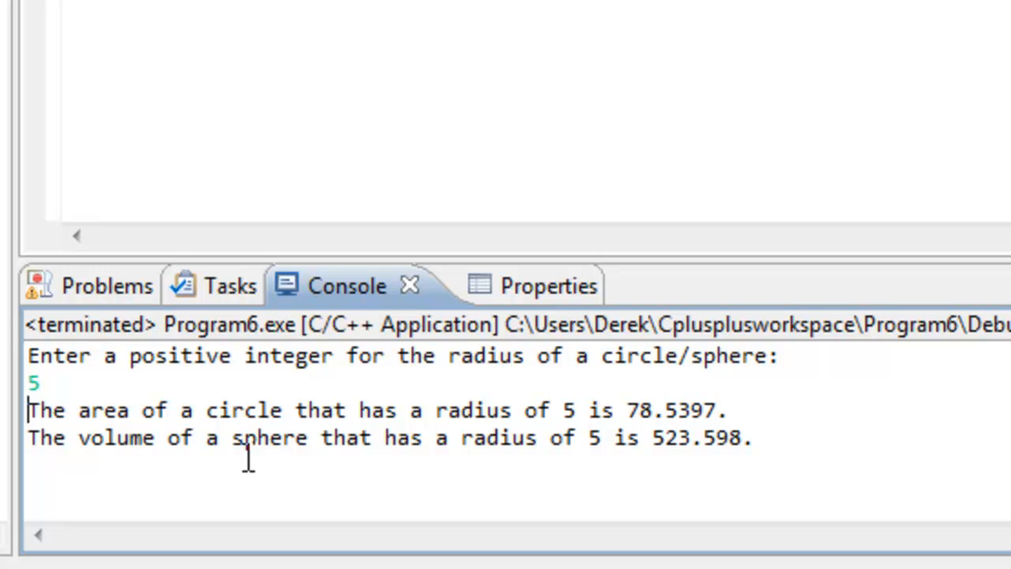
mouse_move(459, 410)
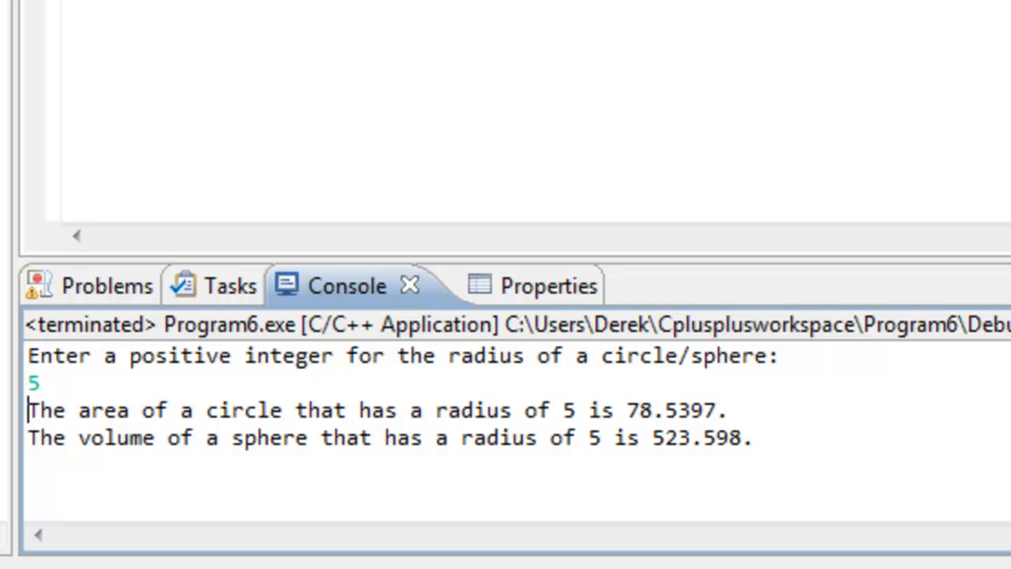
Check MyMathFunctions.cpp and the header to confirm the error is gone
click(272, 22)
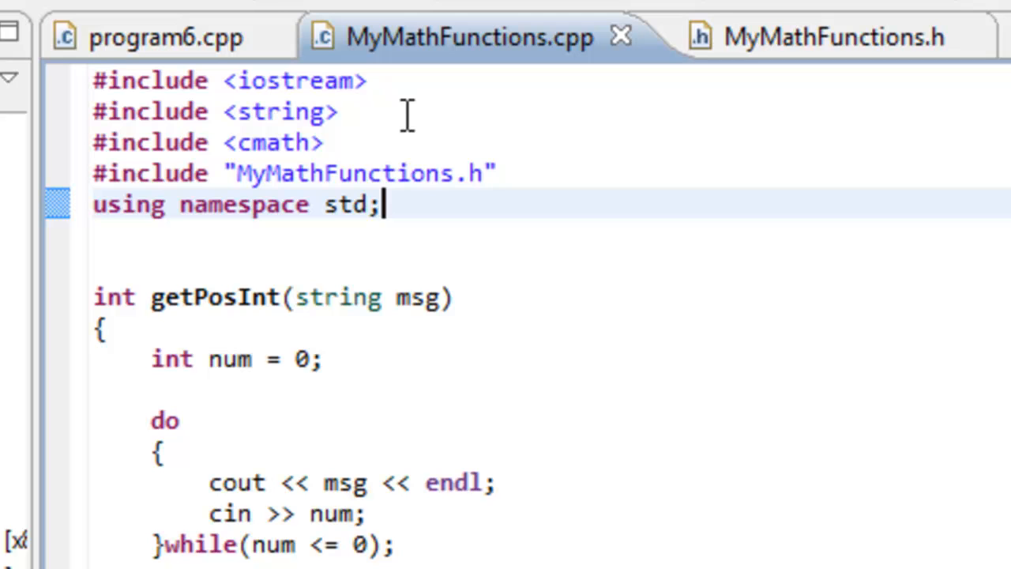
click(822, 38)
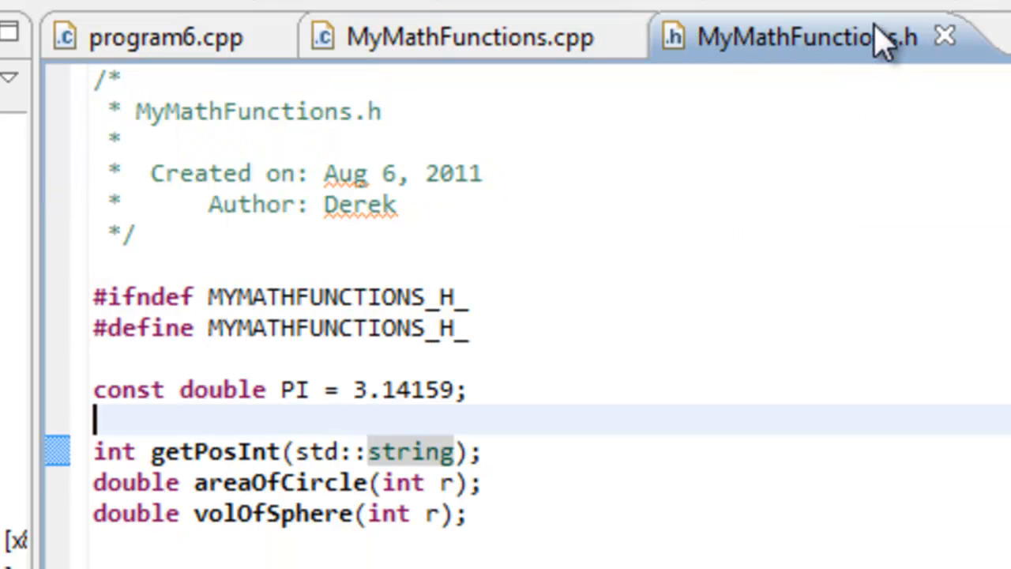
mouse_move(494, 86)
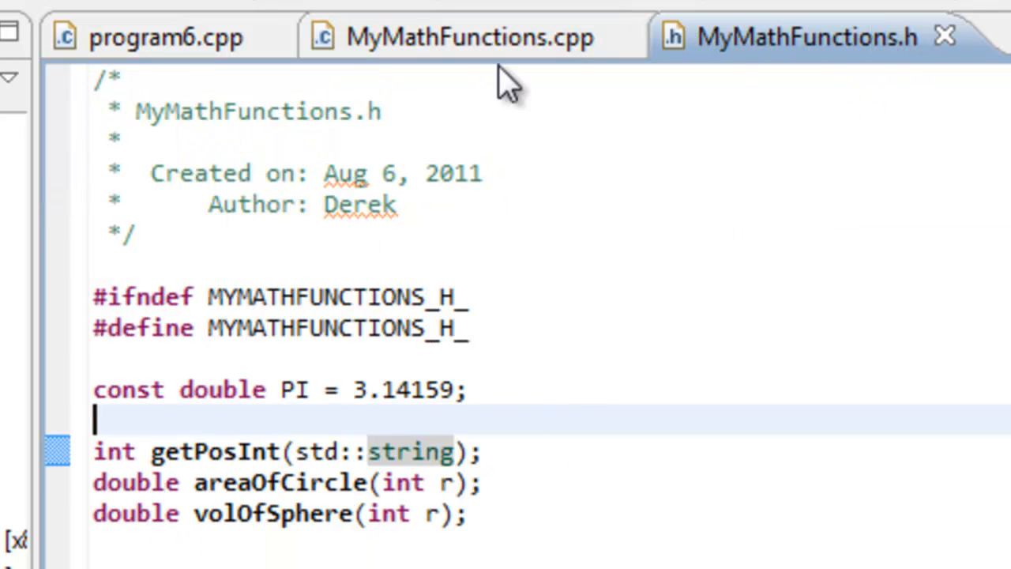
click(469, 37)
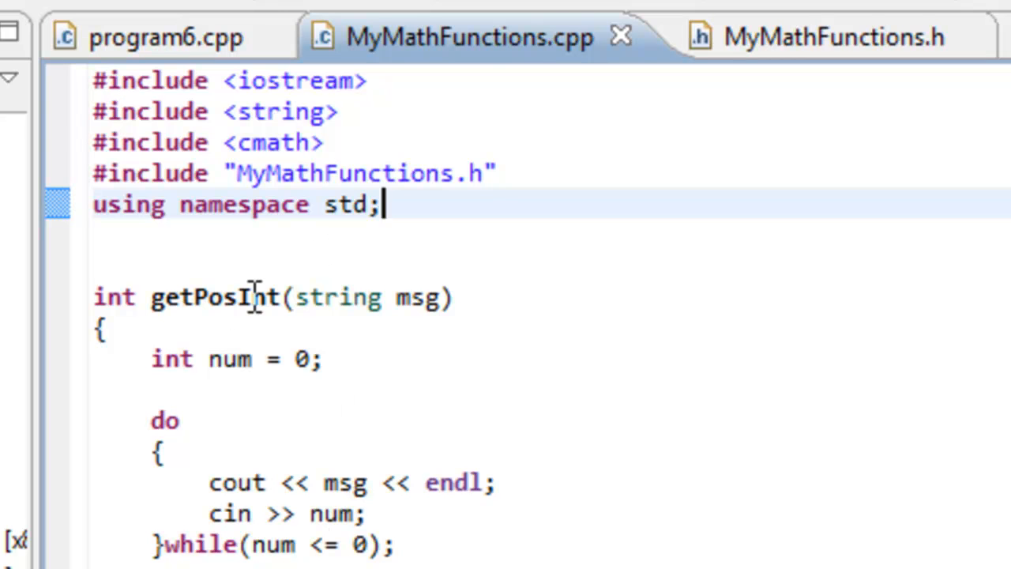
mouse_move(826, 51)
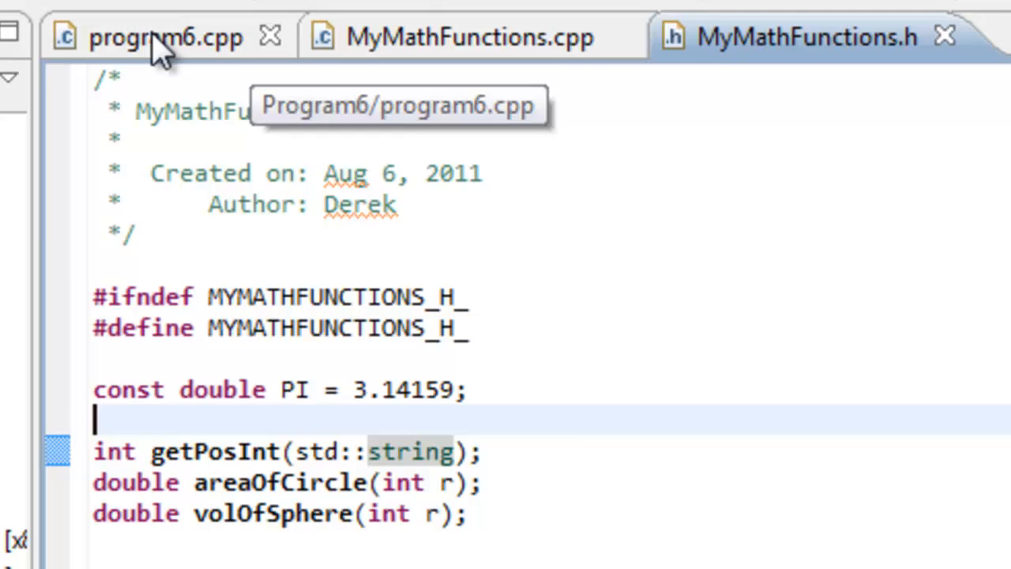
Review program6.cpp below the iostream include, then return to MyMathFunctions.h
click(453, 37)
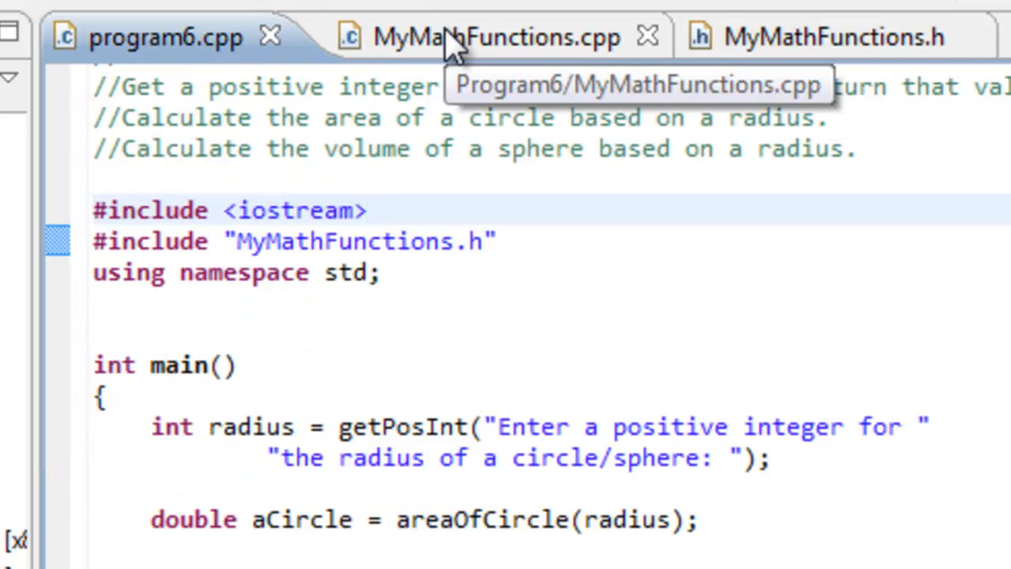
click(368, 210)
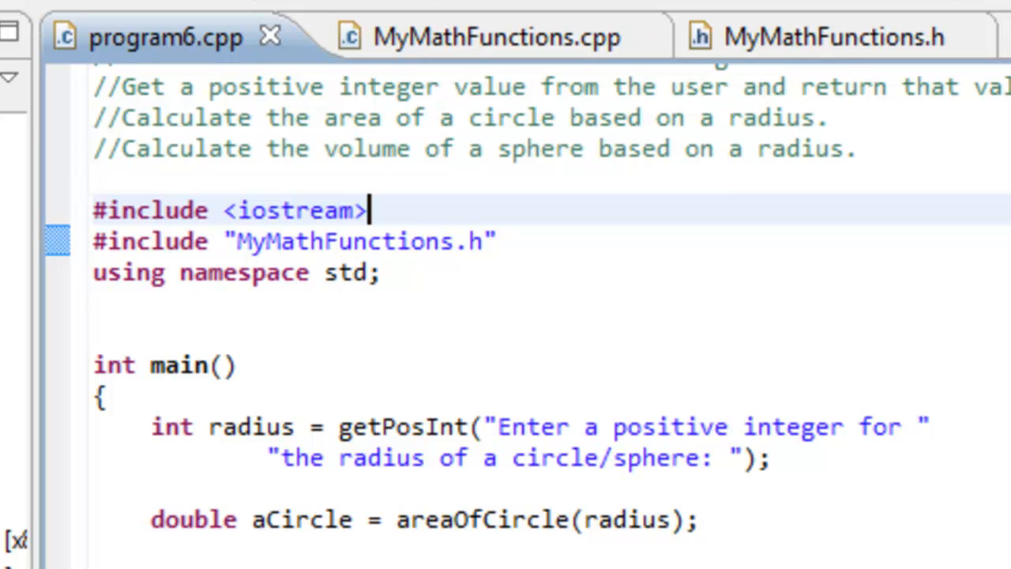
mouse_move(466, 338)
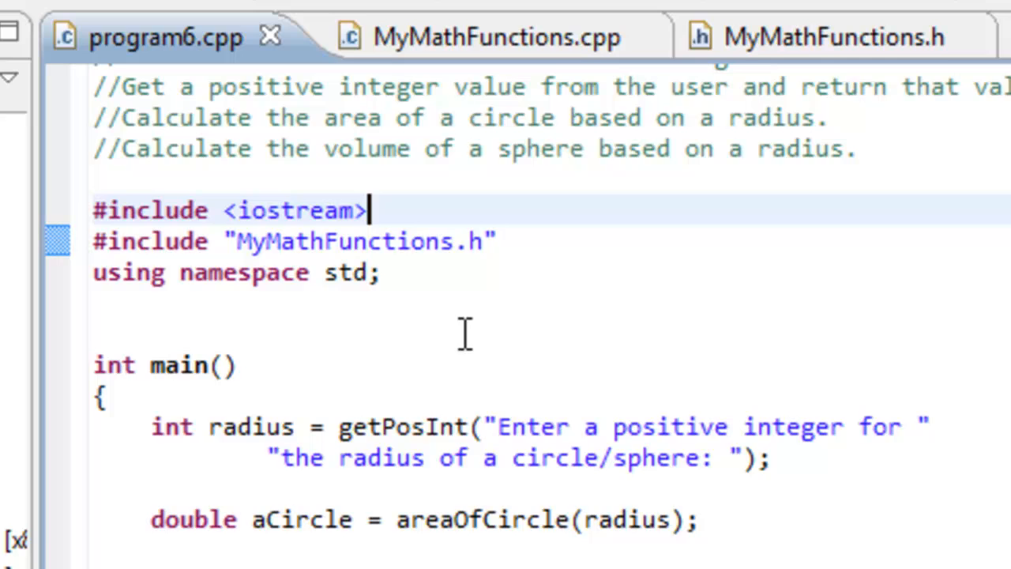
scroll(down, 3)
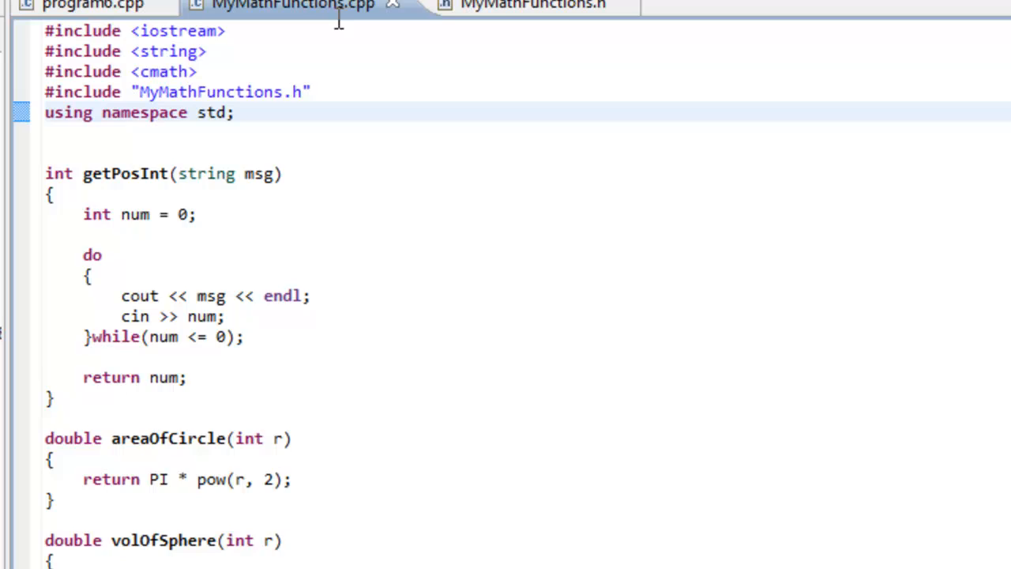
click(526, 4)
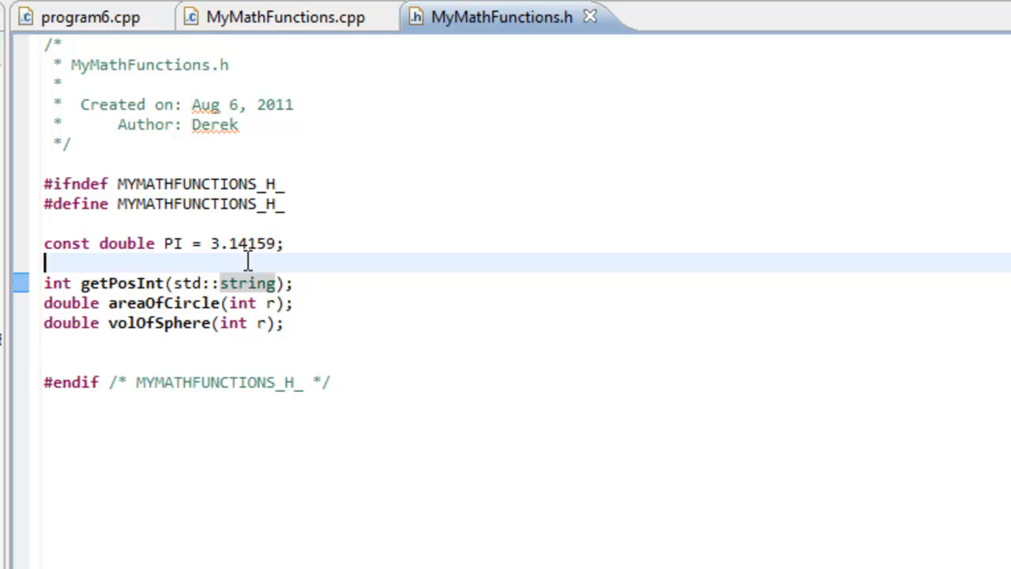
mouse_move(428, 262)
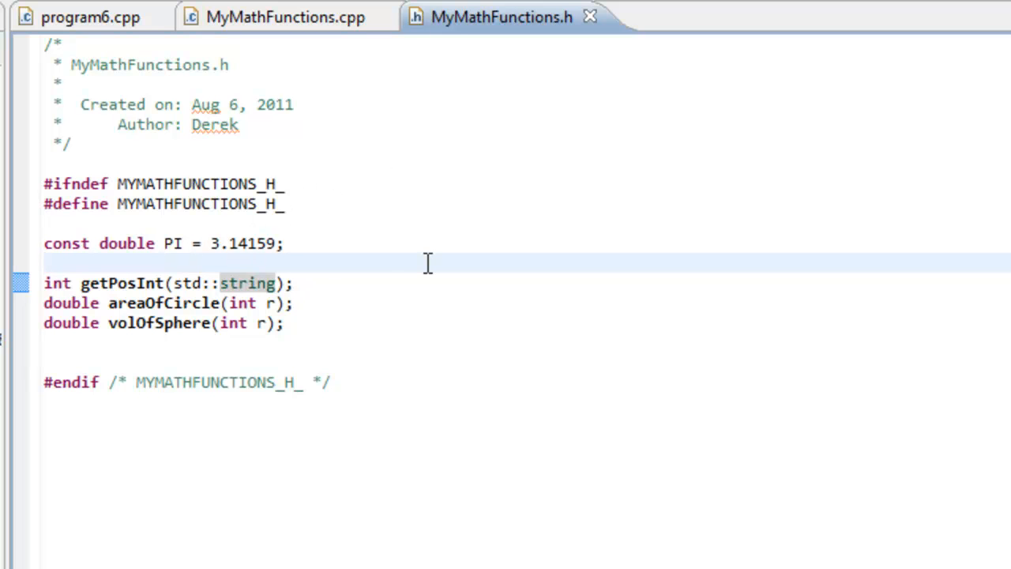
mouse_move(495, 269)
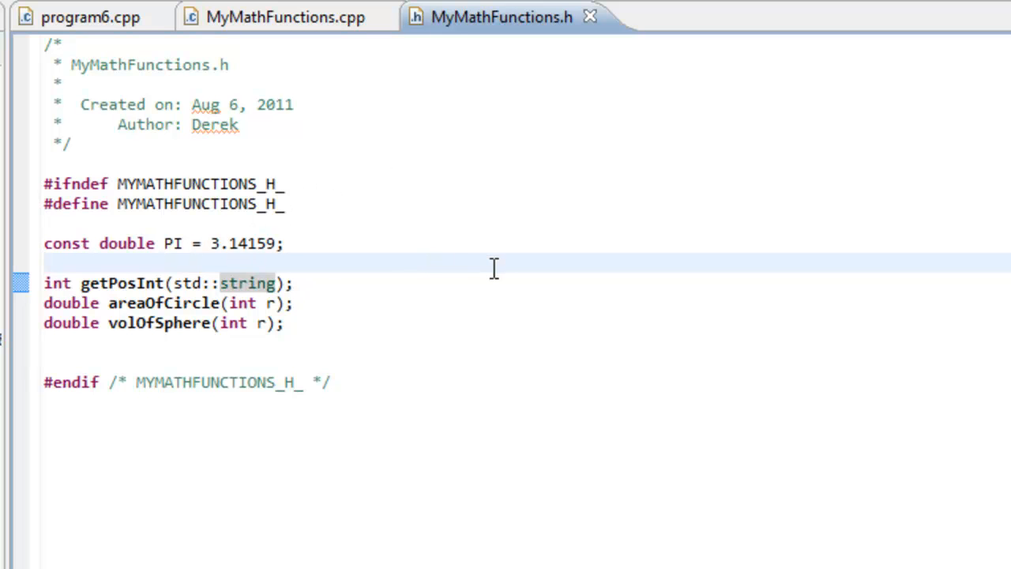